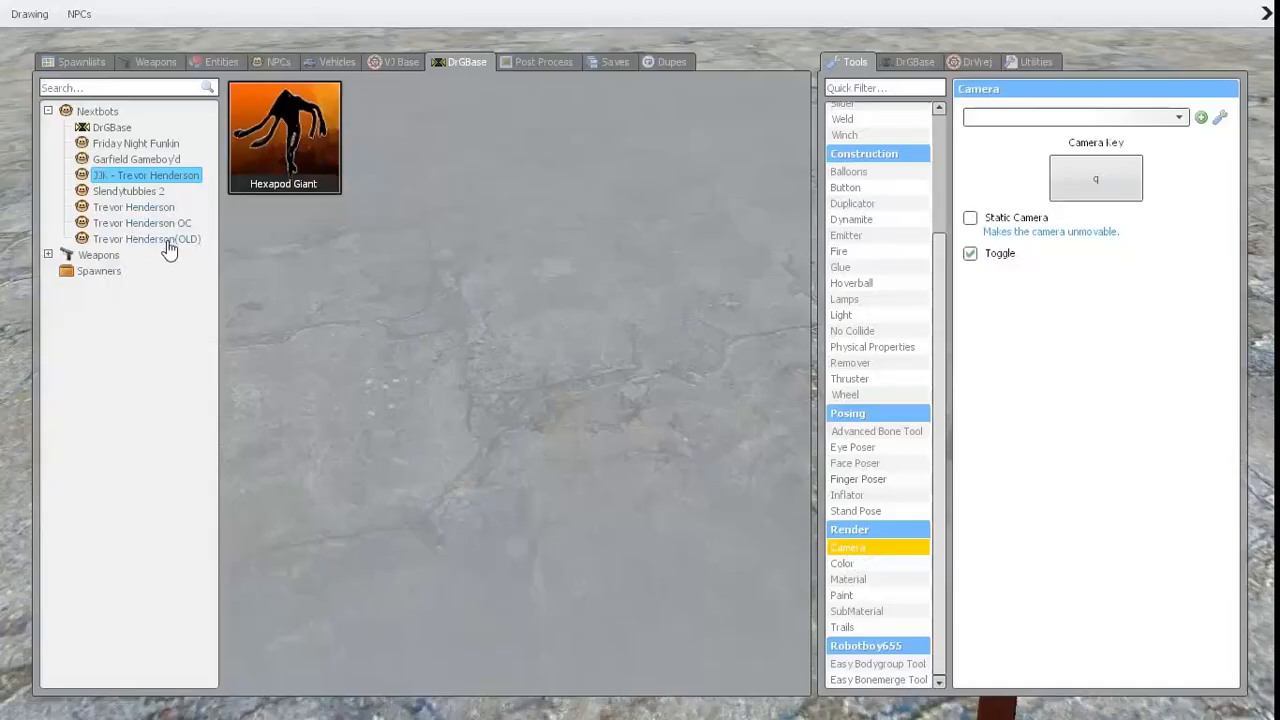
- Browse the Trevor Henderson (OLD), main, OC and 3D creature categories in the DrGBase tab
left_click(148, 238)
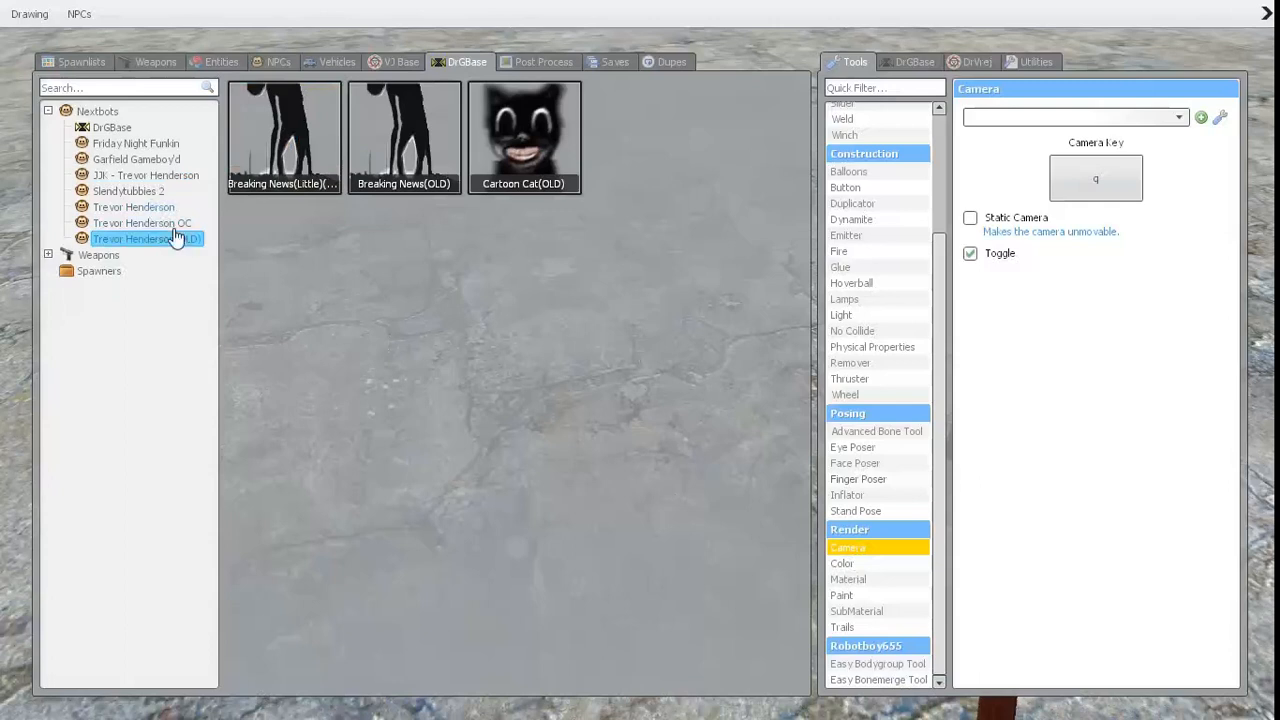
left_click(132, 206)
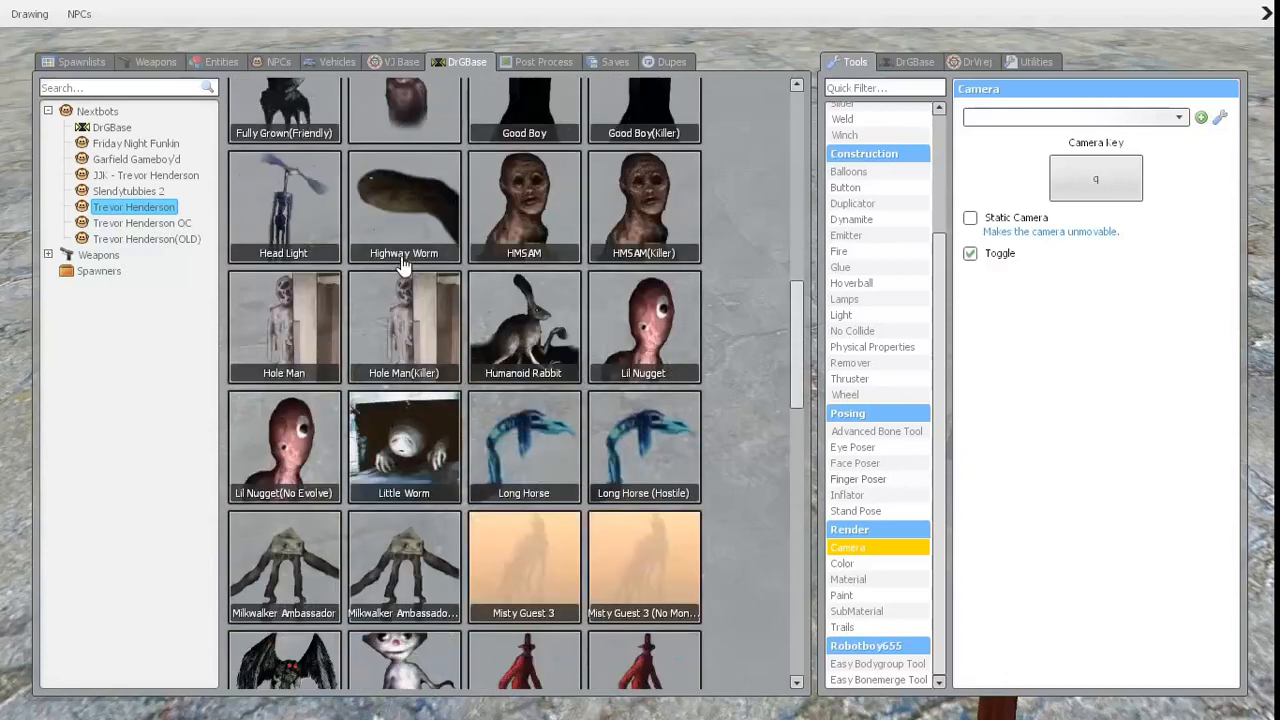
scroll("down", 3)
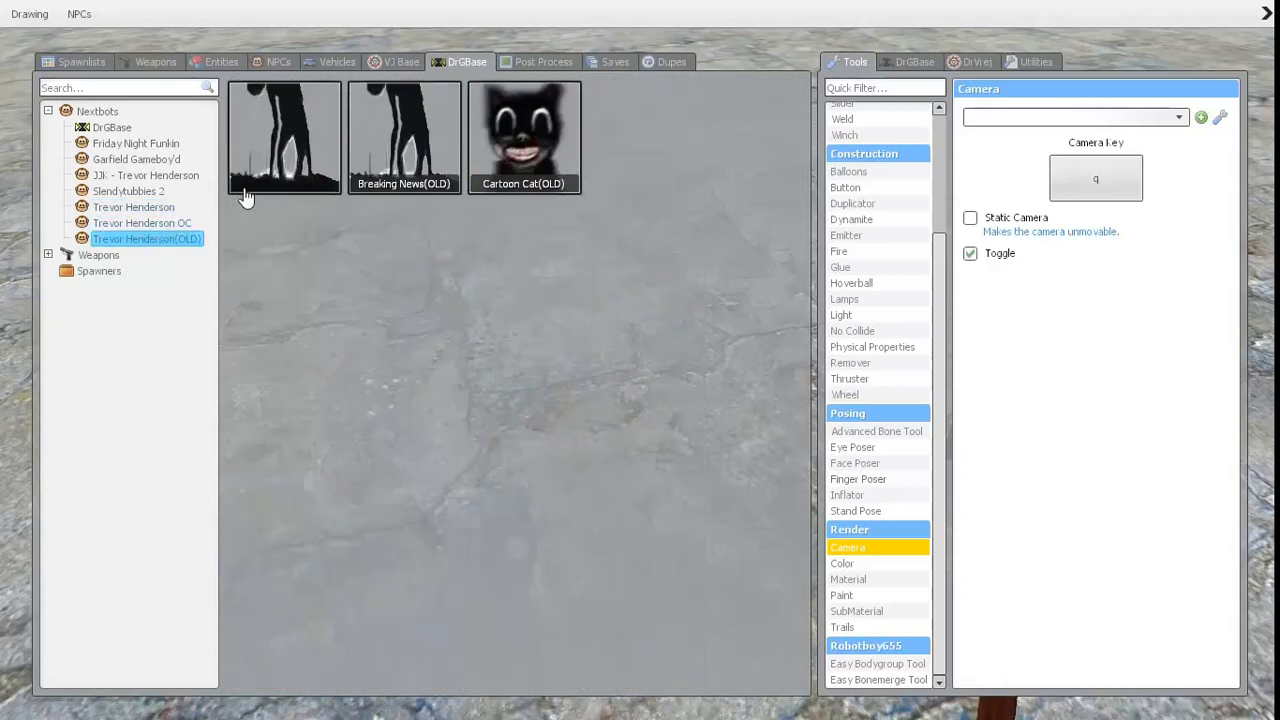
left_click(142, 224)
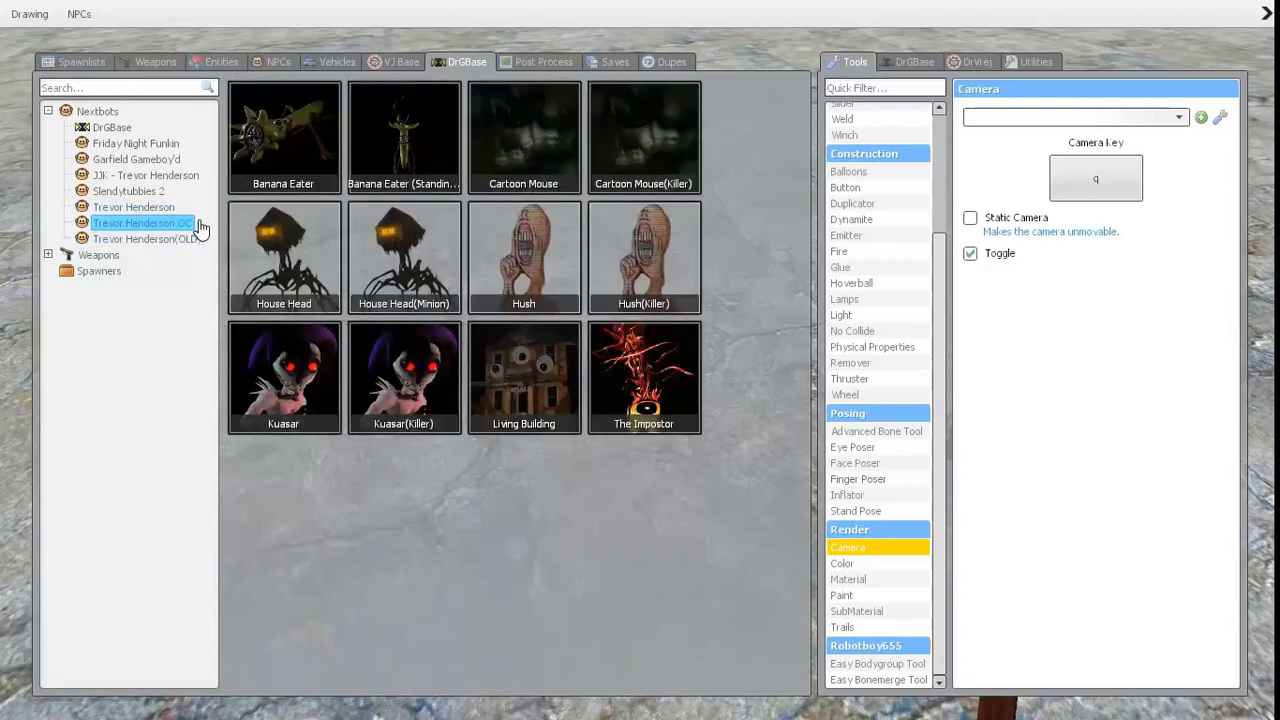
mouse_move(204, 182)
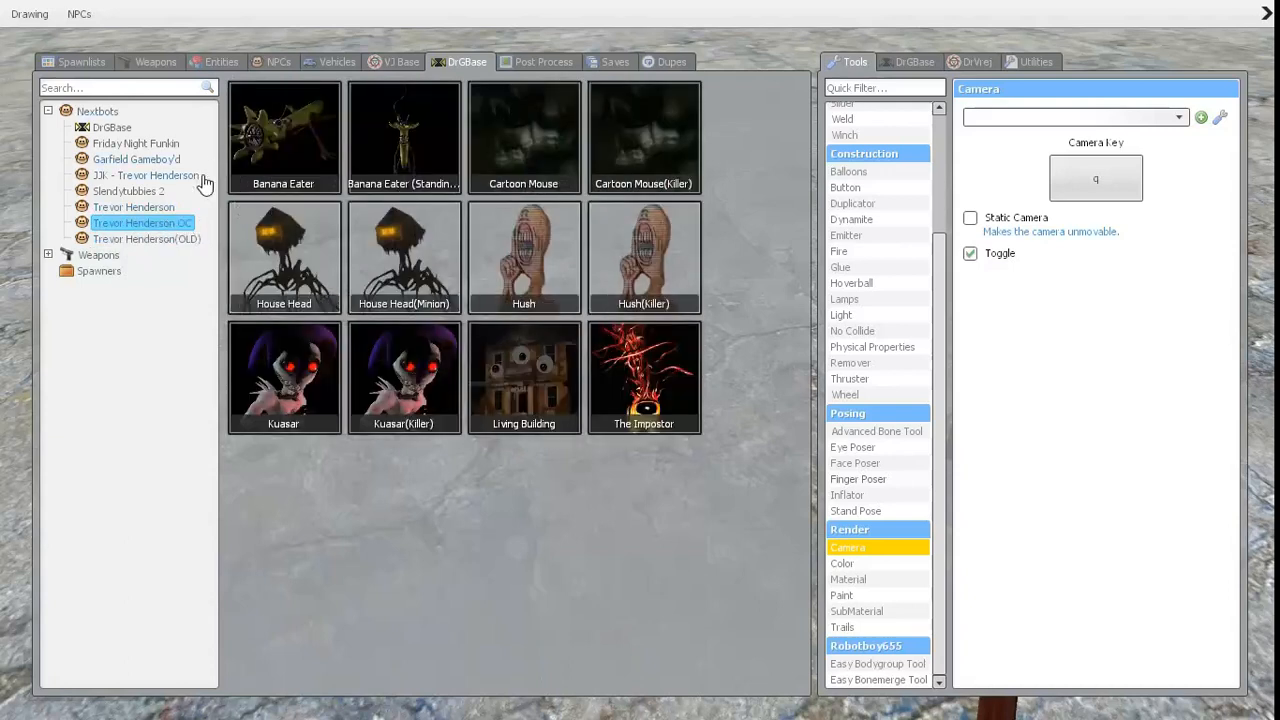
mouse_move(160, 188)
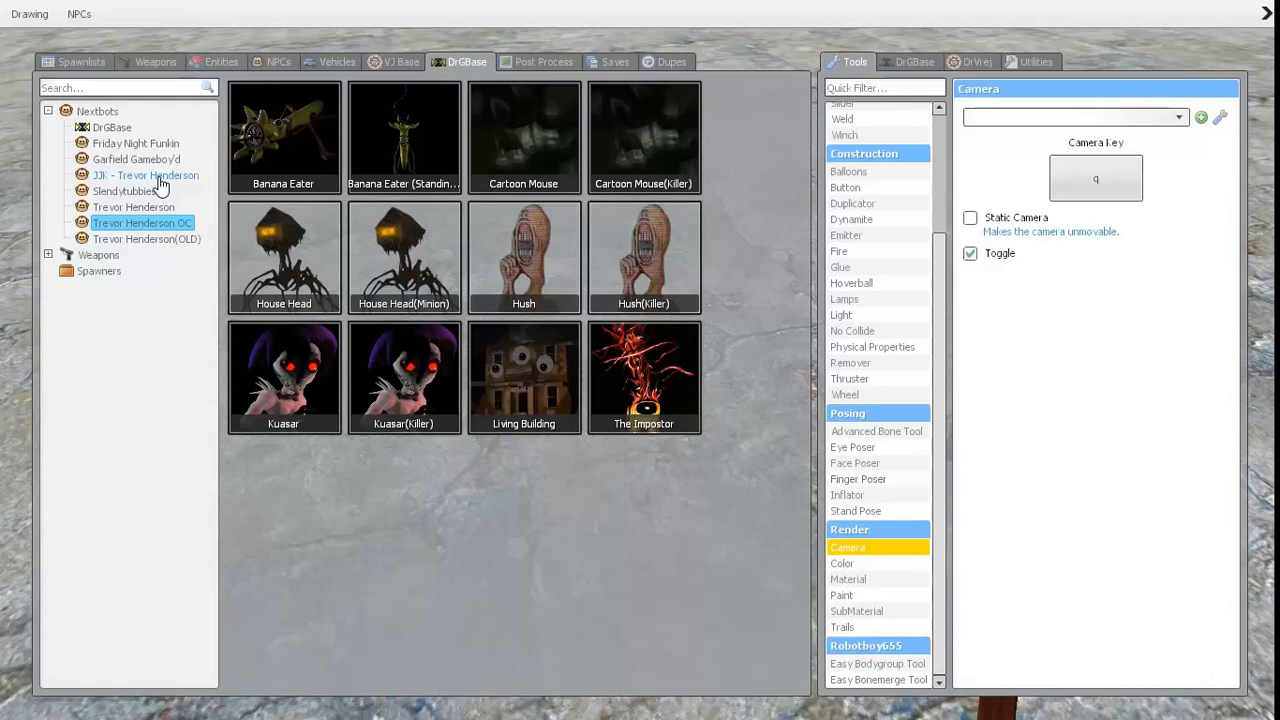
left_click(144, 176)
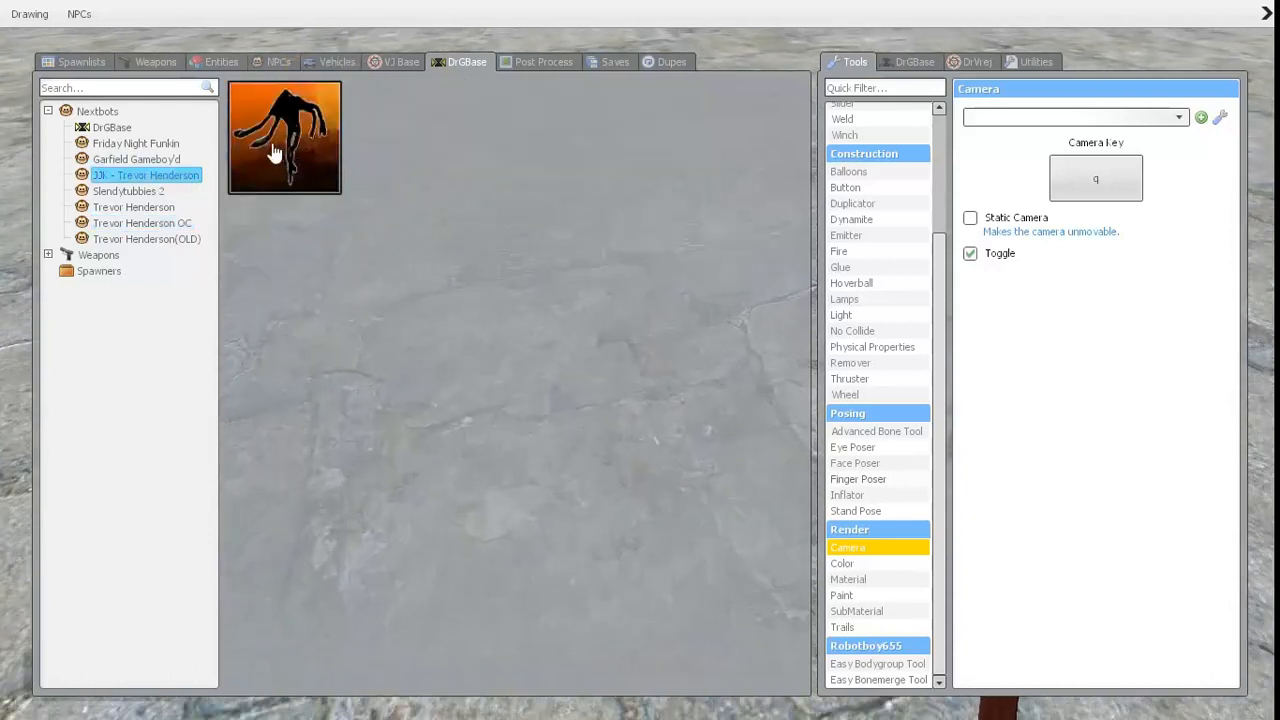
mouse_move(284, 152)
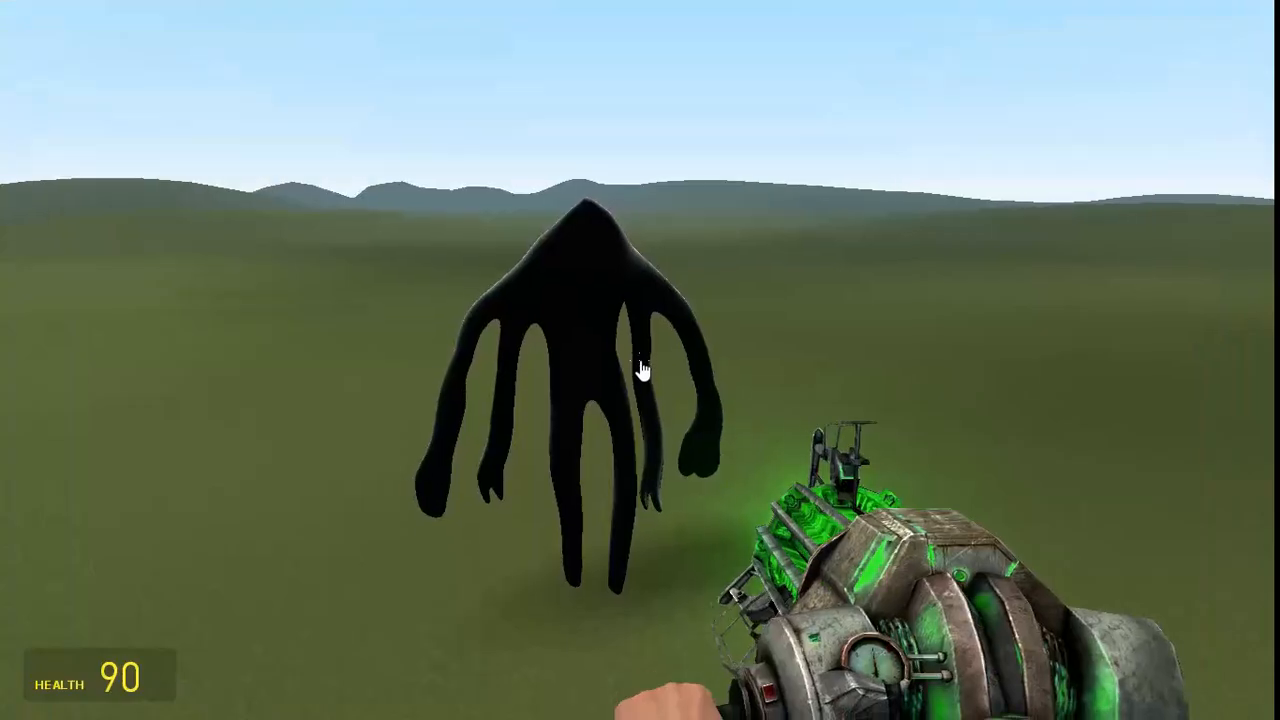
mouse_move(644, 370)
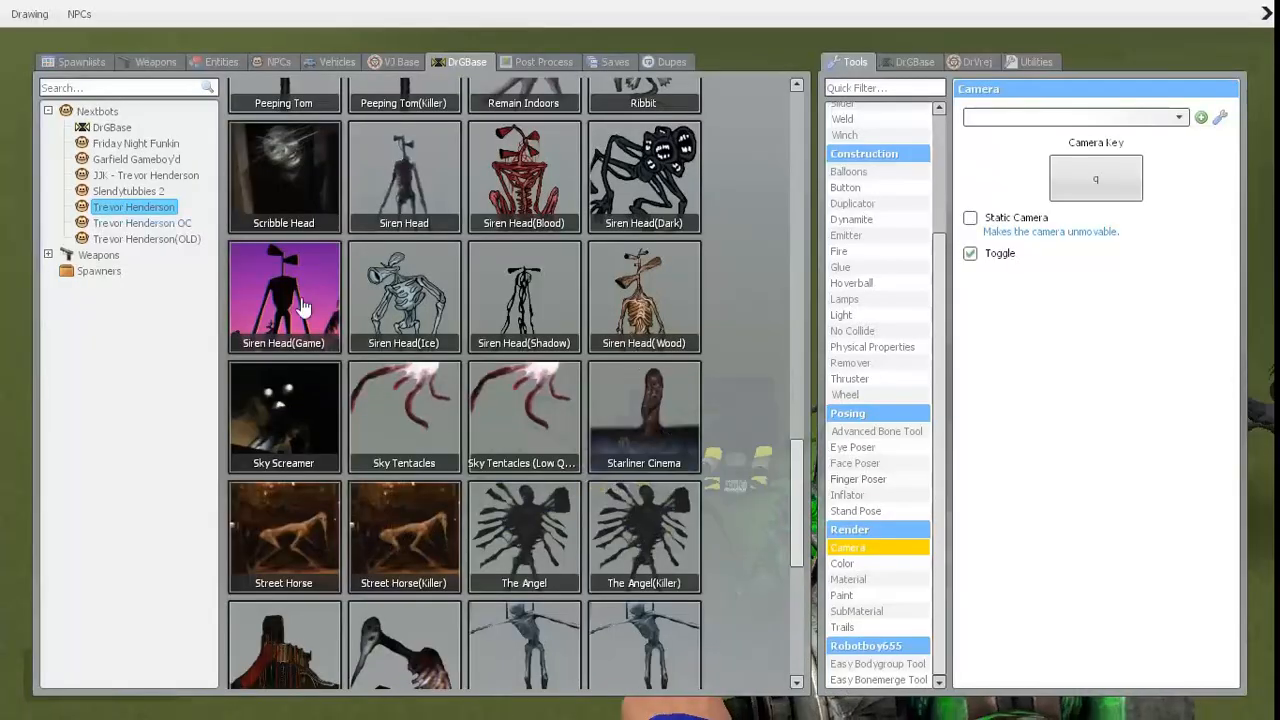
- Scroll the Trevor Henderson list and switch to the Trevor Henderson (OLD) category
scroll("down", 3)
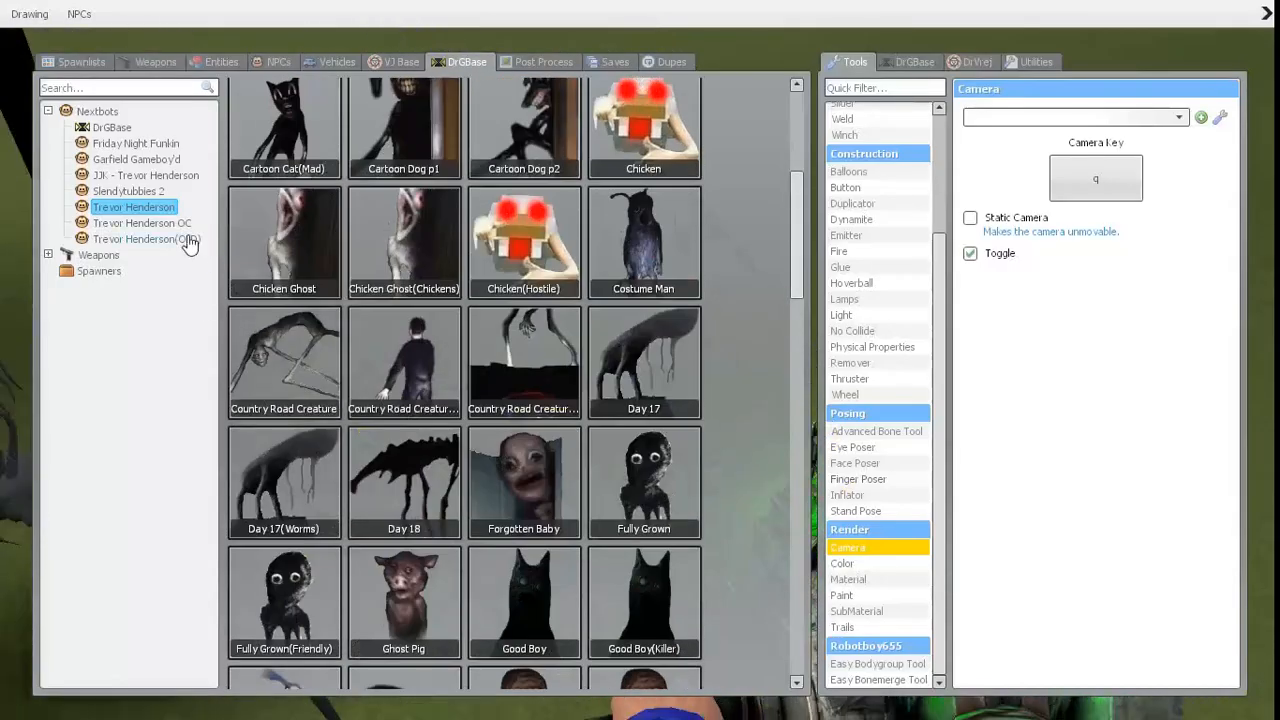
left_click(148, 238)
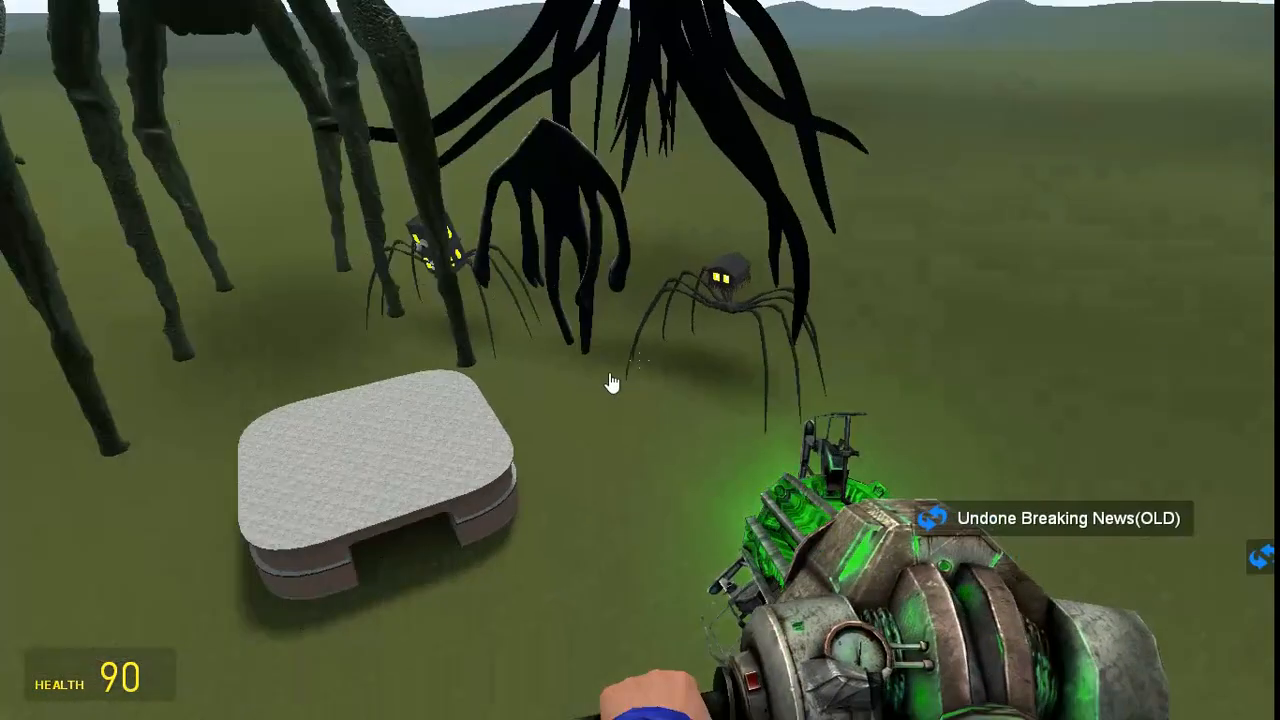
mouse_move(644, 370)
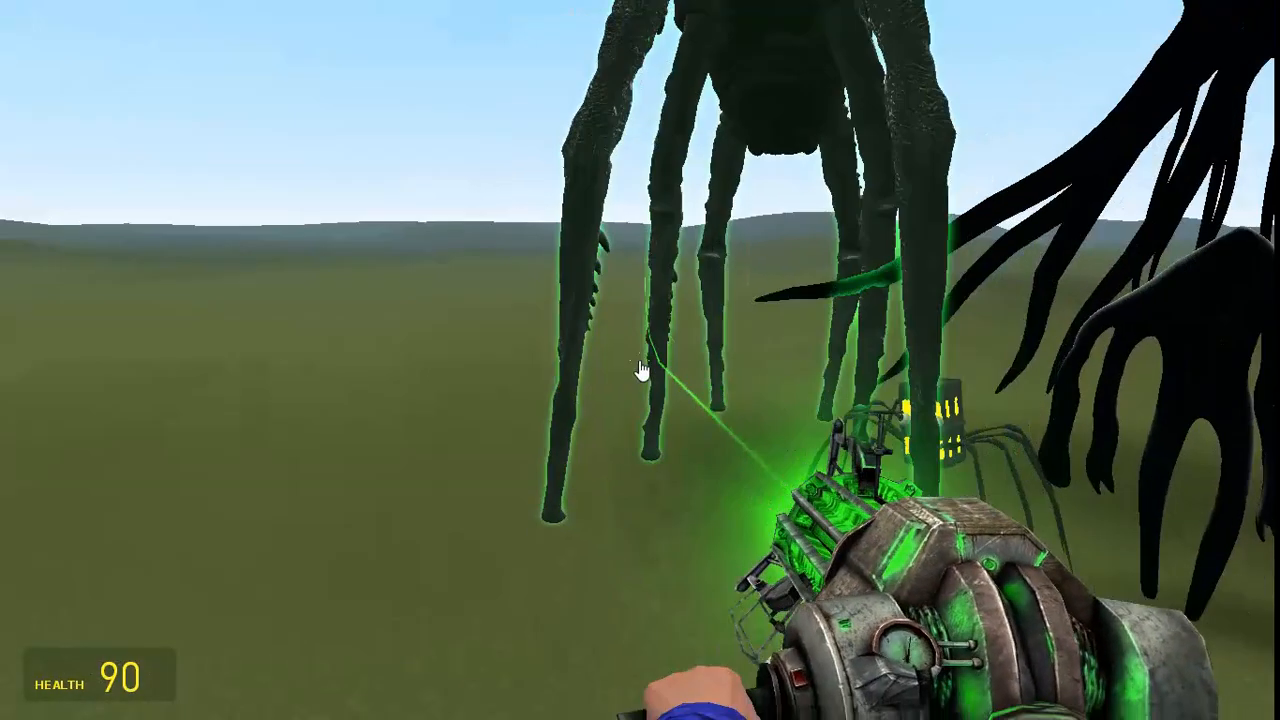
mouse_move(640, 360)
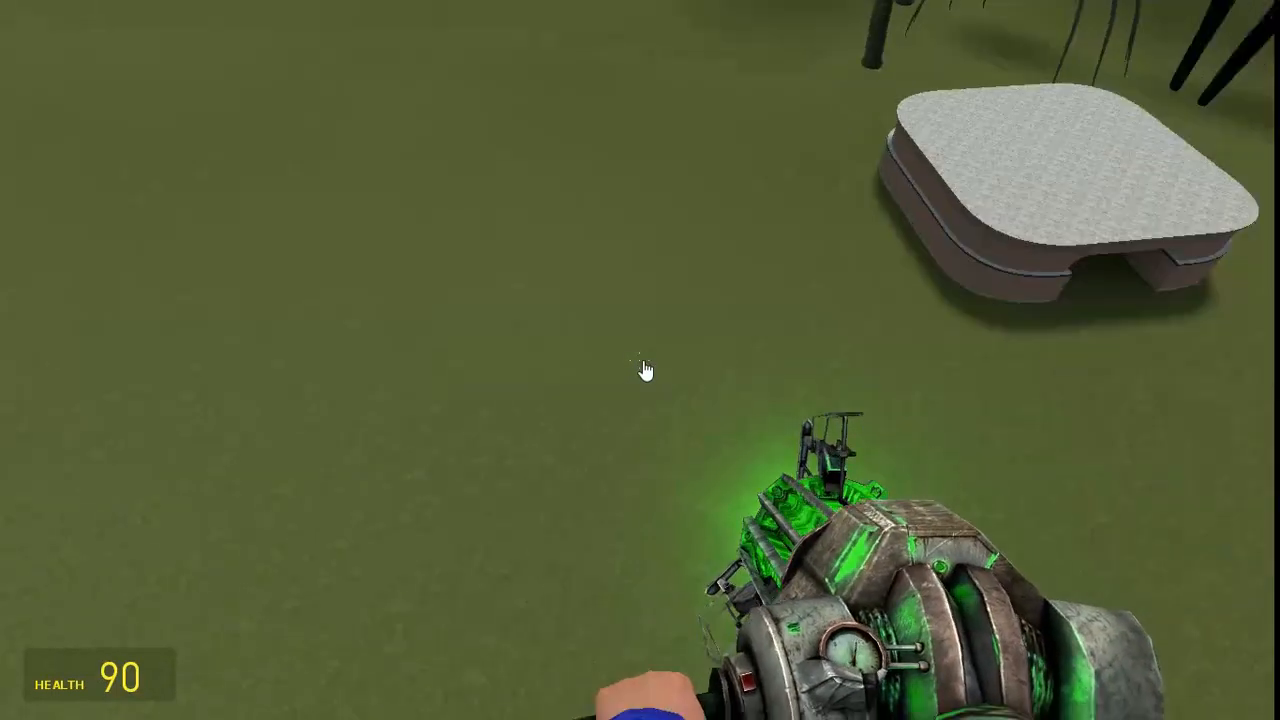
mouse_move(640, 370)
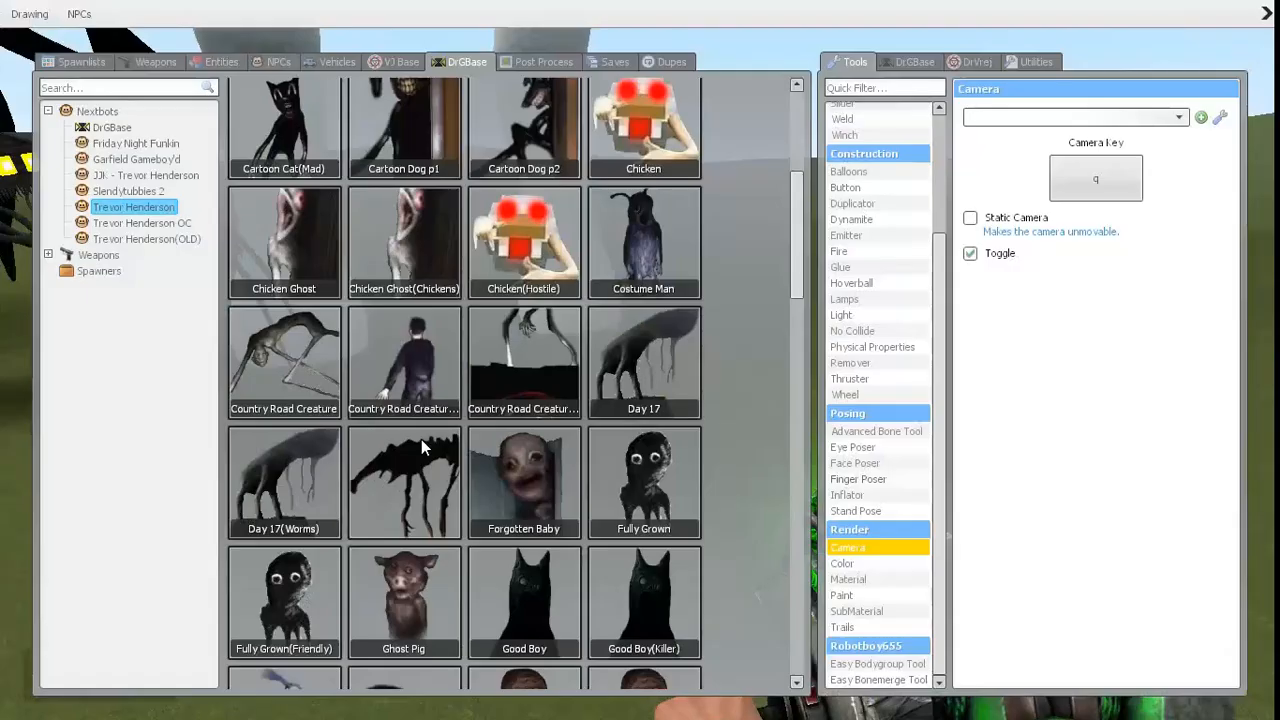
- Scroll further down the Trevor Henderson creature list
scroll("down", 3)
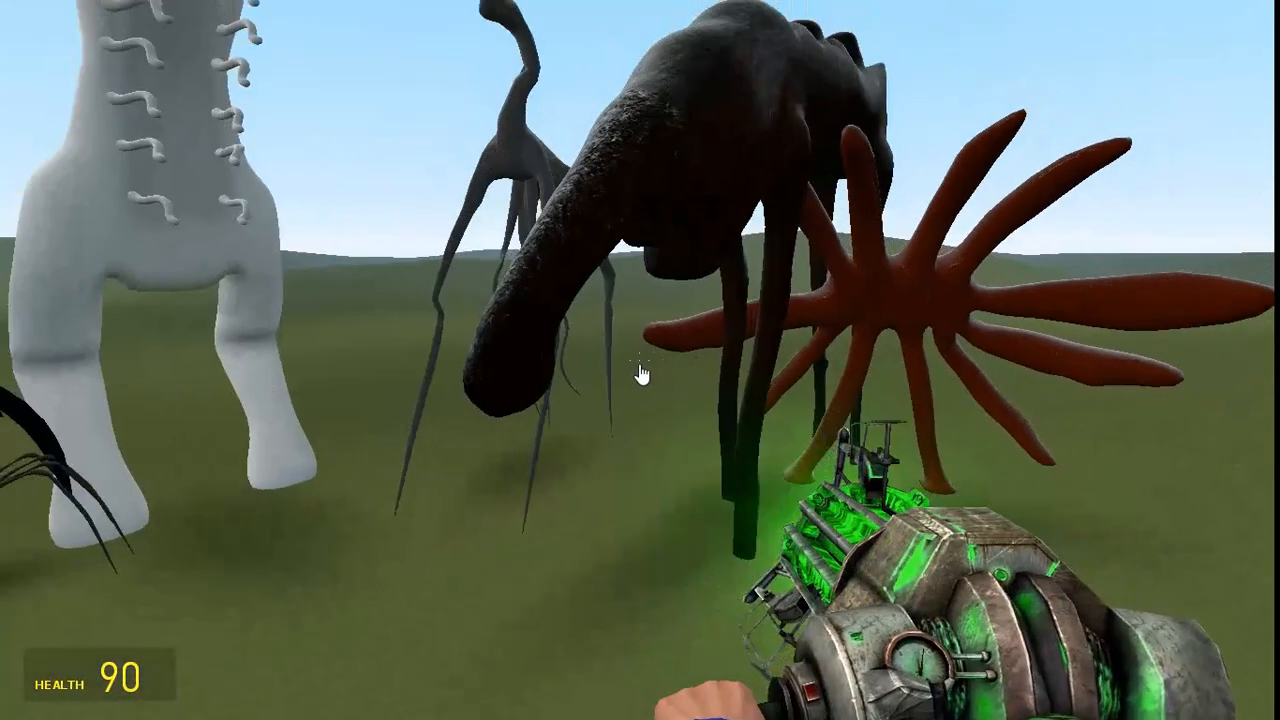
mouse_move(640, 370)
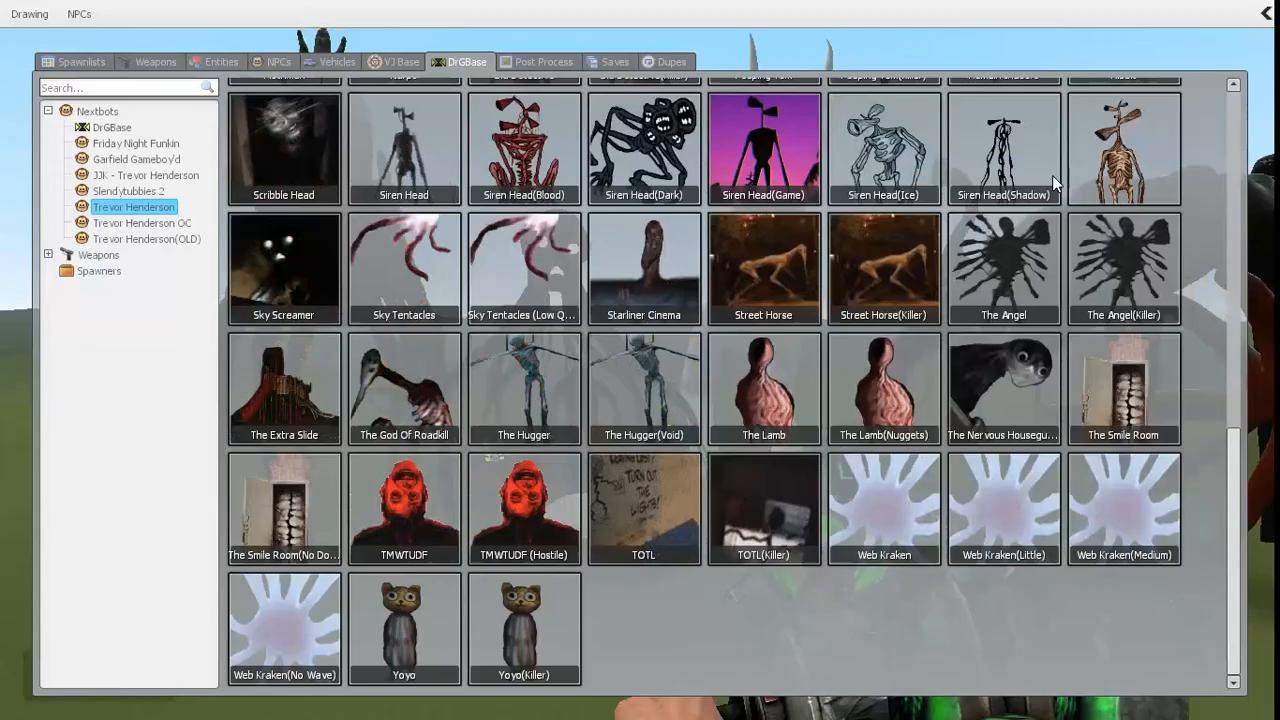
scroll("up", 3)
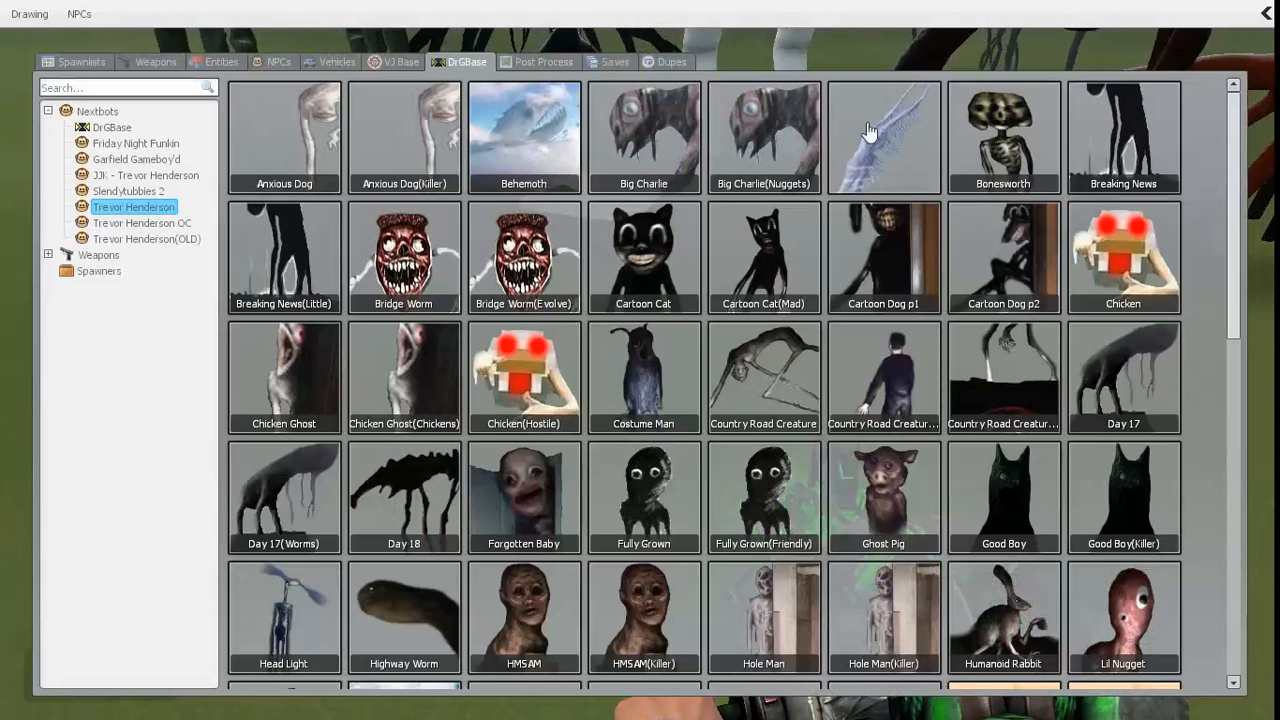
mouse_move(270, 520)
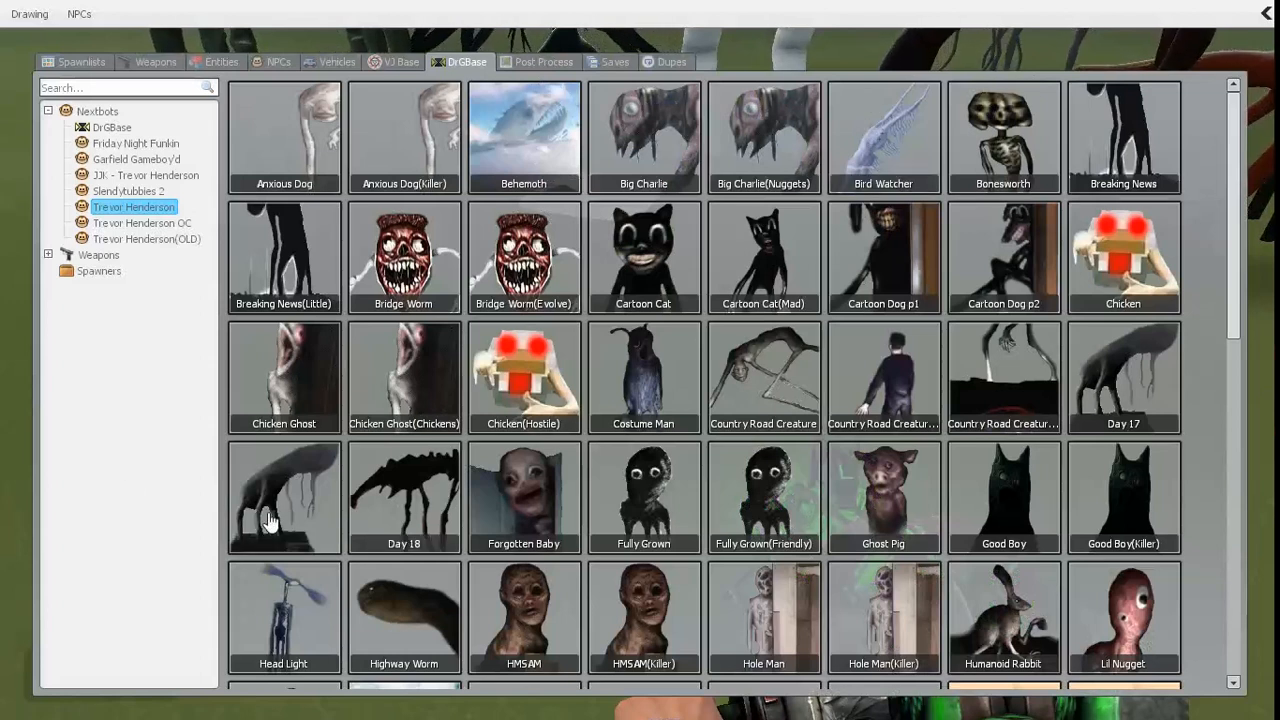
scroll("down", 3)
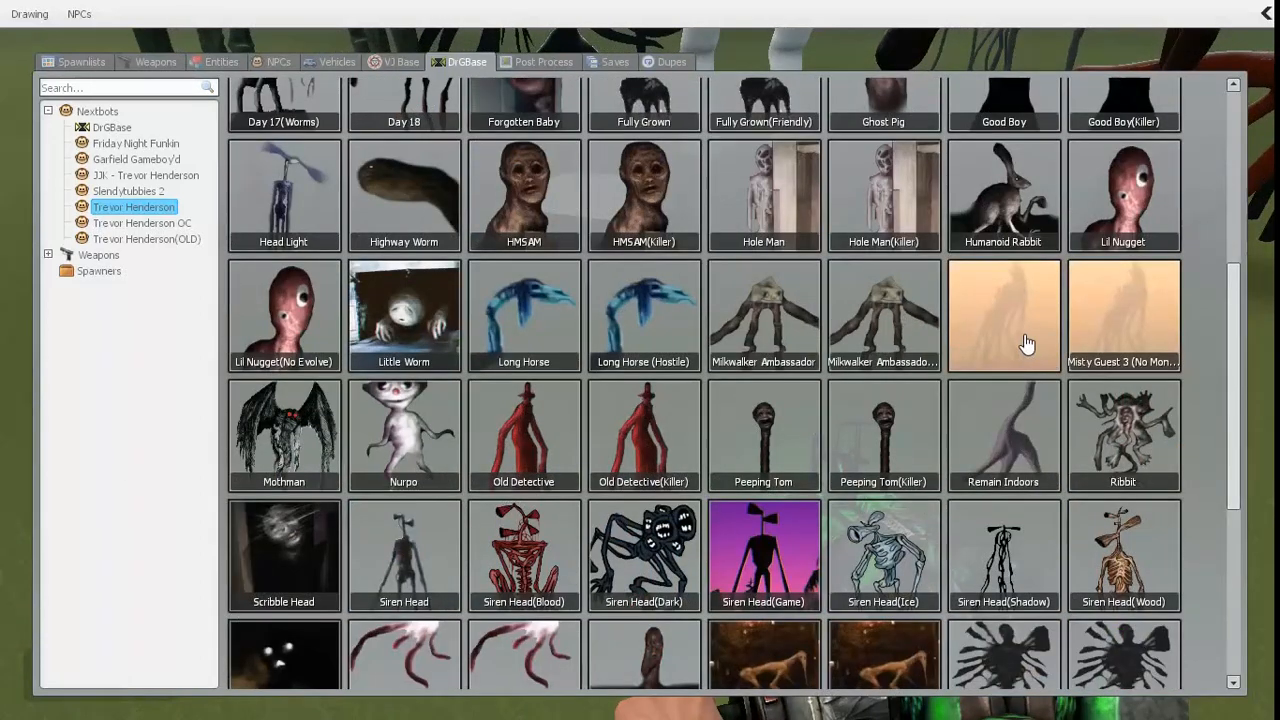
mouse_move(1008, 340)
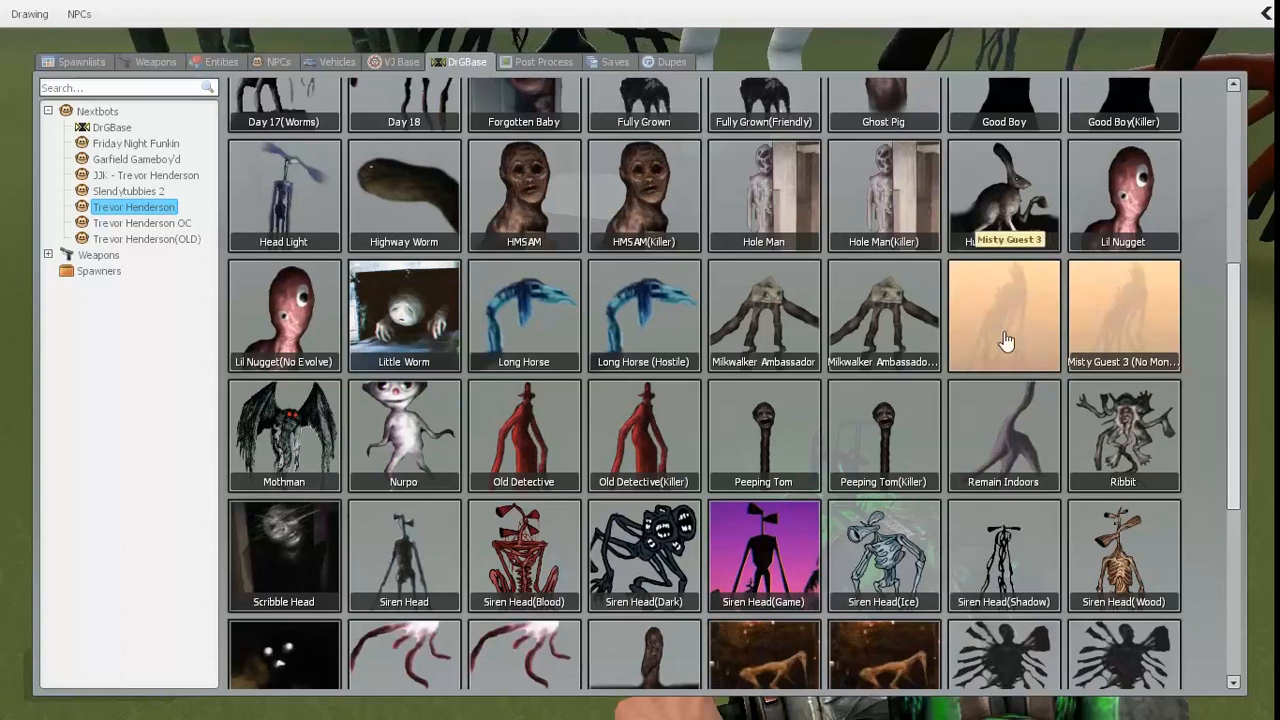
scroll("down", 3)
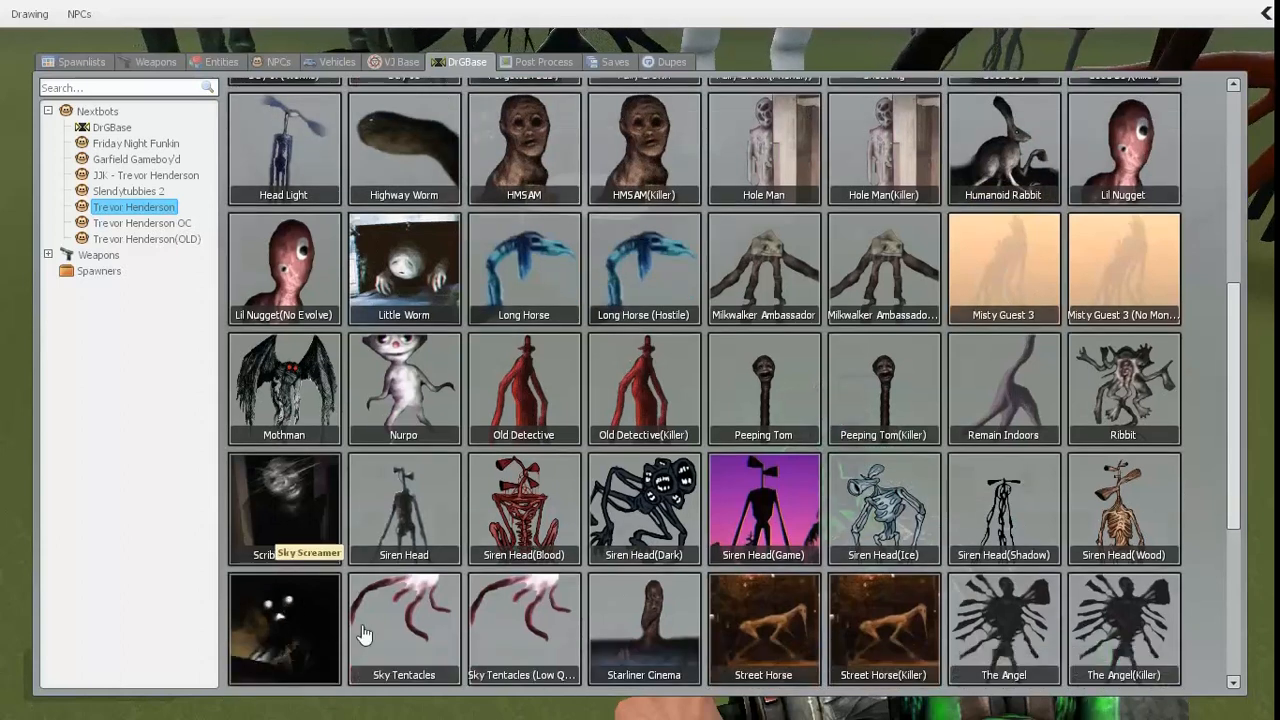
scroll("down", 3)
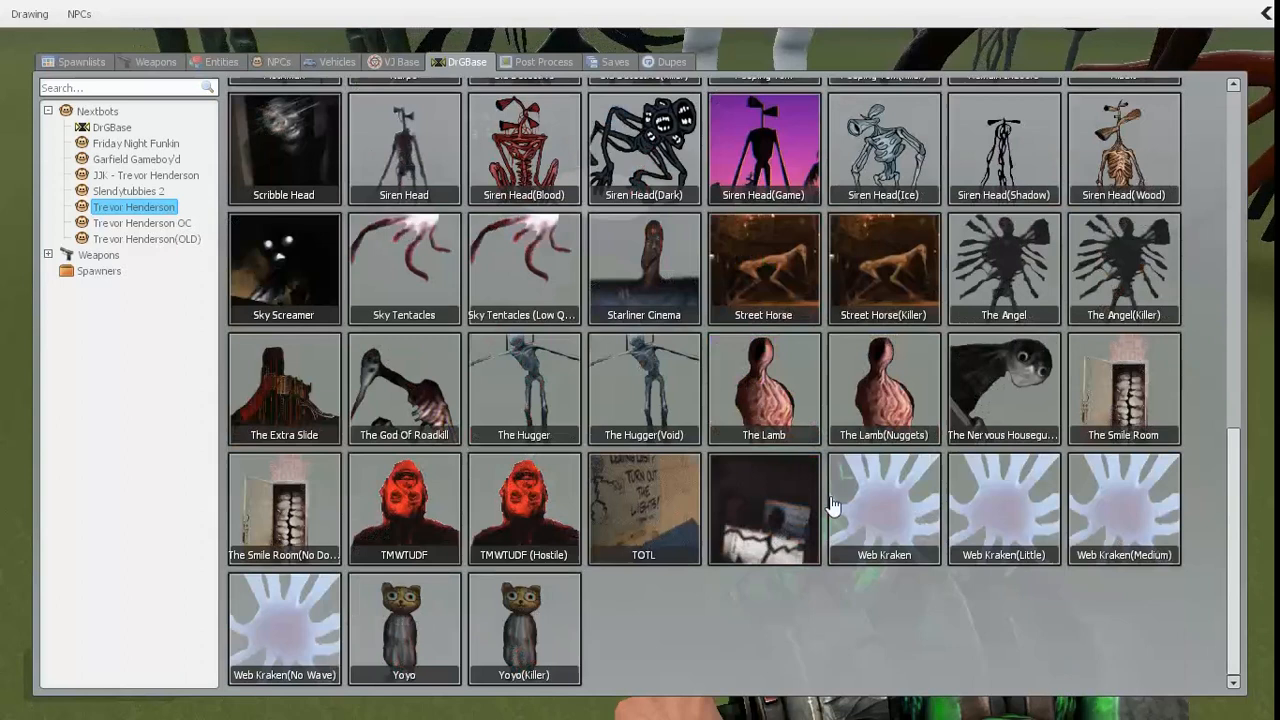
scroll("up", 3)
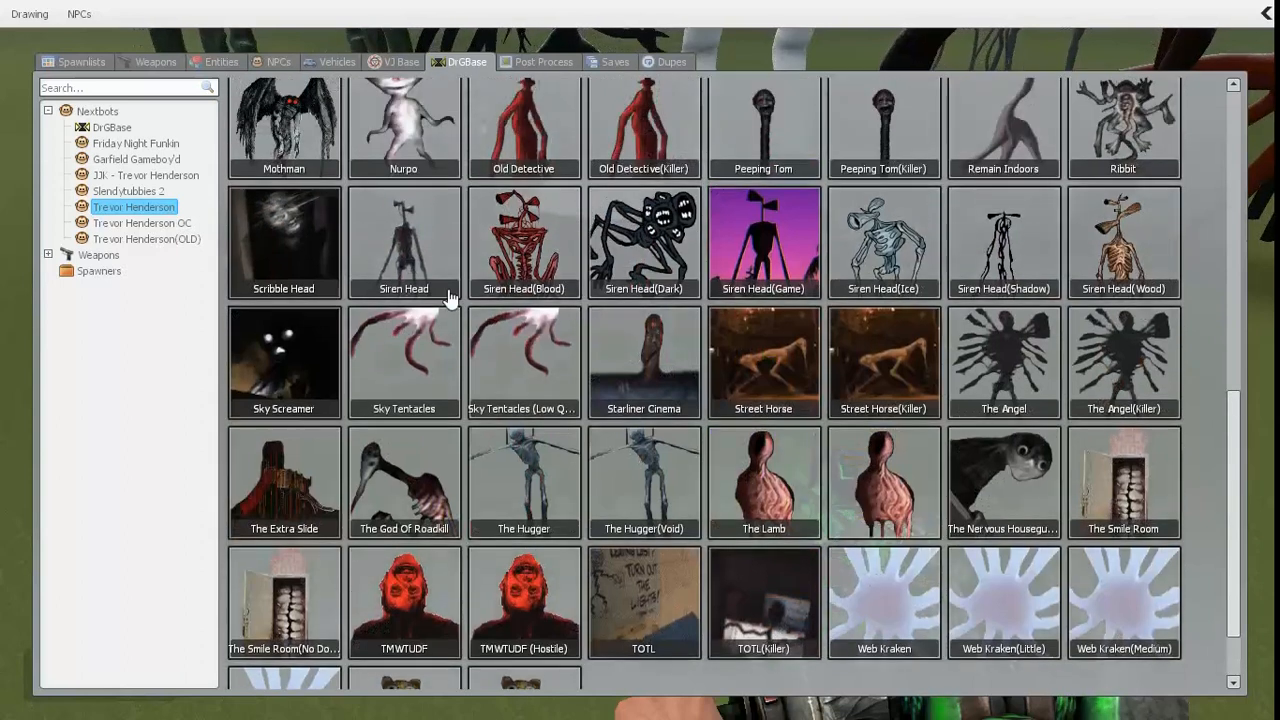
scroll("up", 3)
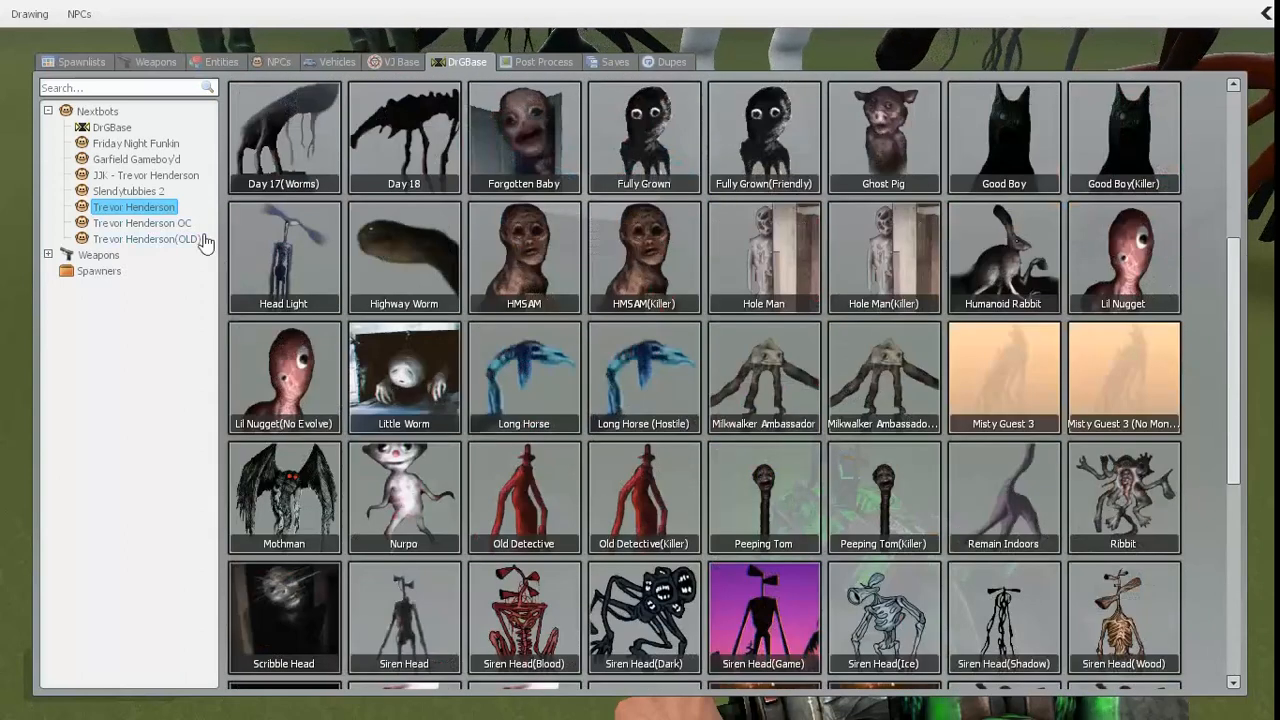
left_click(146, 240)
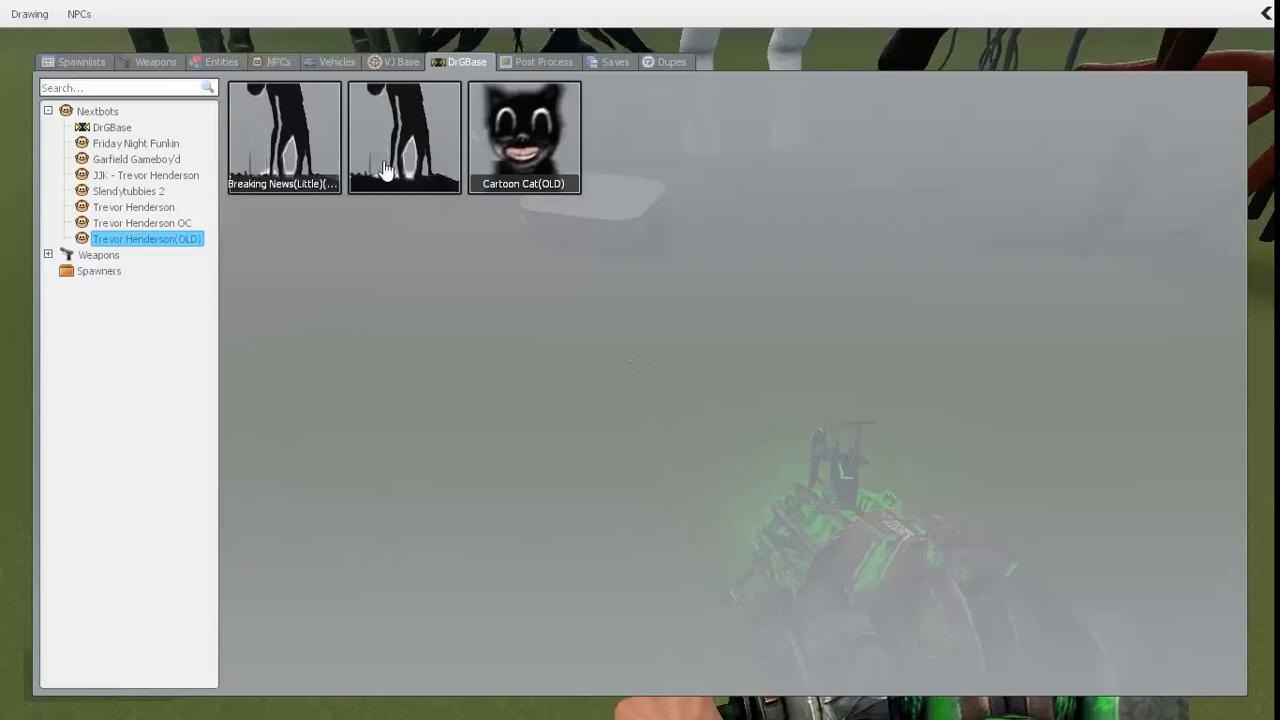
left_click(142, 222)
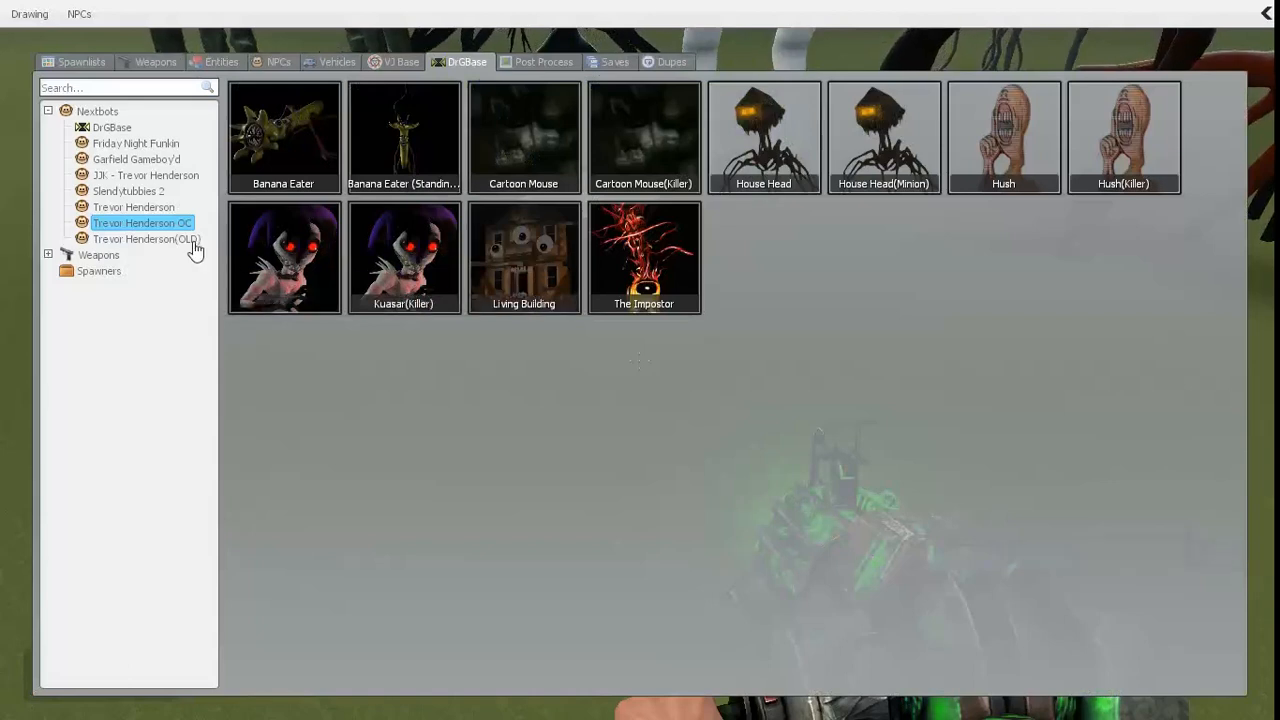
left_click(144, 176)
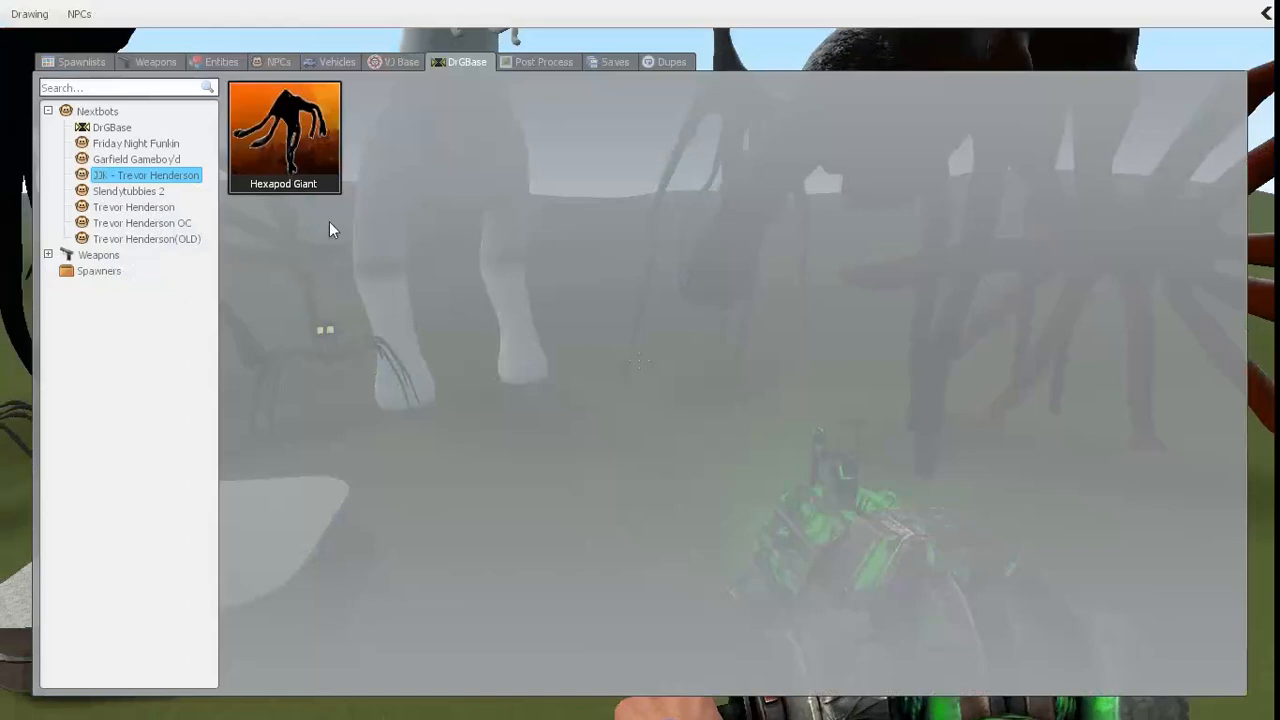
left_click(134, 206)
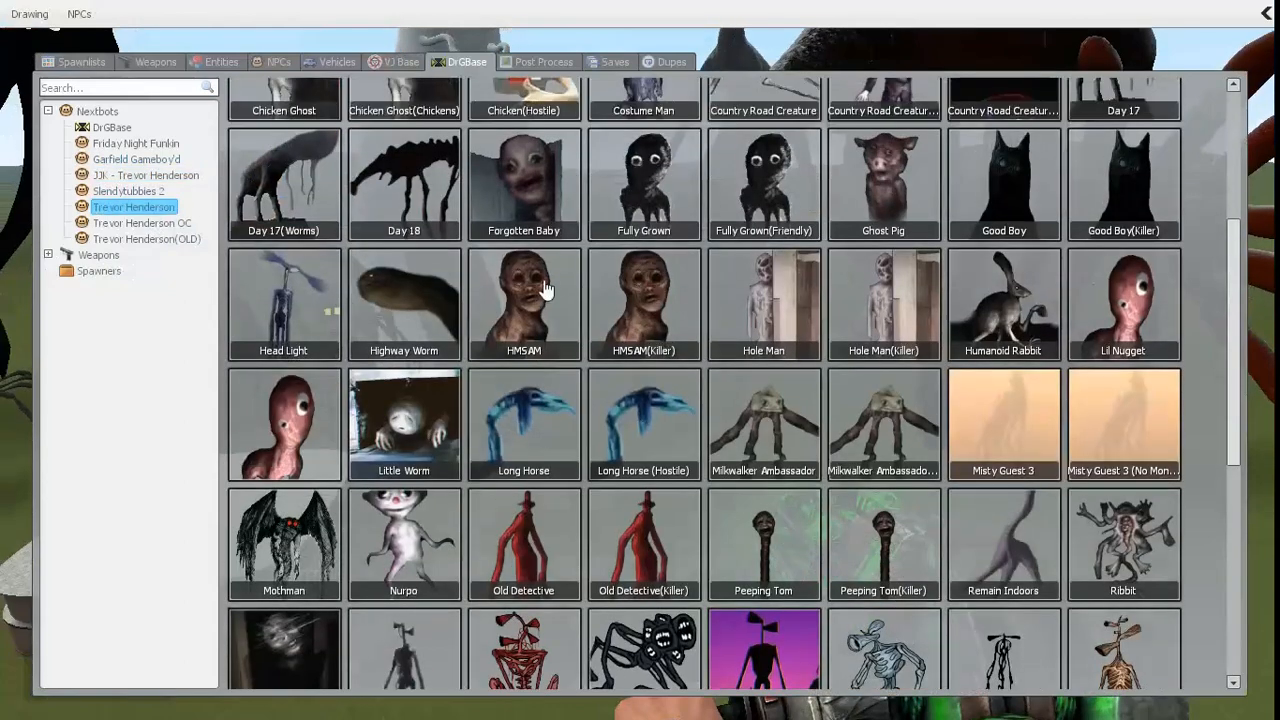
scroll("up", 3)
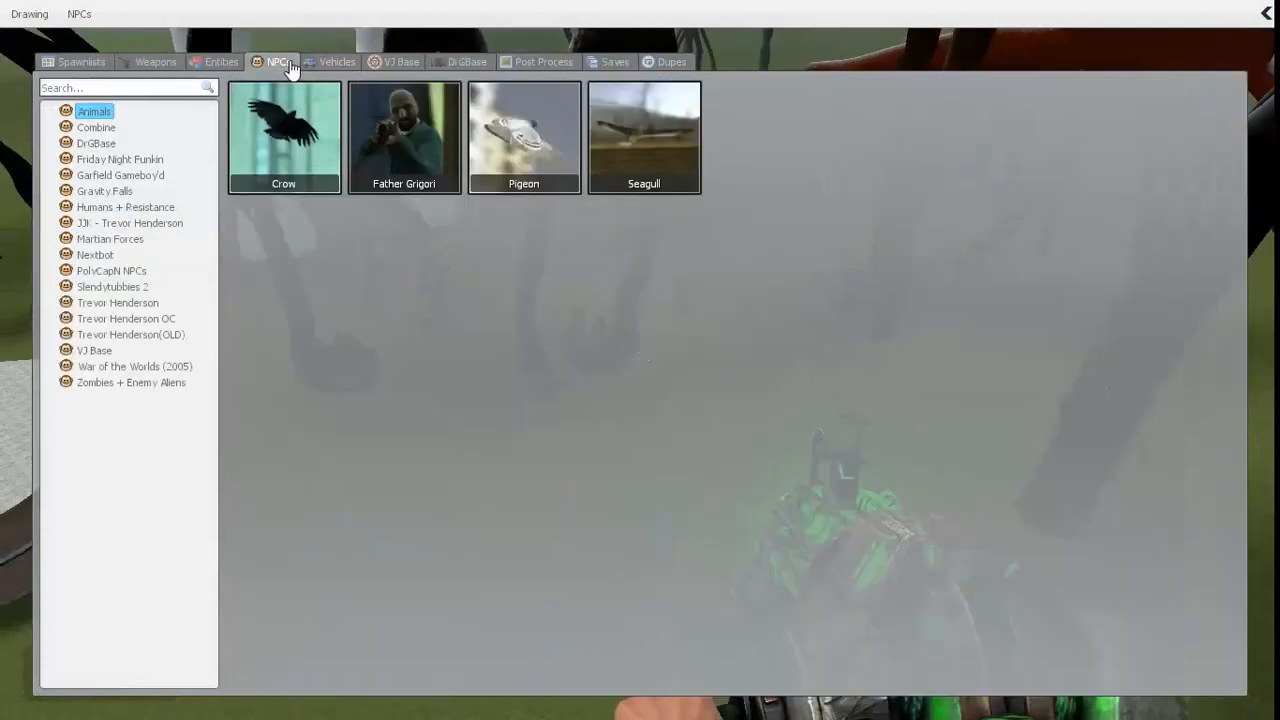
mouse_move(128, 360)
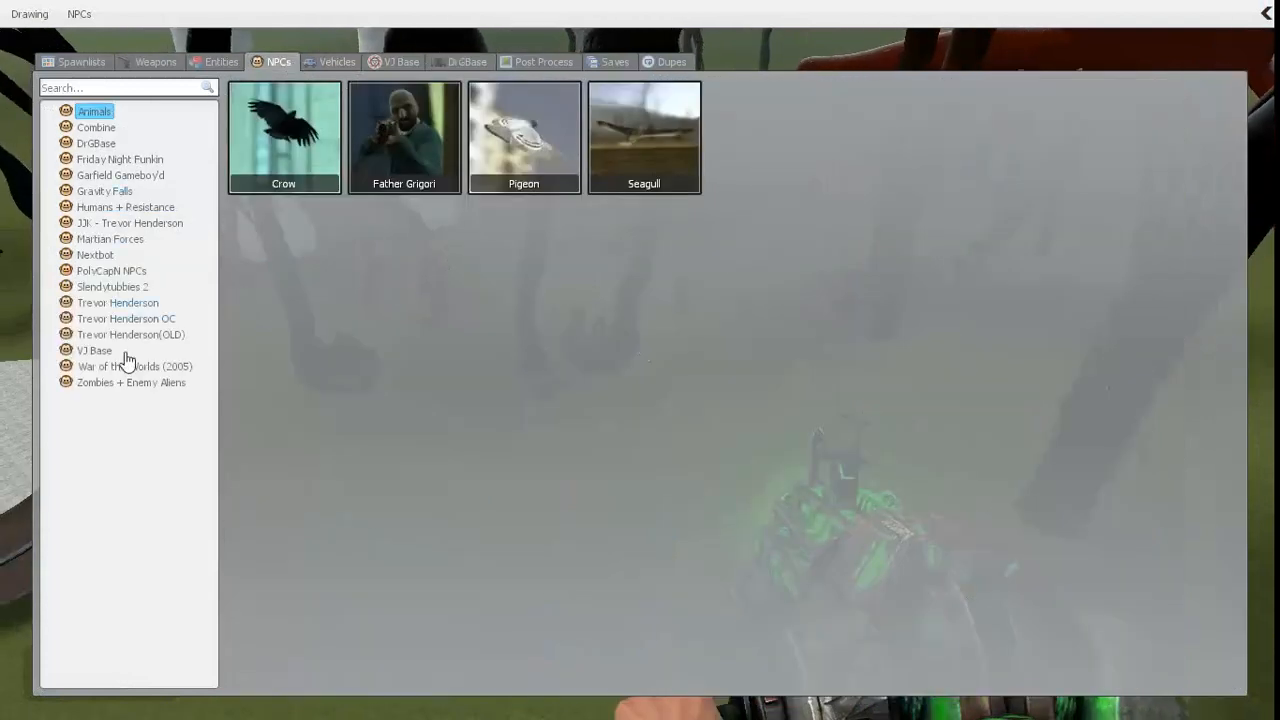
left_click(126, 318)
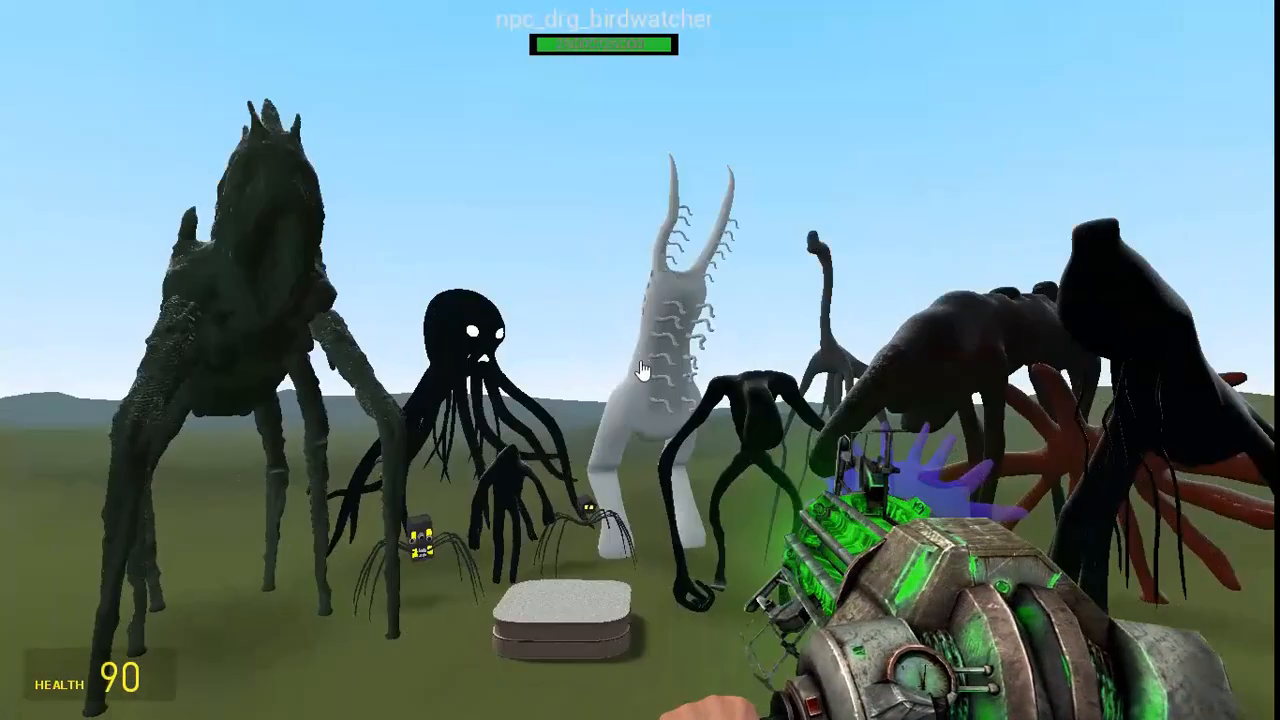
key("z")
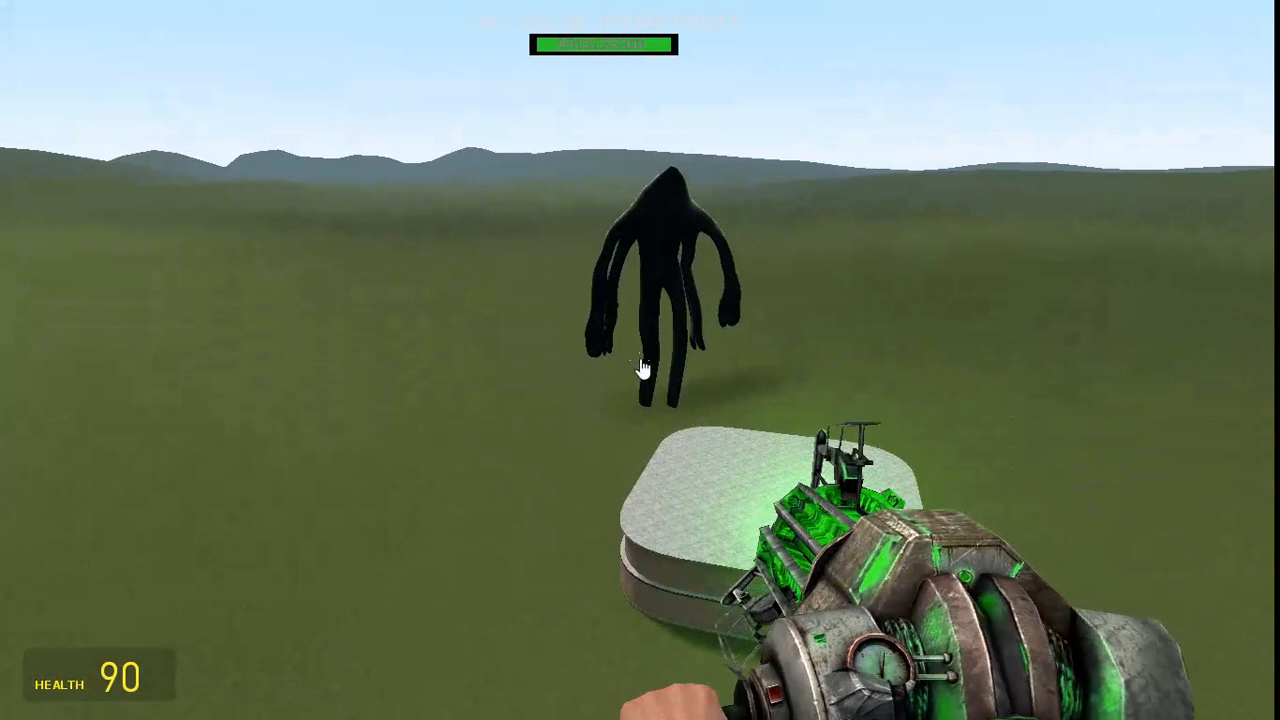
left_click(640, 360)
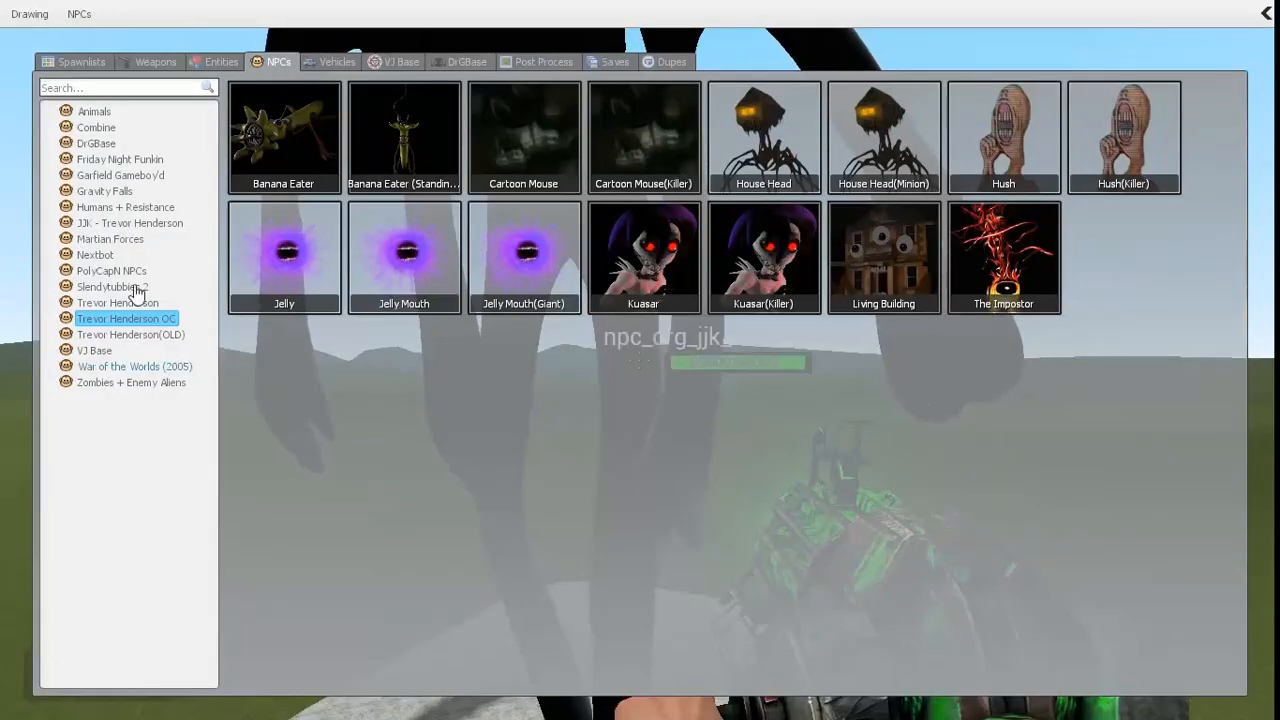
left_click(110, 288)
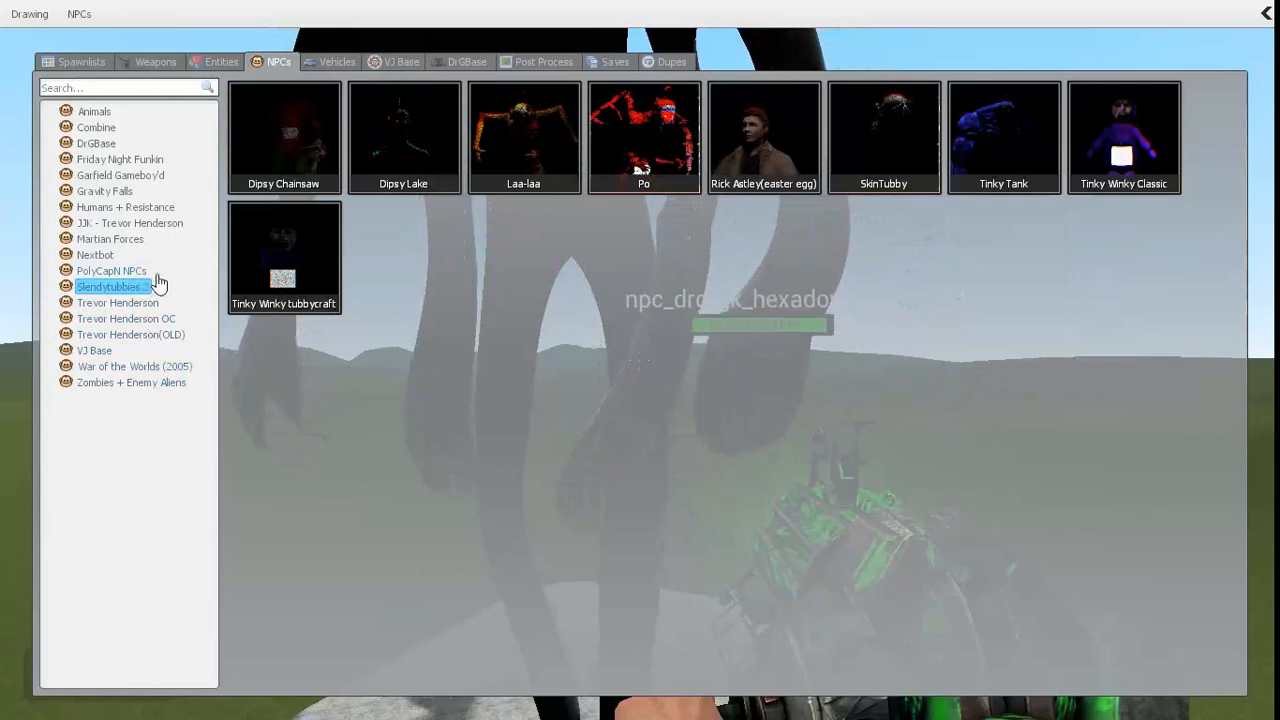
left_click(128, 224)
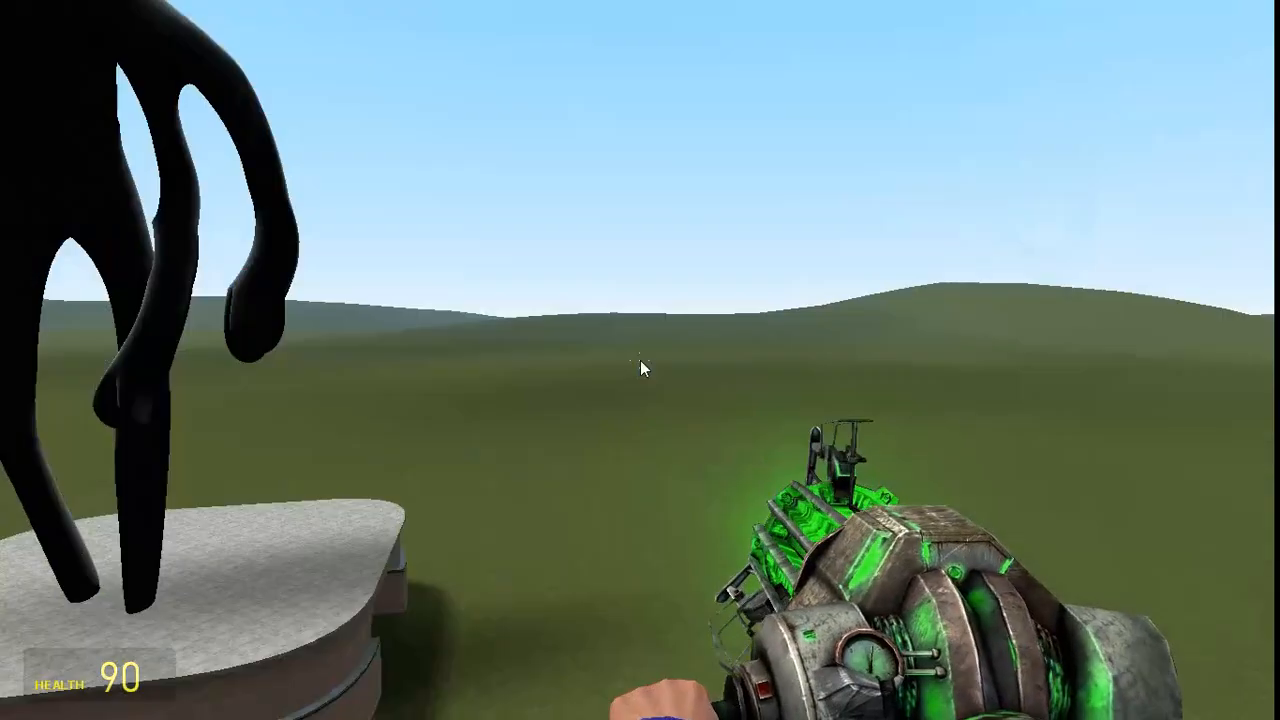
mouse_move(640, 360)
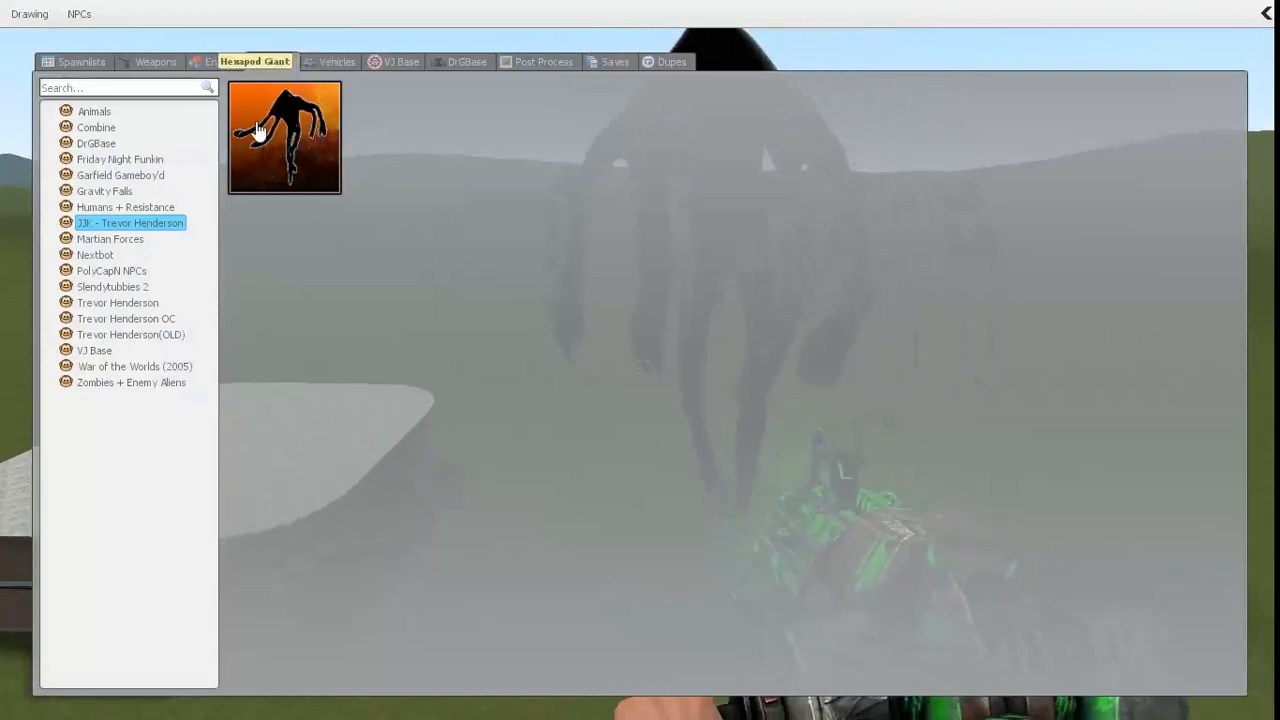
- Spawn several Hexapod Giants from the Trevor Henderson category onto the field
left_click(278, 60)
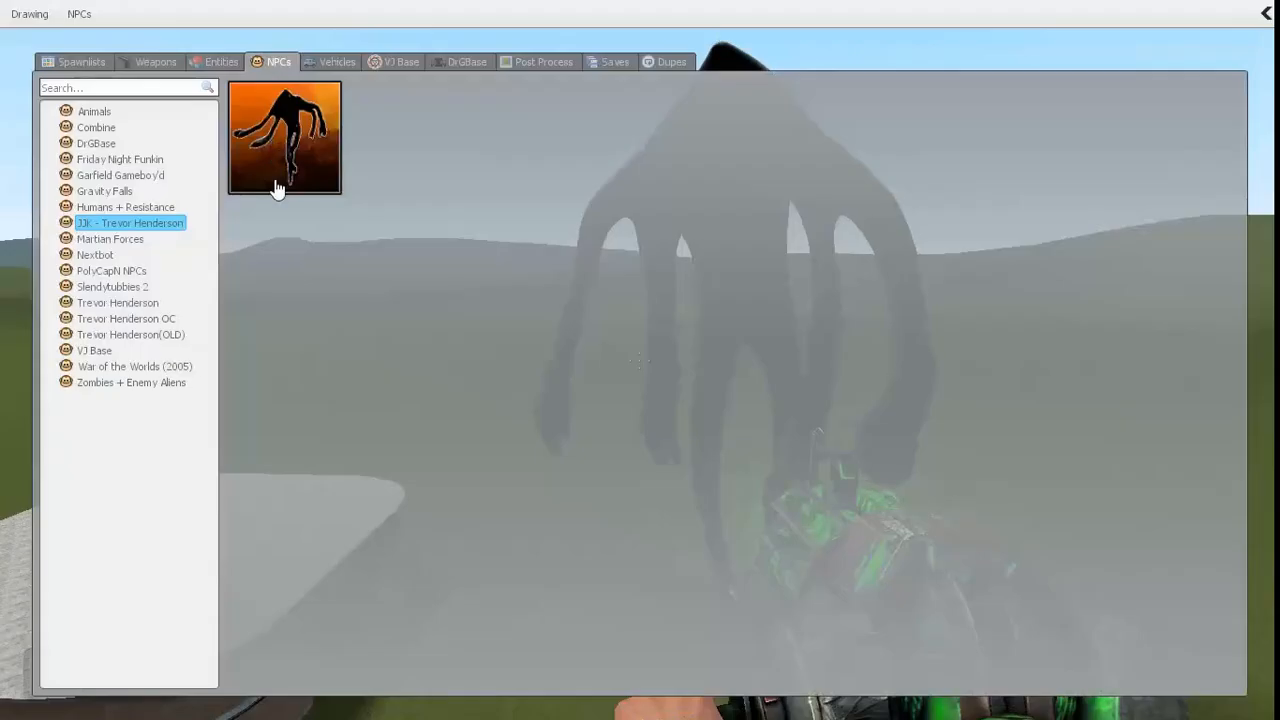
mouse_move(336, 114)
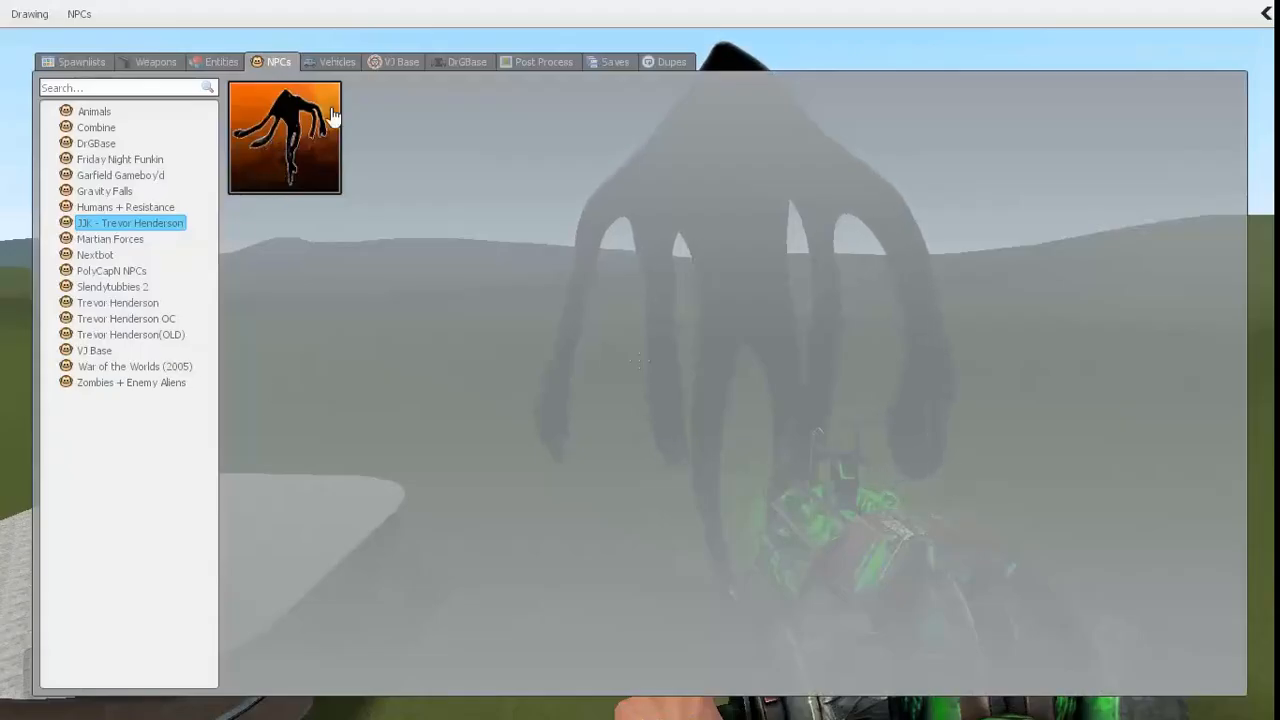
mouse_move(336, 114)
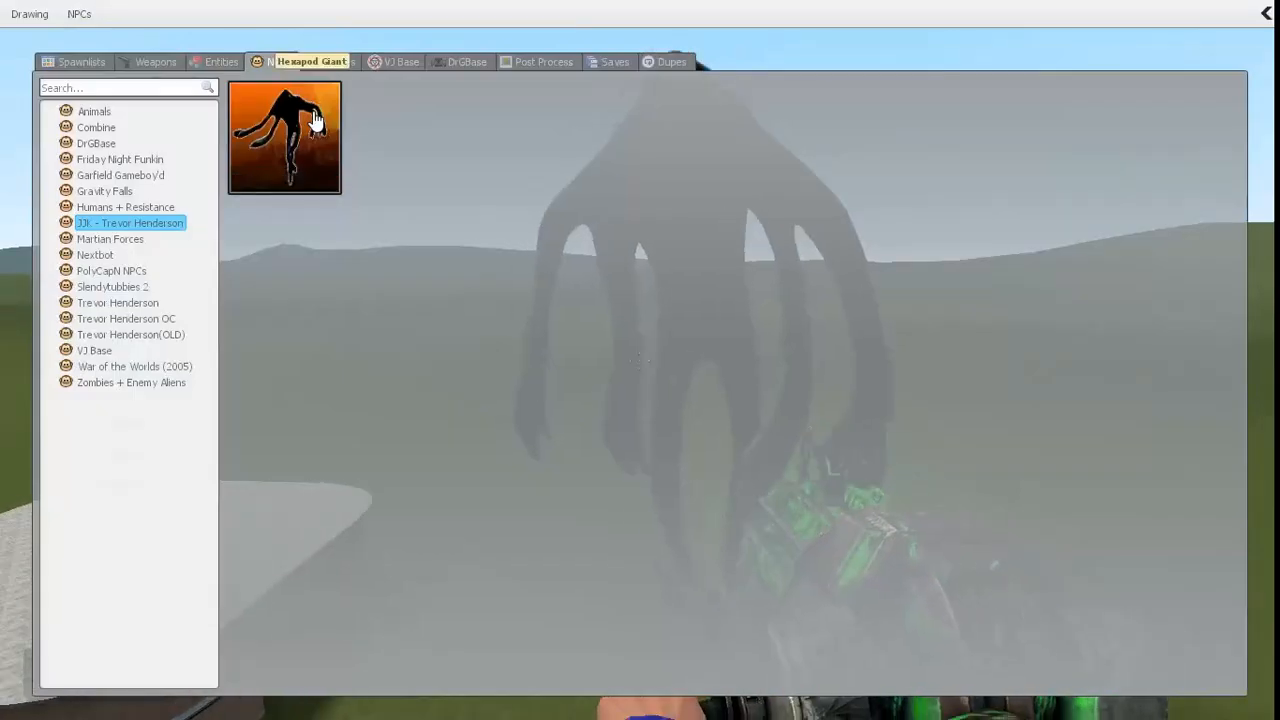
left_click(284, 136)
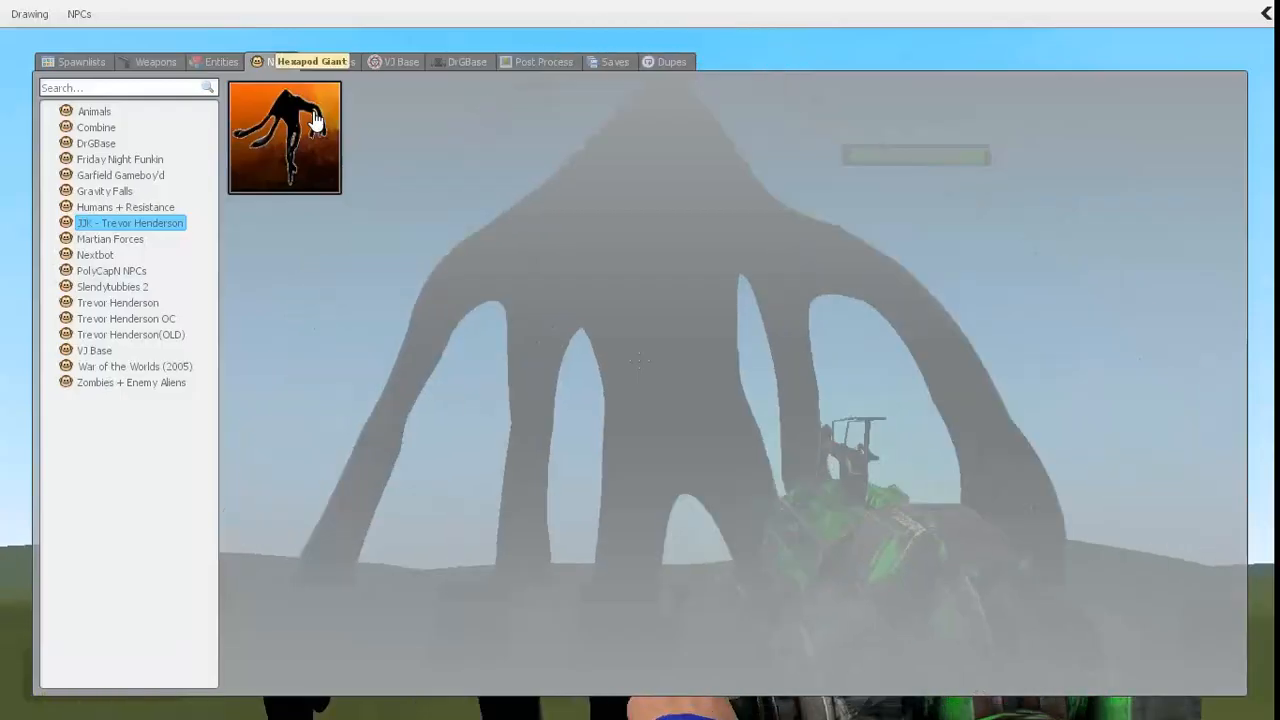
left_click(284, 136)
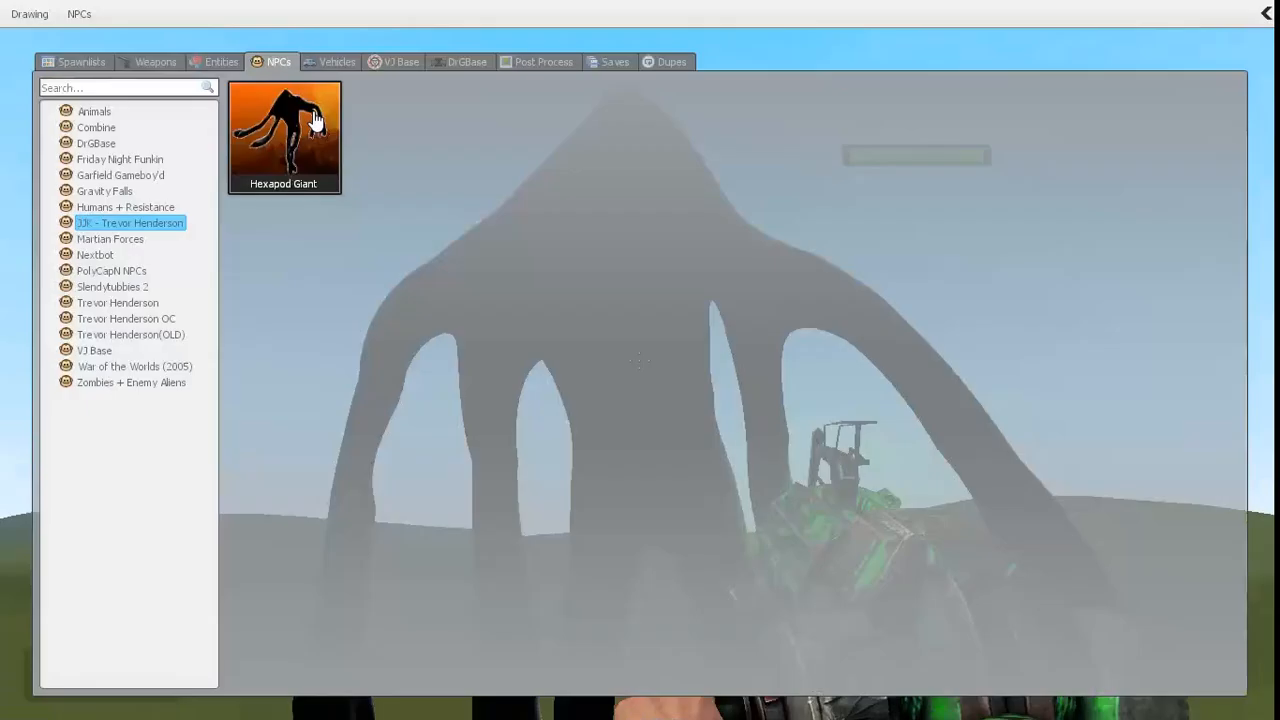
left_click(284, 136)
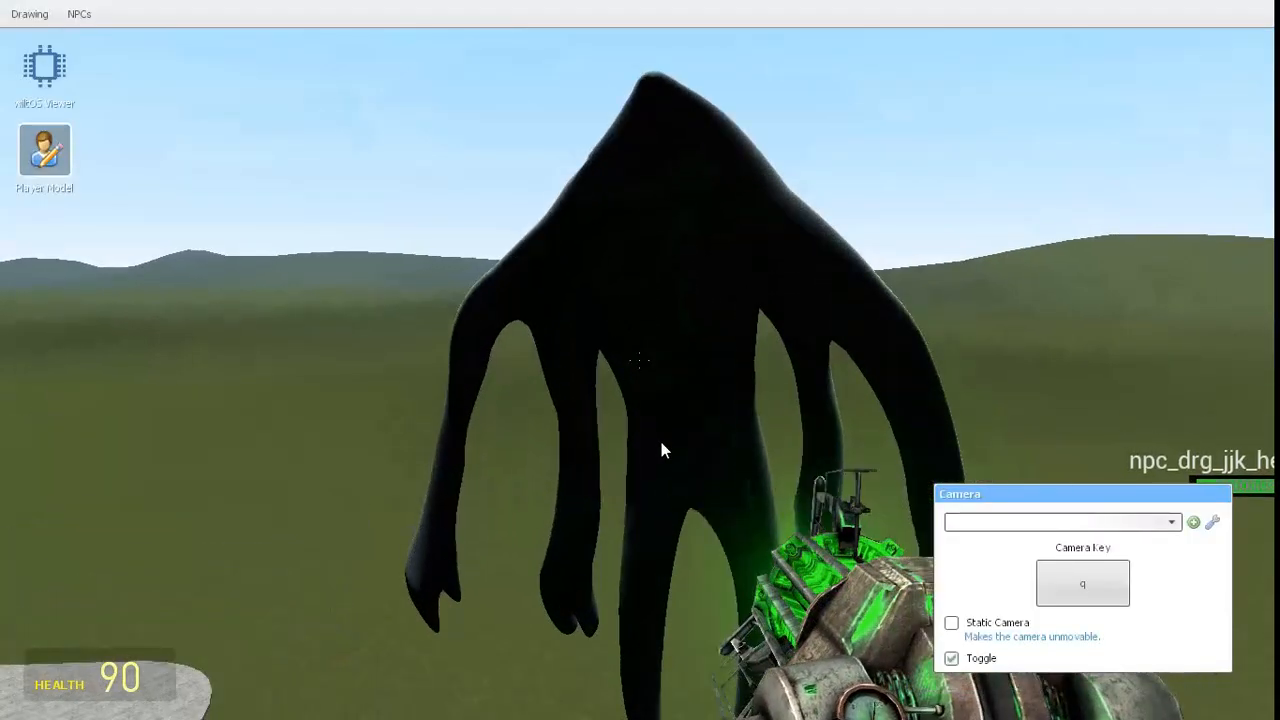
- Give the Hexapod Giant its lava Skin 1 via its property menu and bring up the NPC settings
right_click(664, 450)
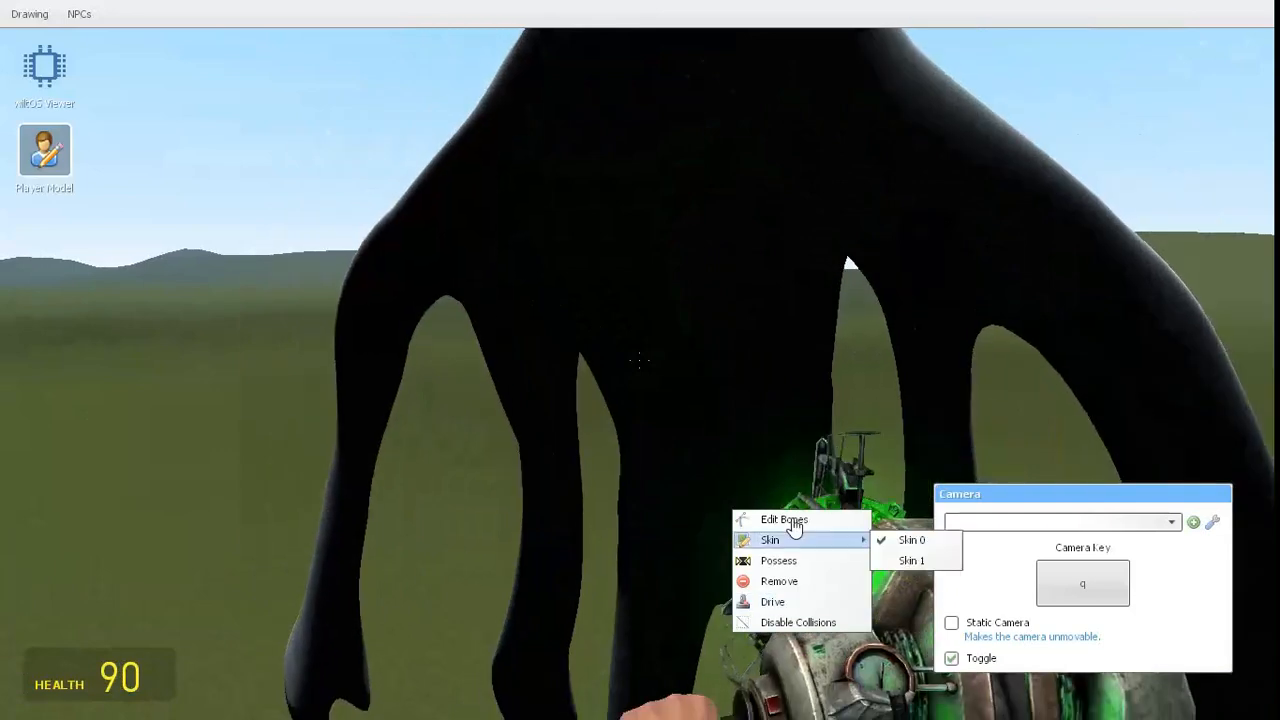
left_click(910, 560)
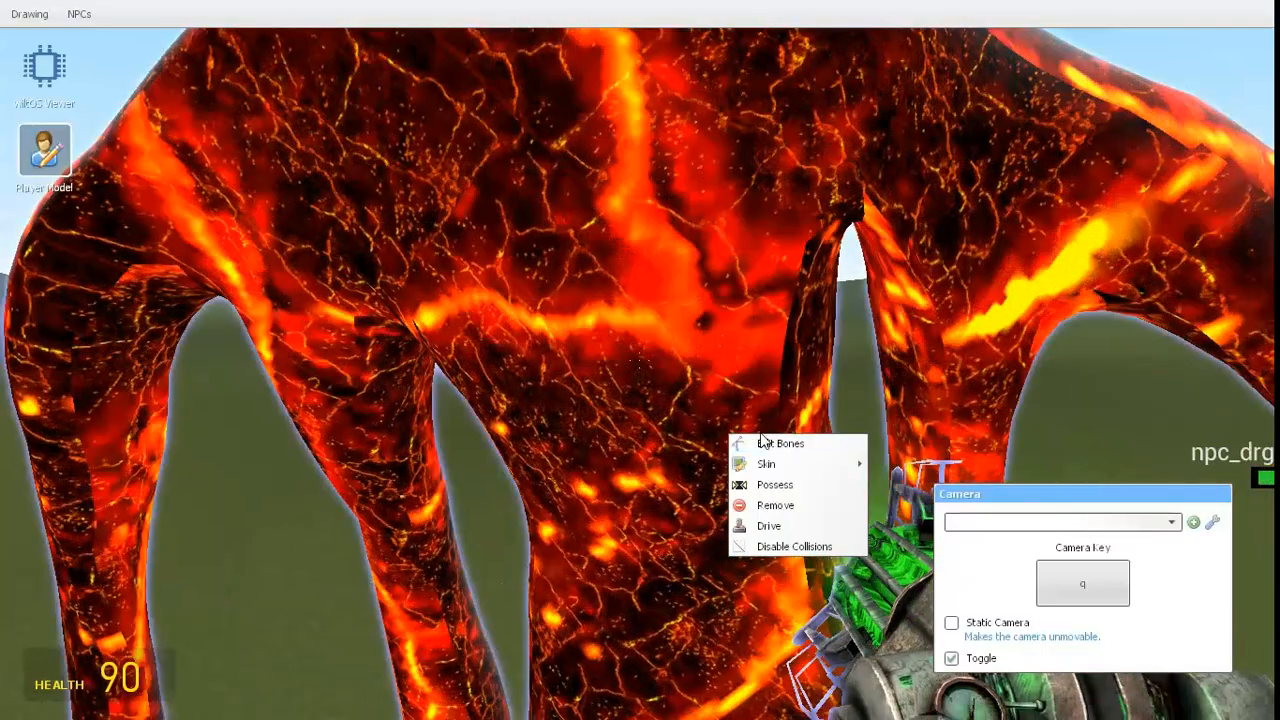
left_click(776, 504)
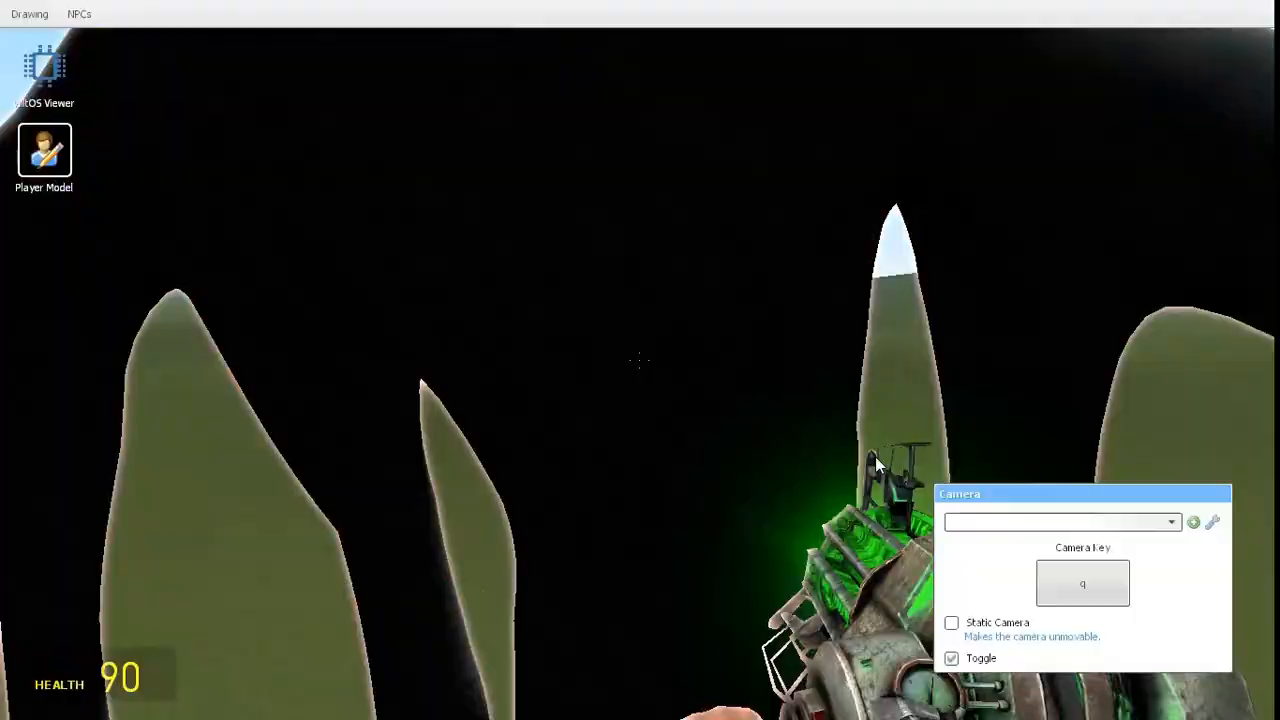
left_click(78, 12)
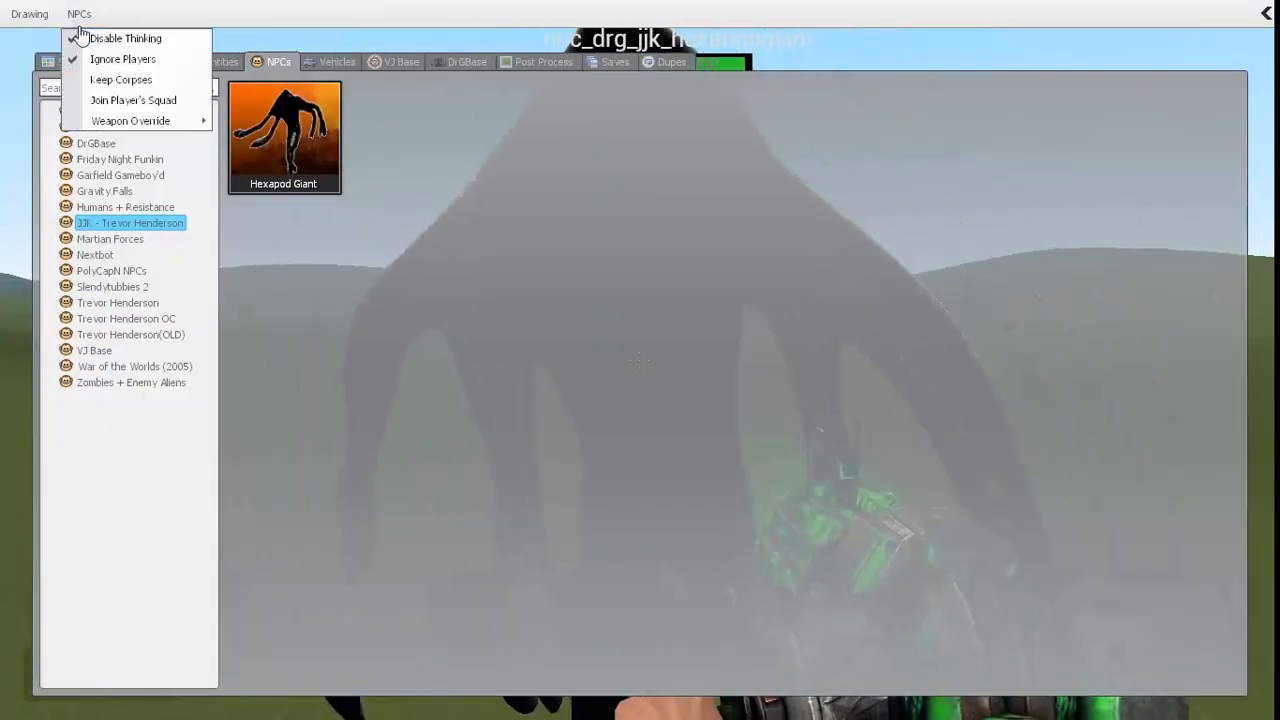
- Uncheck Disable Thinking so NPCs move again, then reopen the spawn menu with Q
left_click(124, 38)
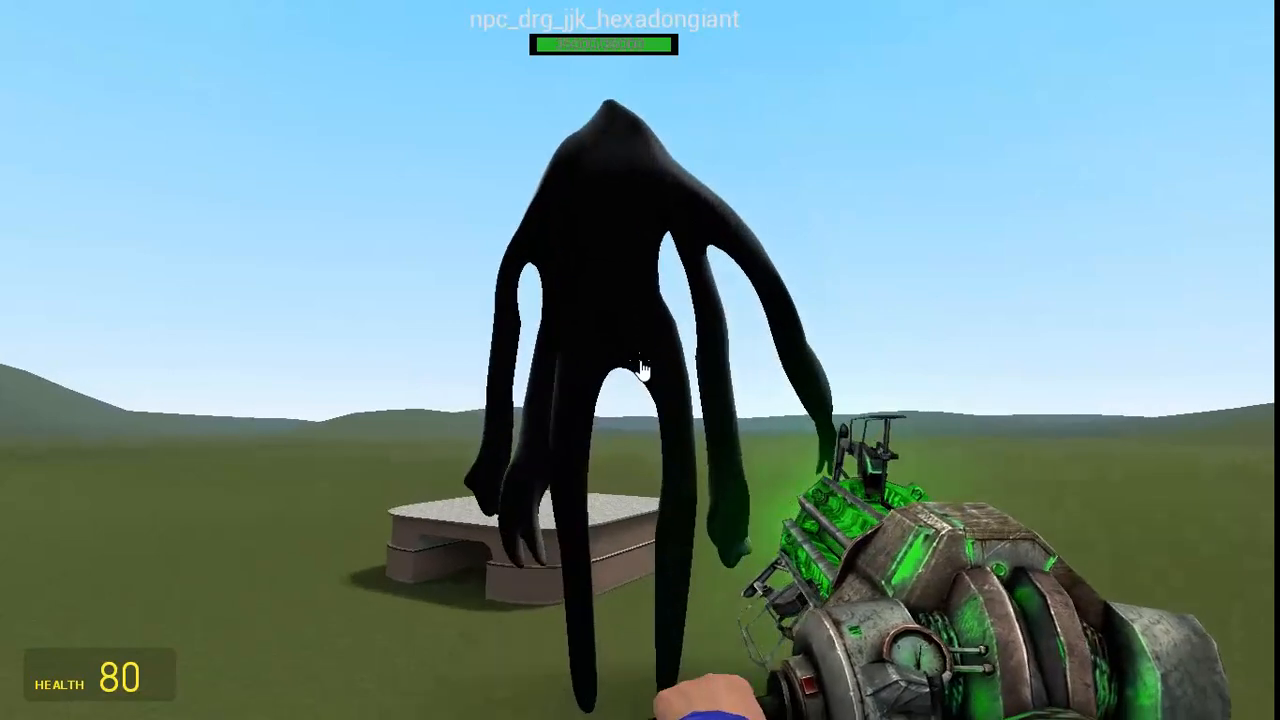
key("q")
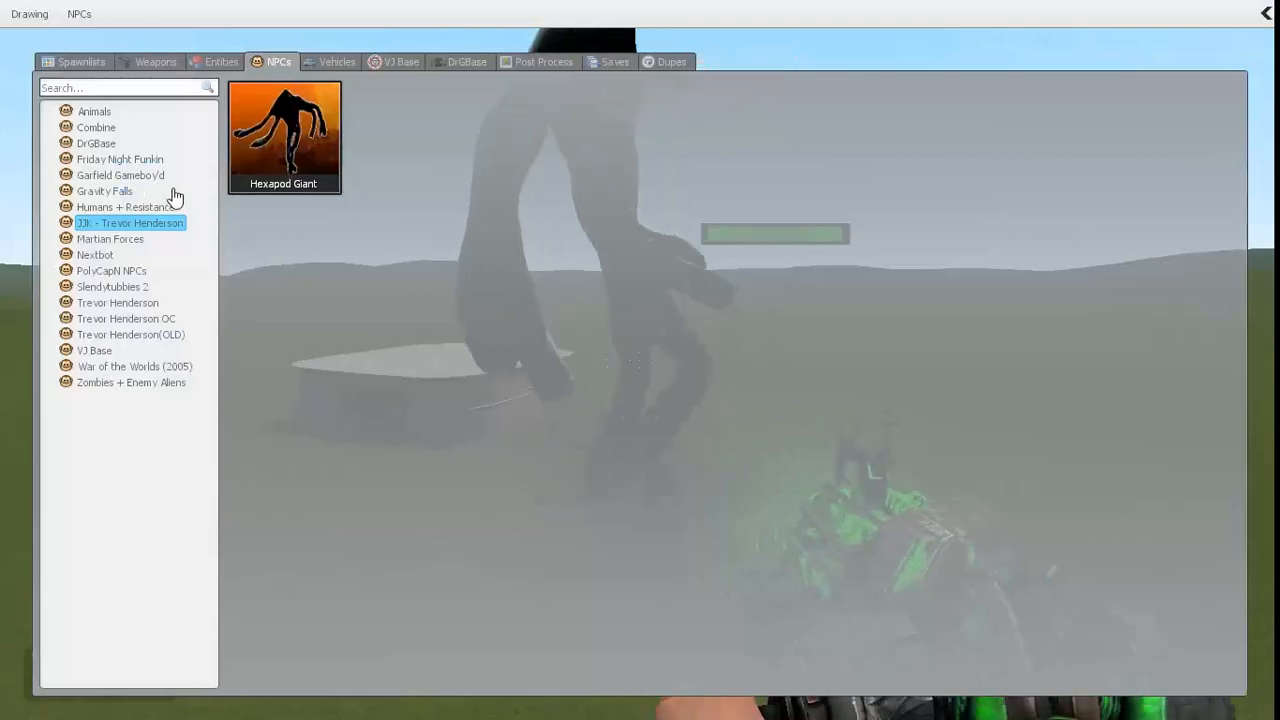
- Uncheck Ignore Players in the NPC settings so the Hexapod Giant attacks the player
left_click(80, 14)
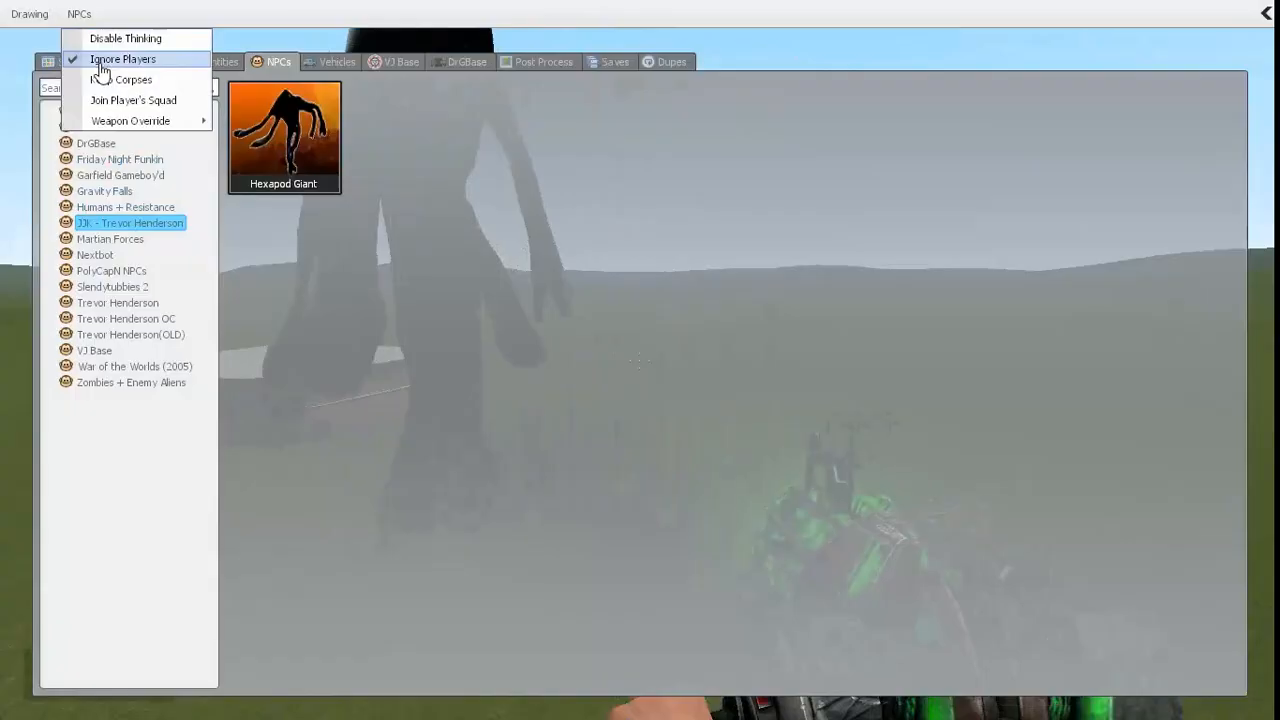
left_click(122, 60)
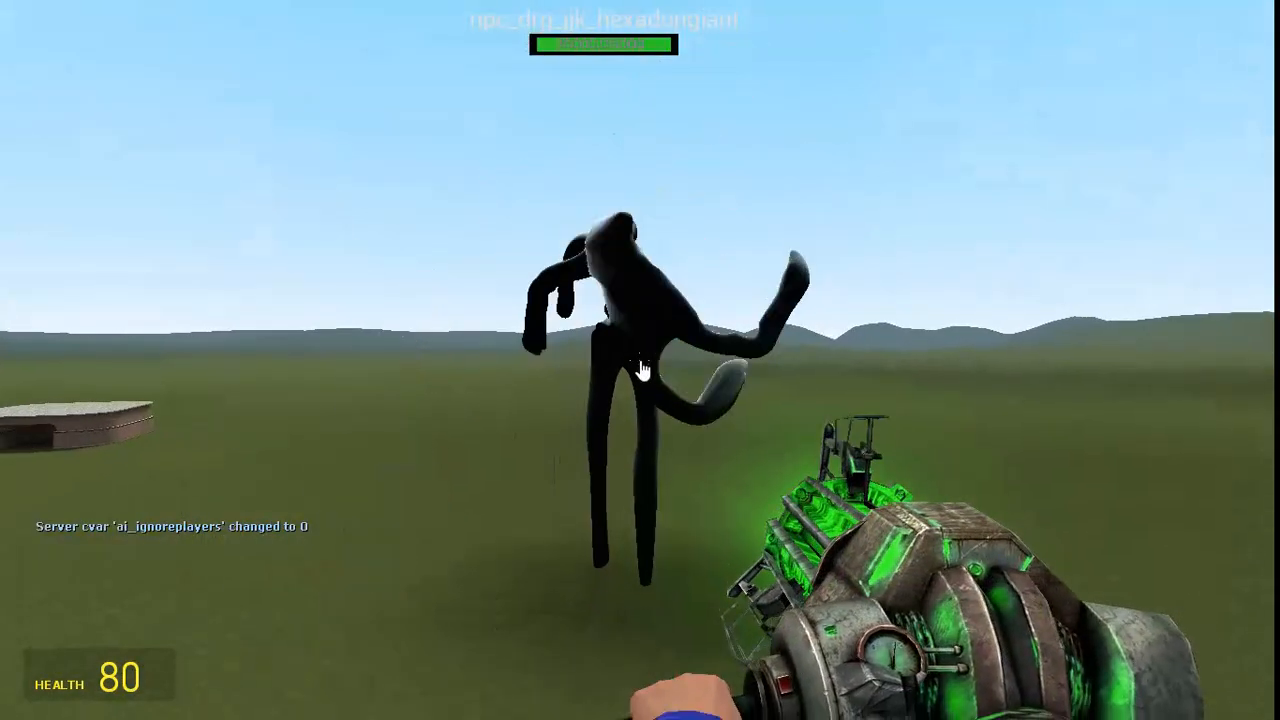
mouse_move(640, 370)
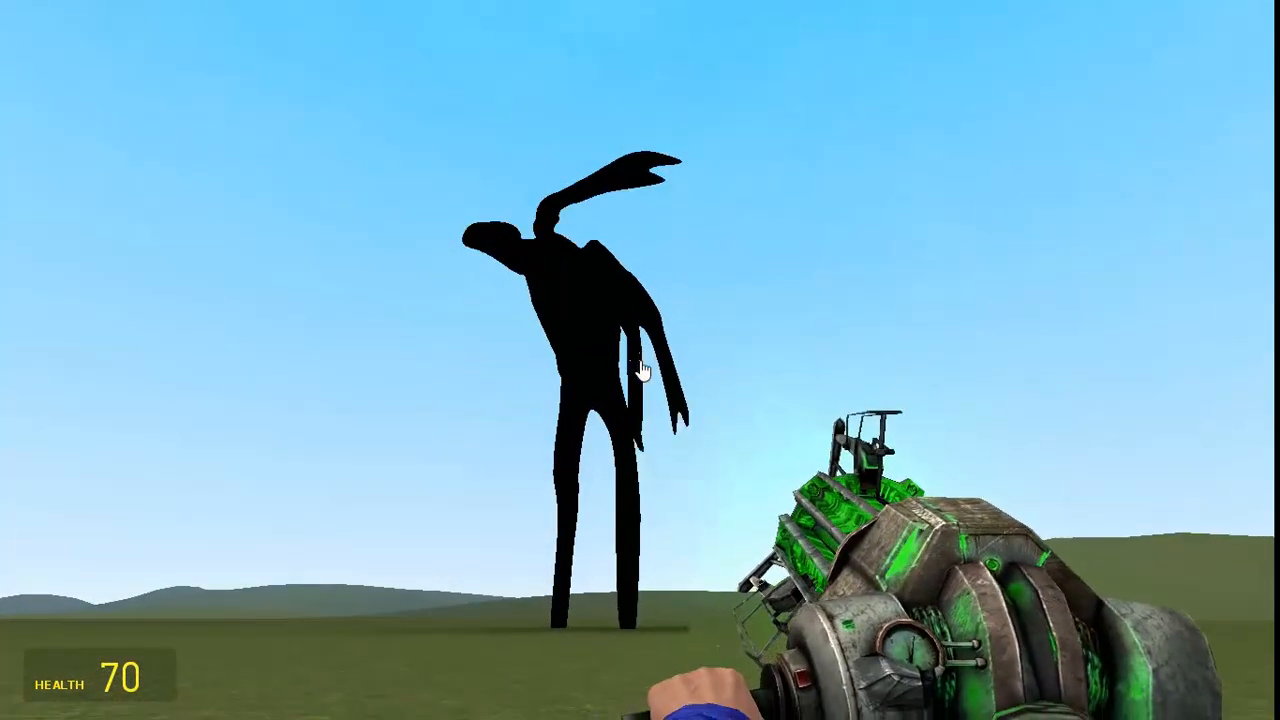
left_click(640, 360)
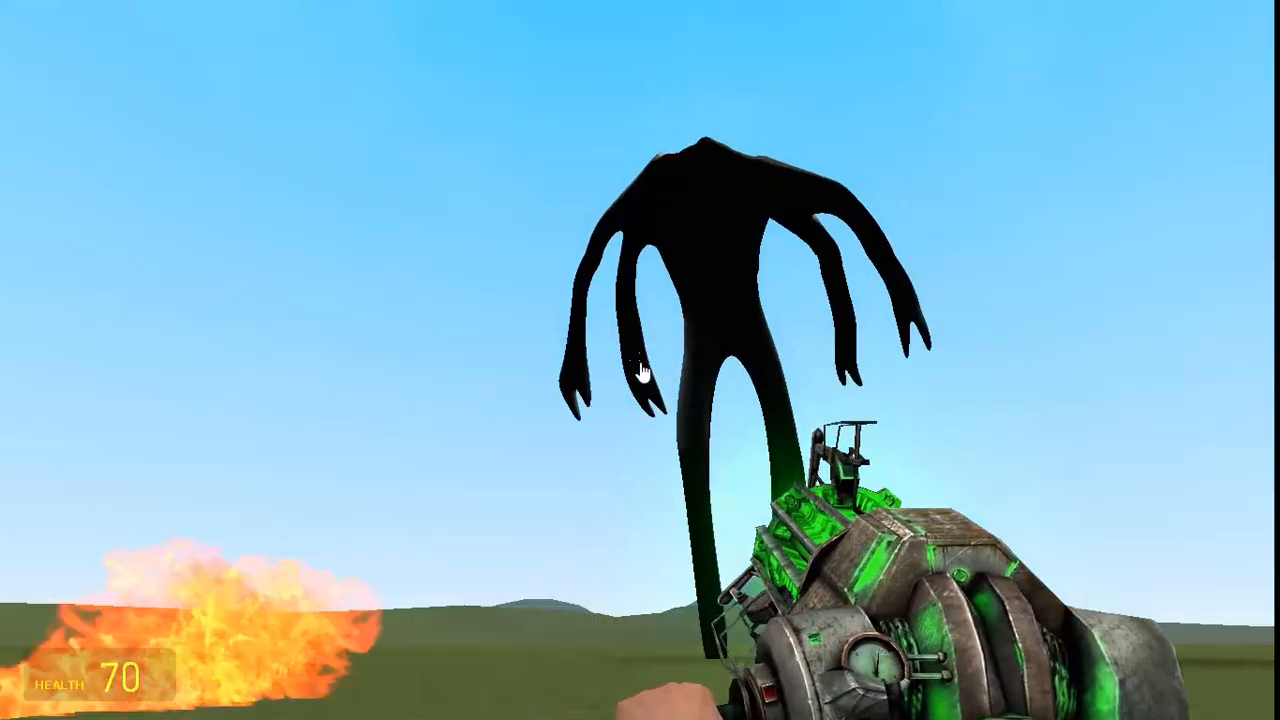
mouse_move(642, 368)
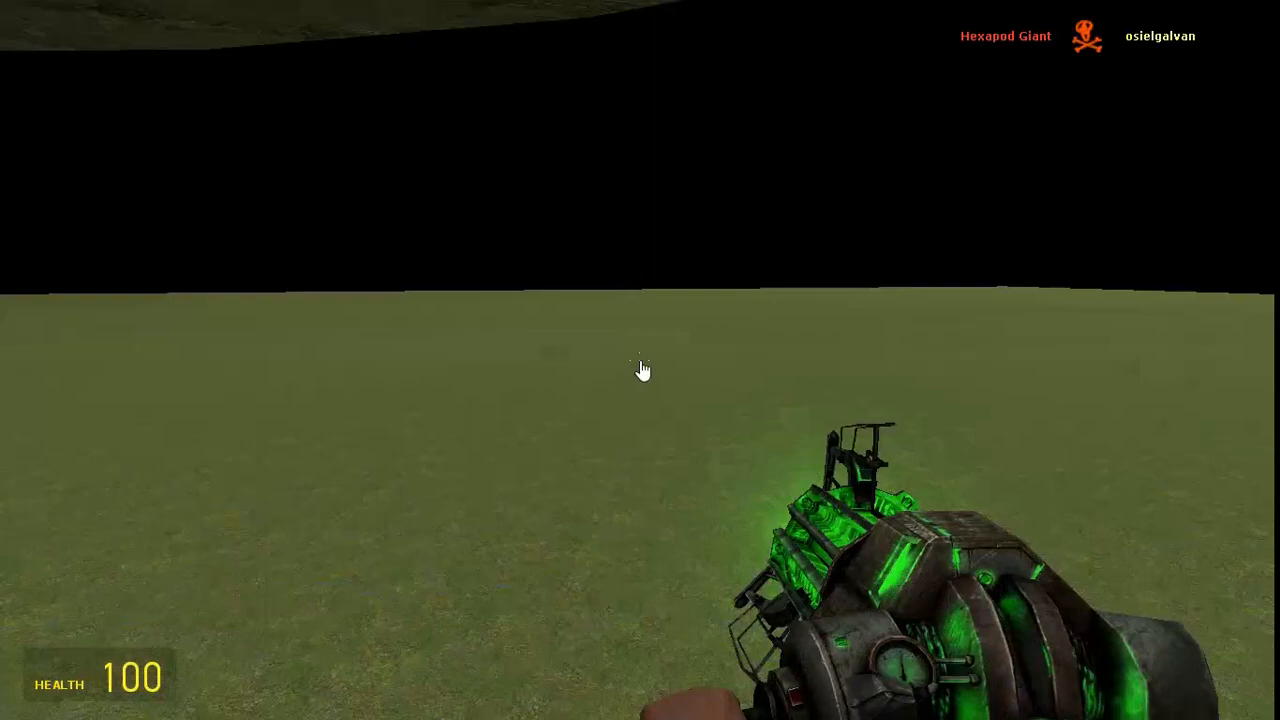
mouse_move(640, 370)
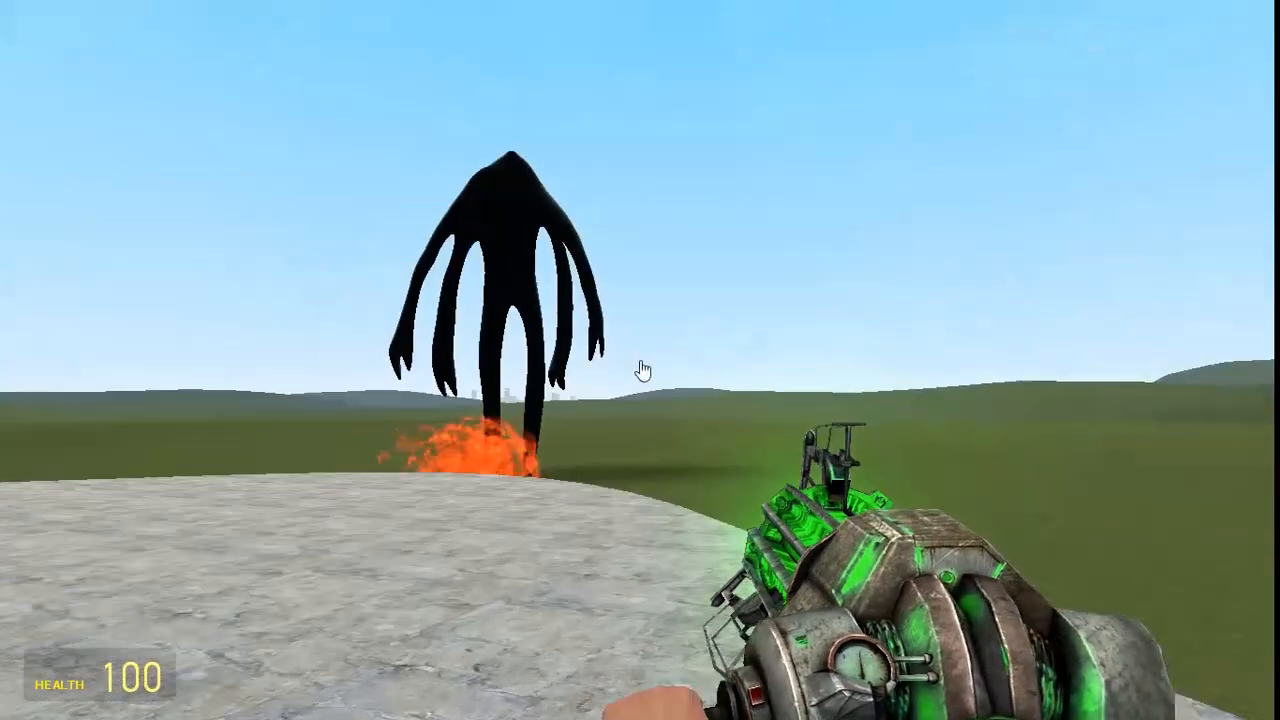
- Reopen the spawn menu with Q after respawning
key("q")
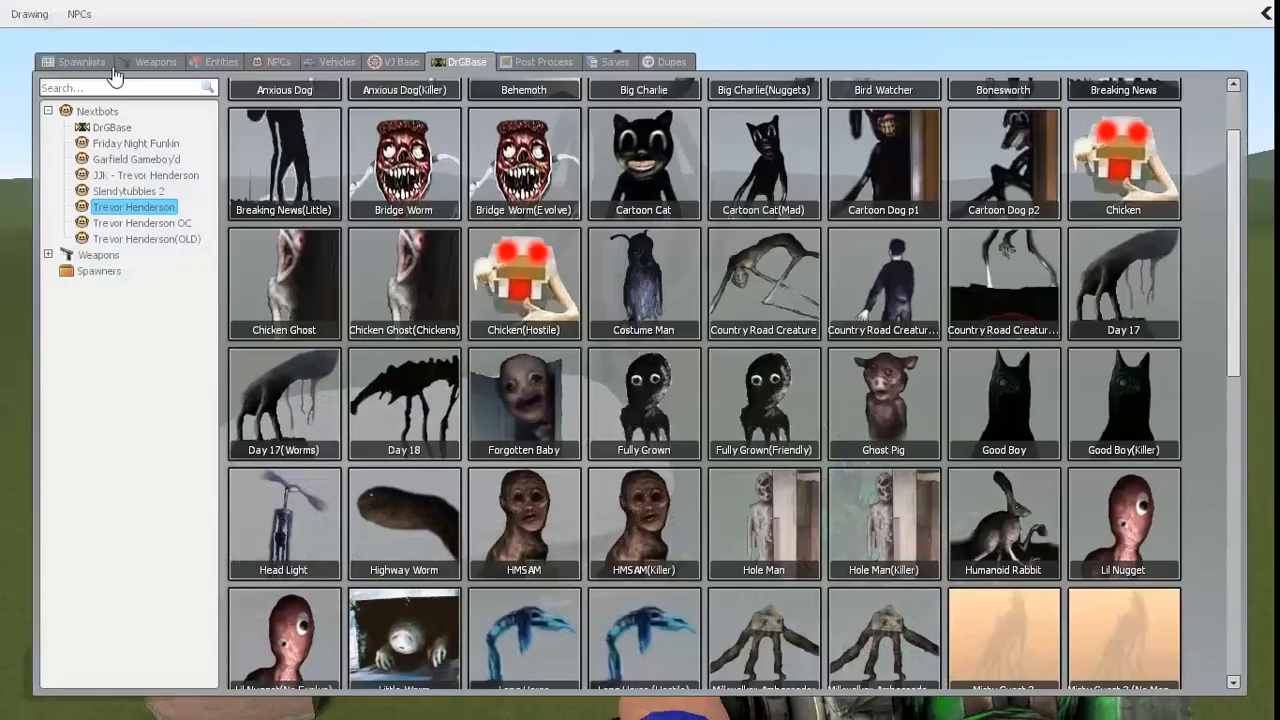
mouse_move(150, 180)
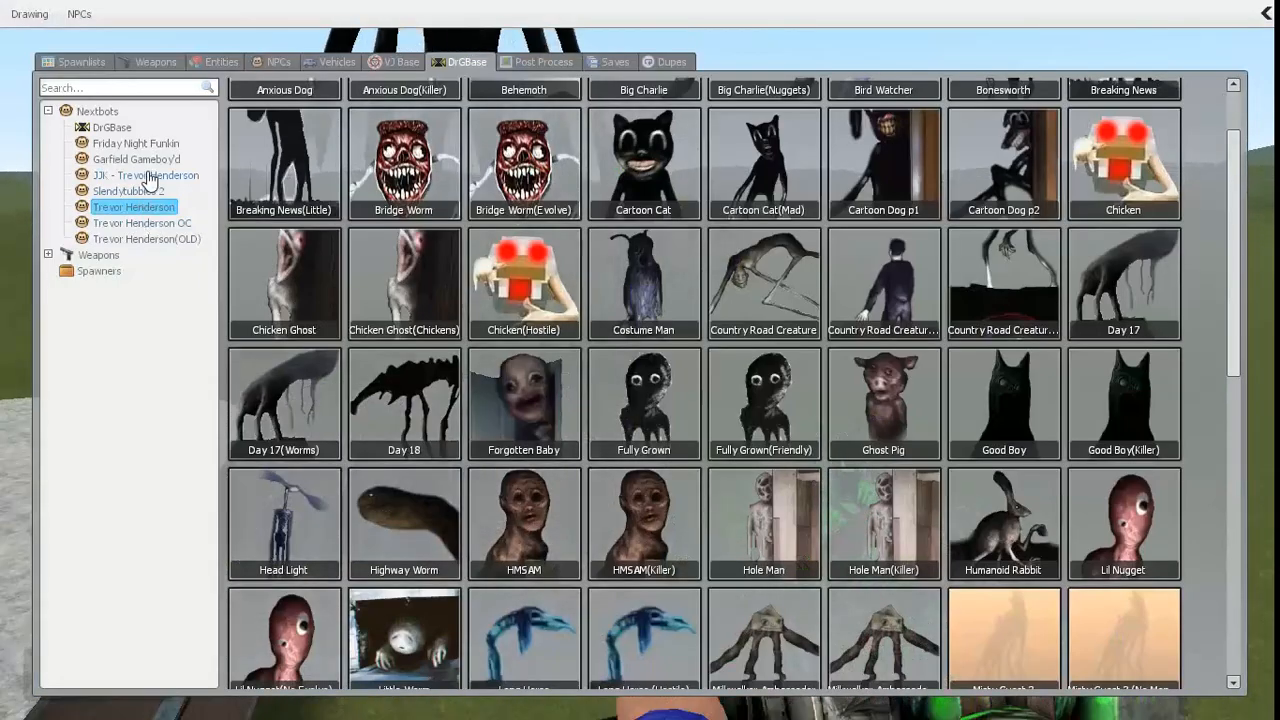
scroll("up", 3)
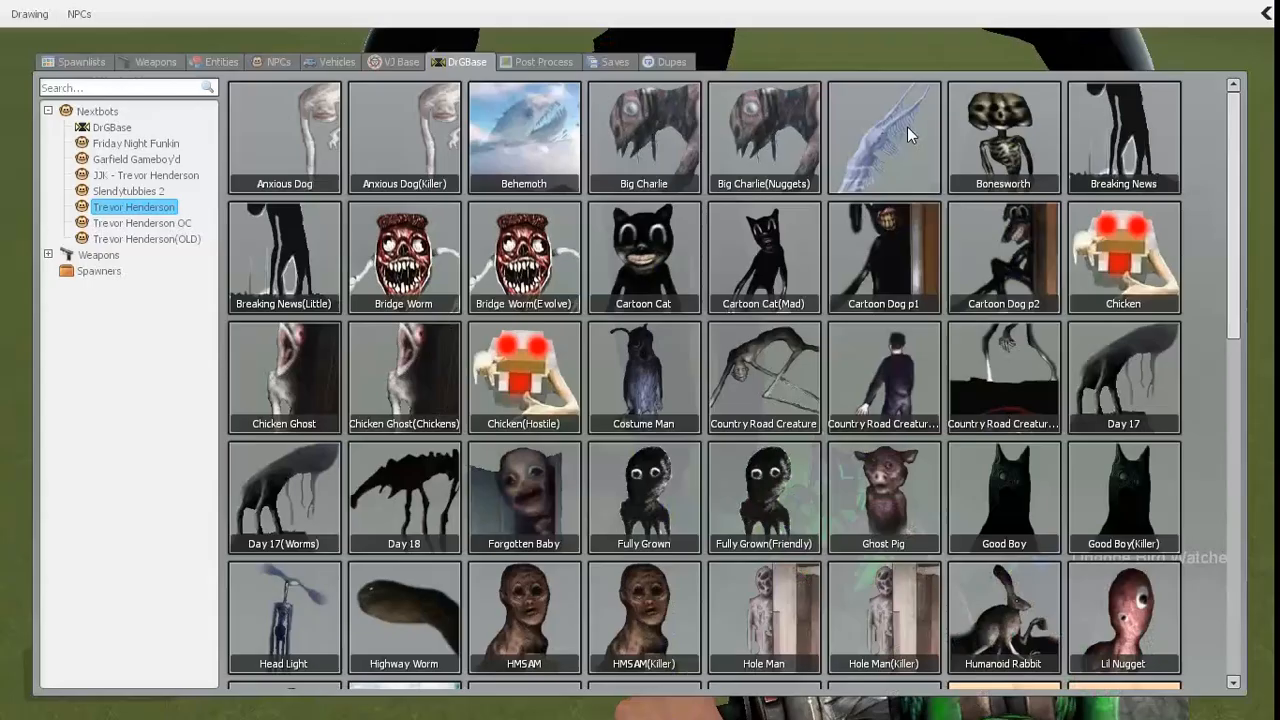
scroll("down", 3)
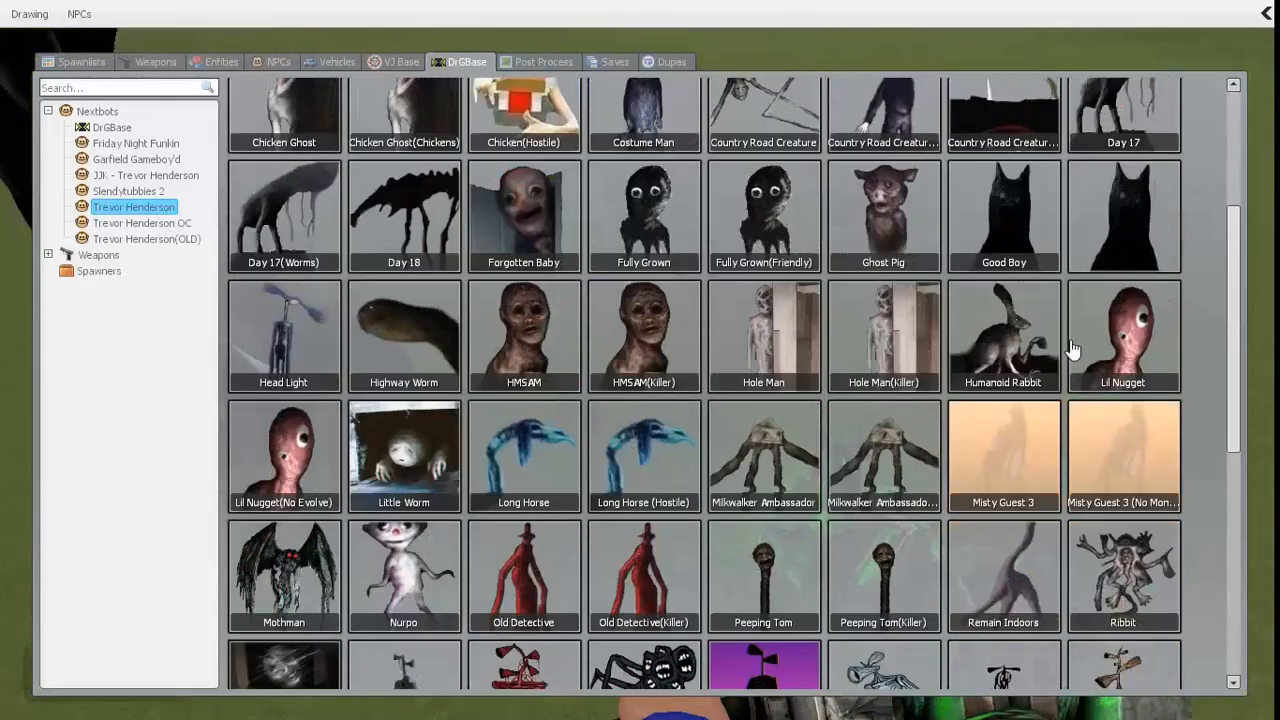
scroll("down", 3)
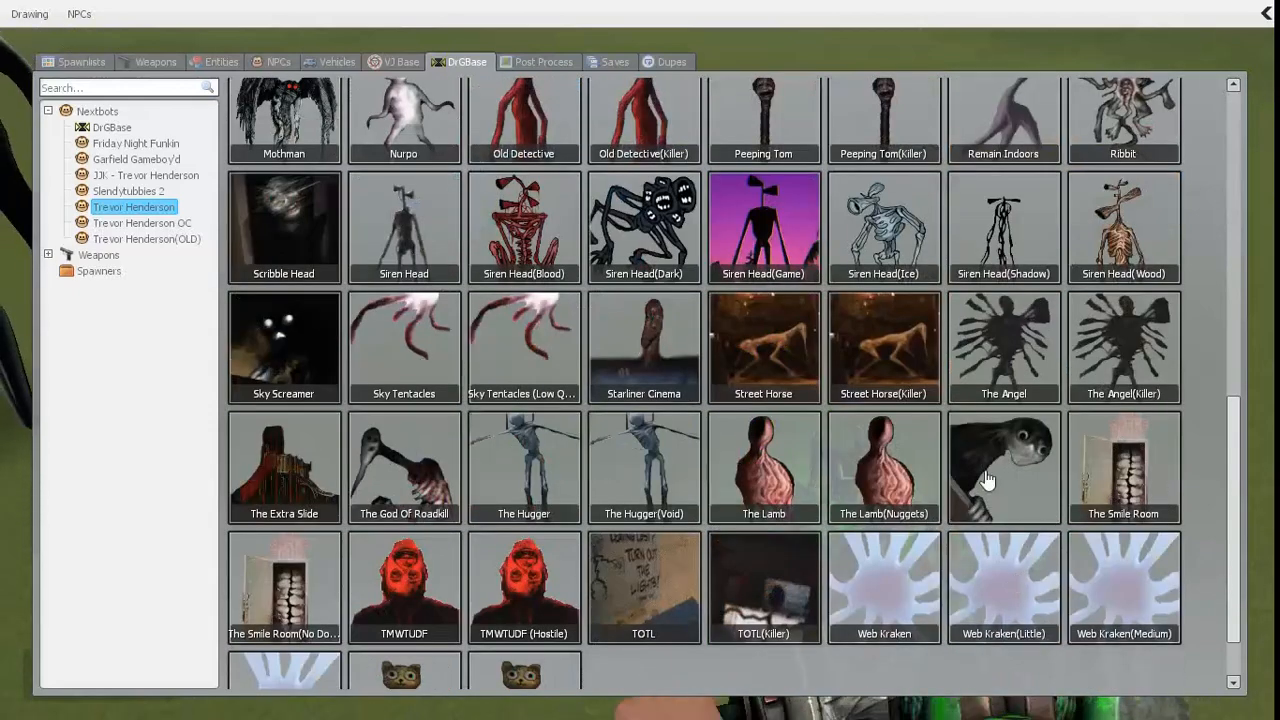
mouse_move(952, 472)
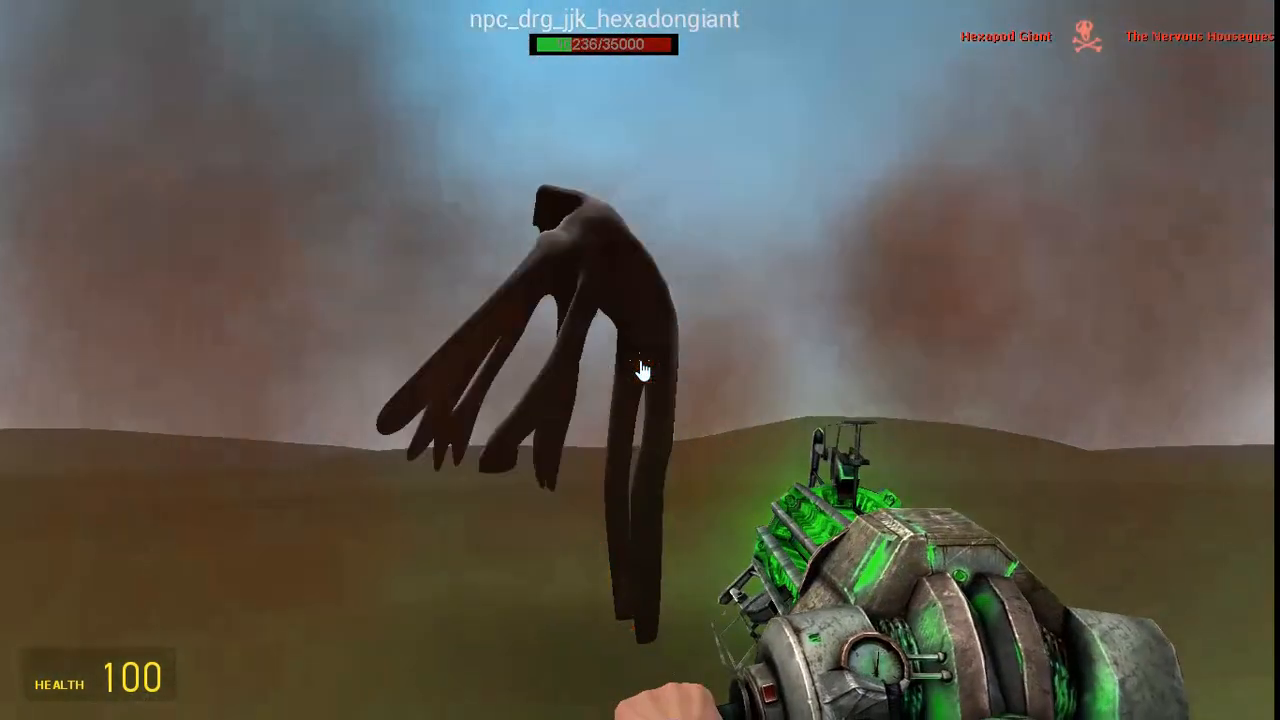
mouse_move(644, 370)
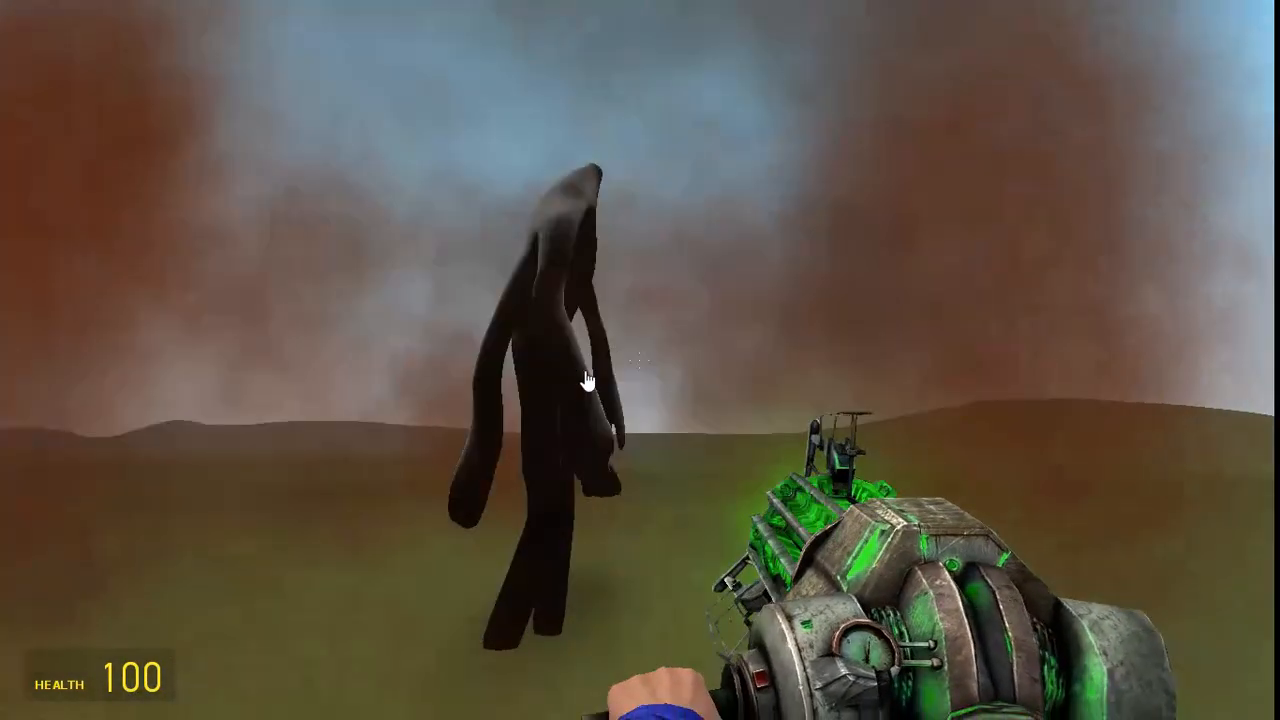
- Reopen the spawn menu with Q after the Hexapod Giant's fight
key("q")
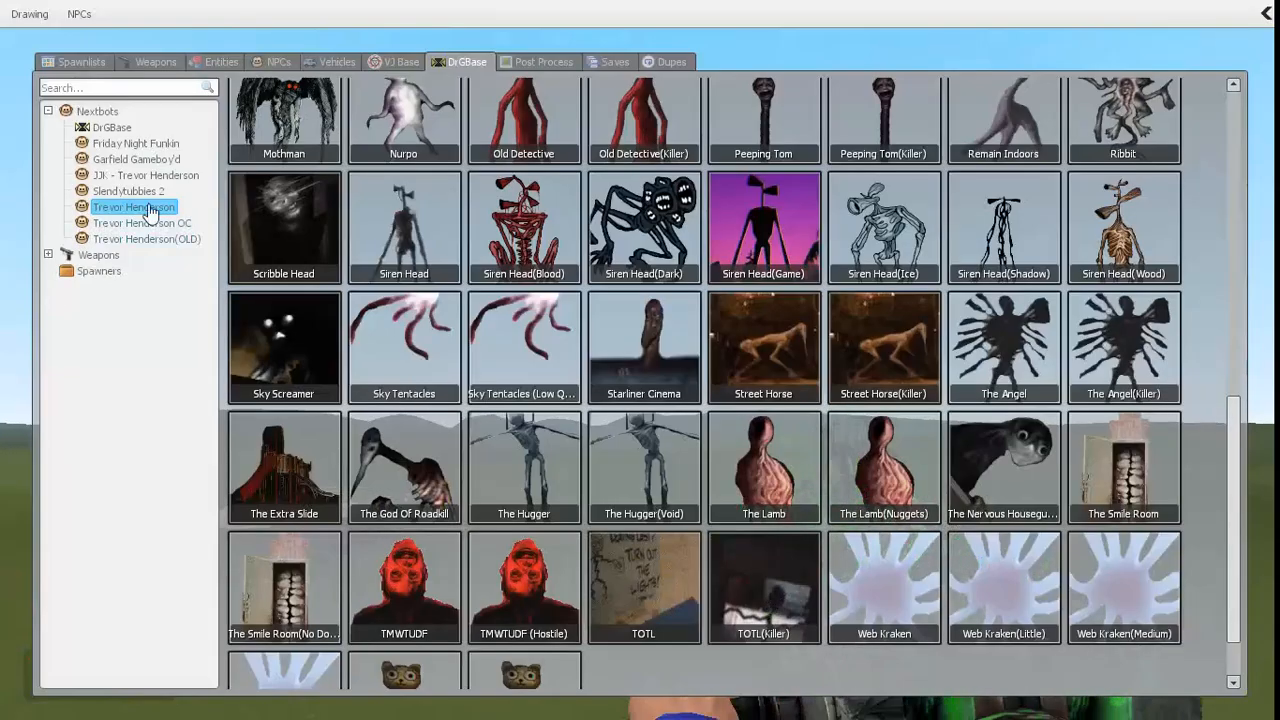
- Browse the Slendytubbies 2 and another creature category, then enable Disable Thinking to freeze all creature AI
left_click(128, 192)
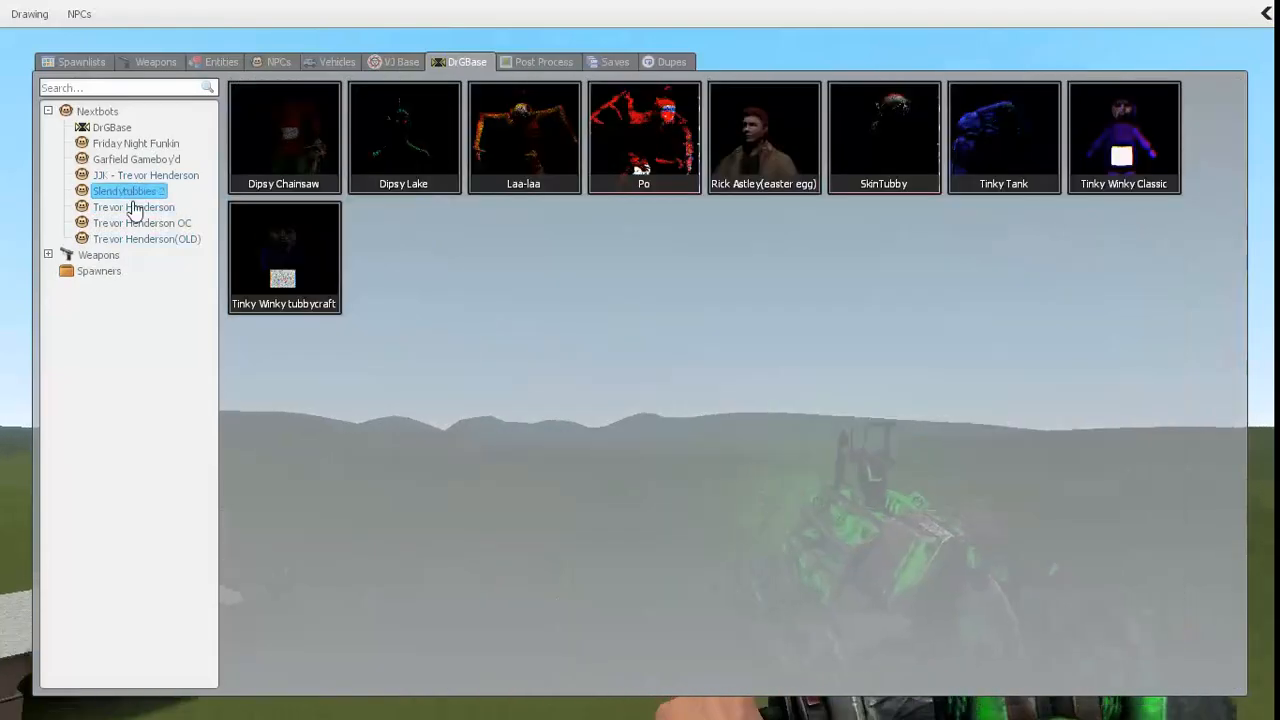
left_click(146, 176)
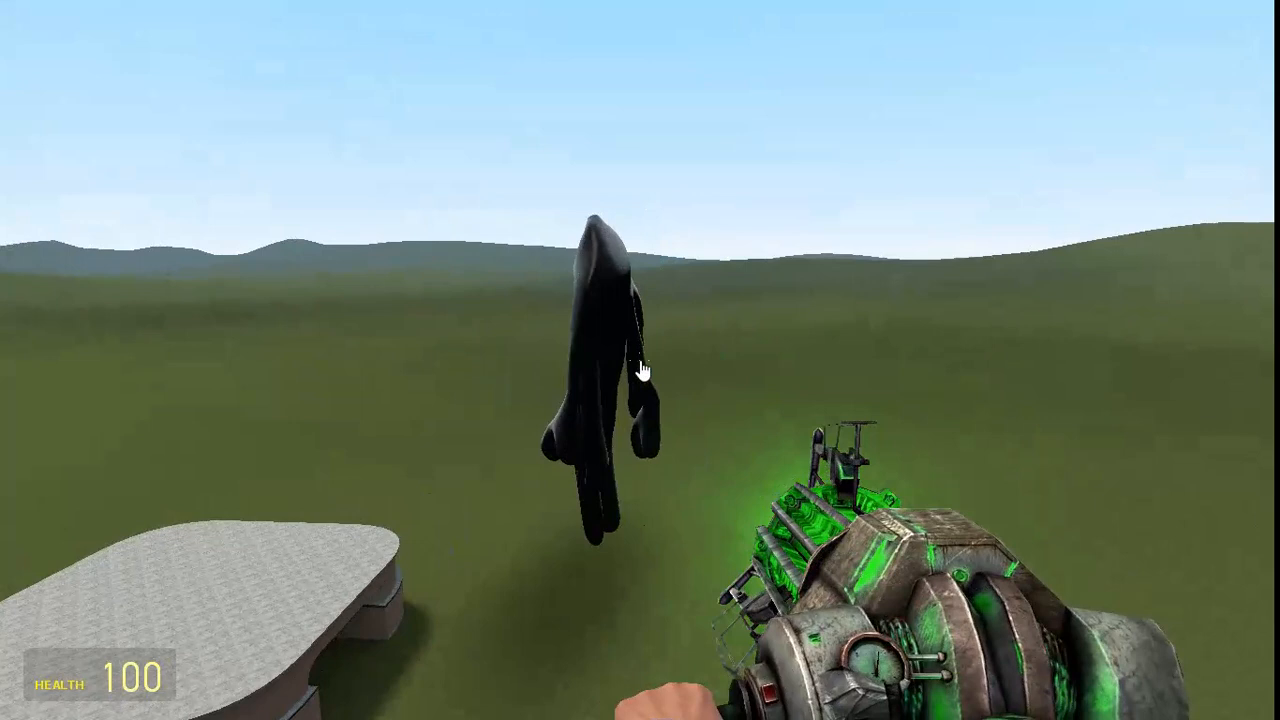
left_click(640, 360)
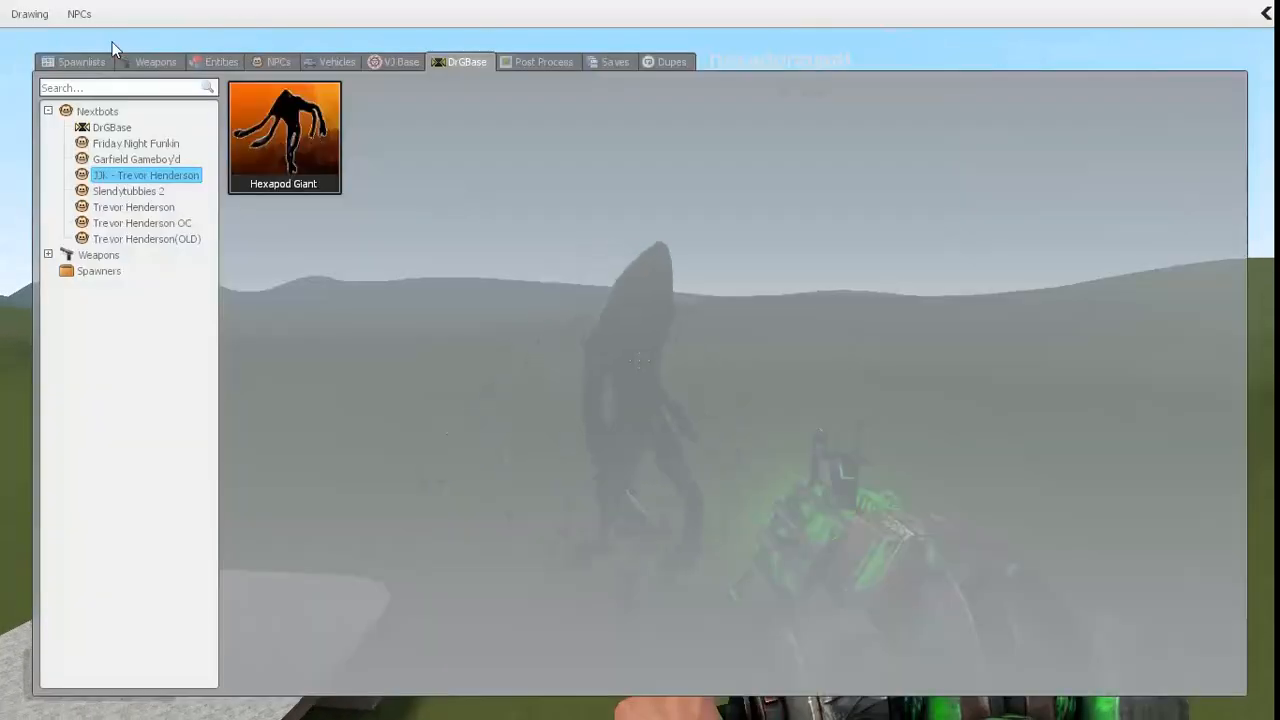
left_click(78, 12)
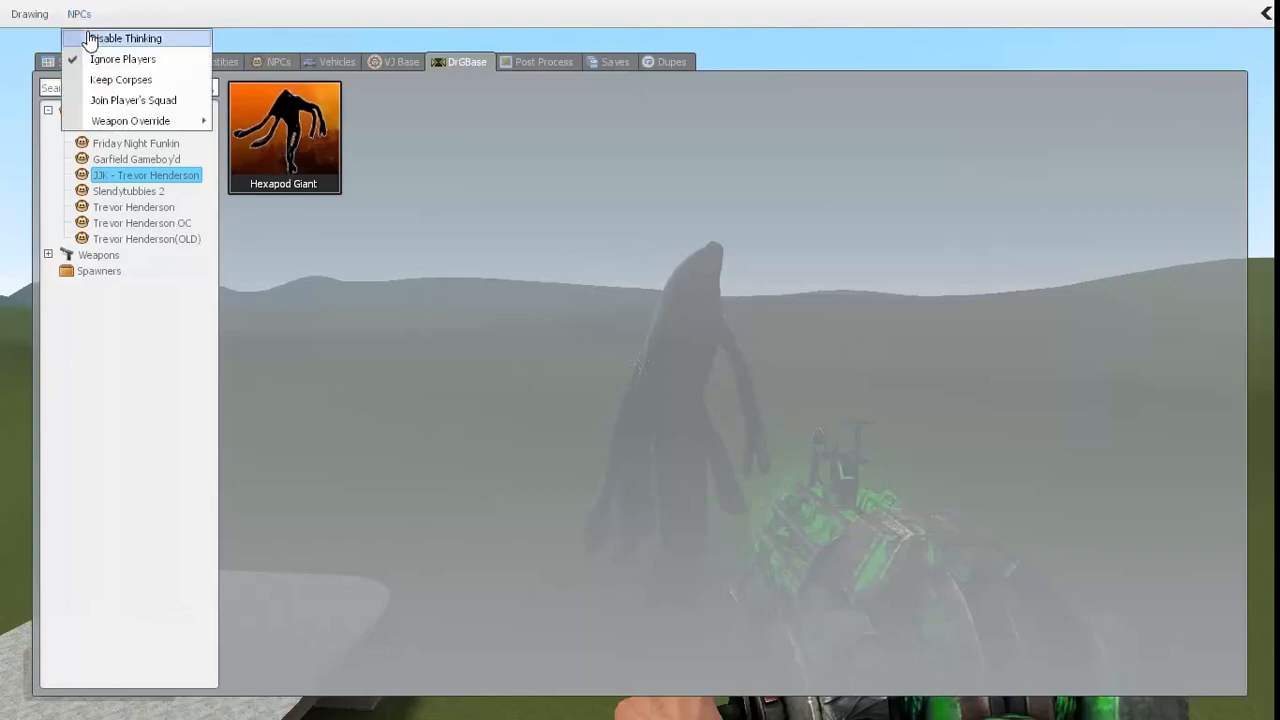
left_click(124, 38)
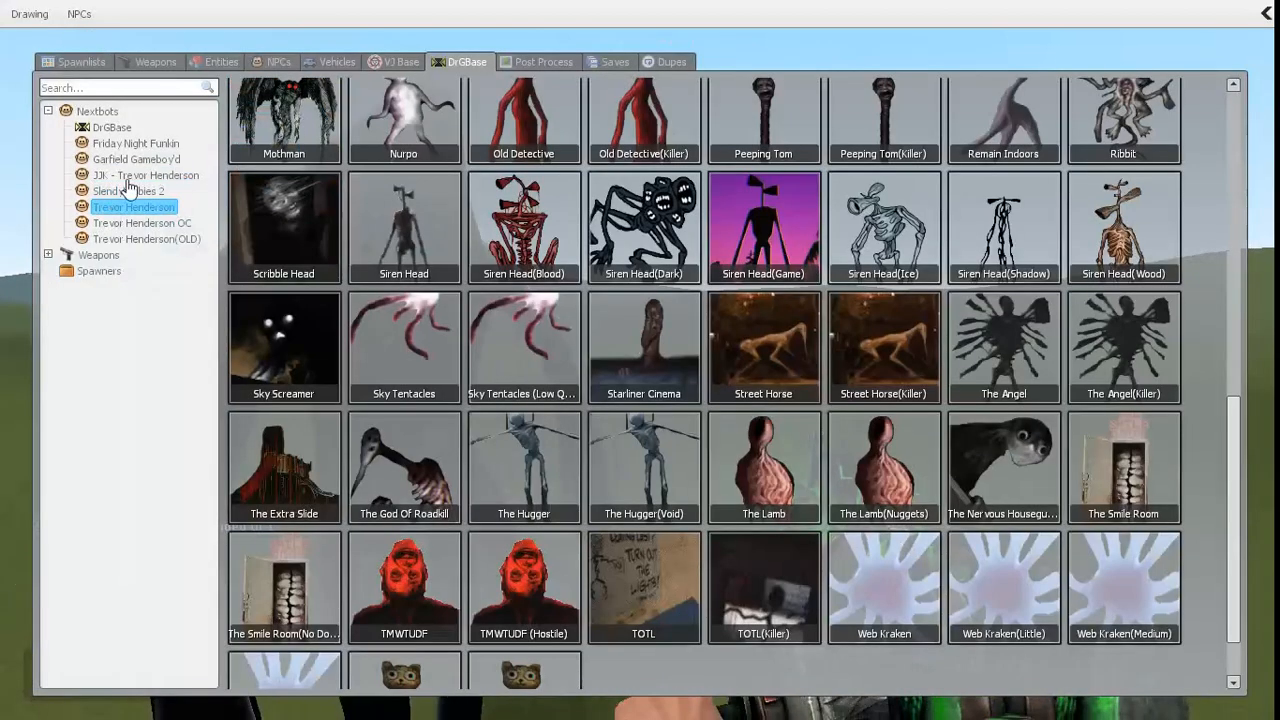
mouse_move(480, 210)
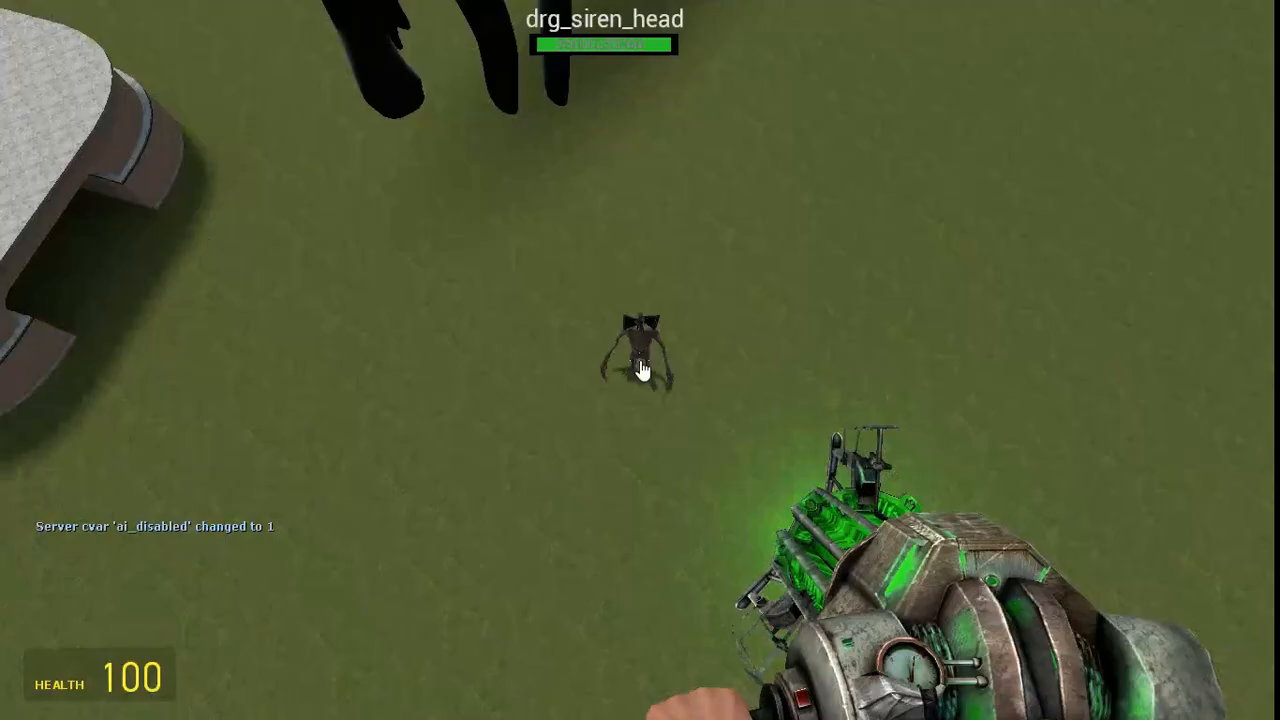
- Spawn Siren Head and another Hexapod Giant onto the field and let them fight
left_click(644, 364)
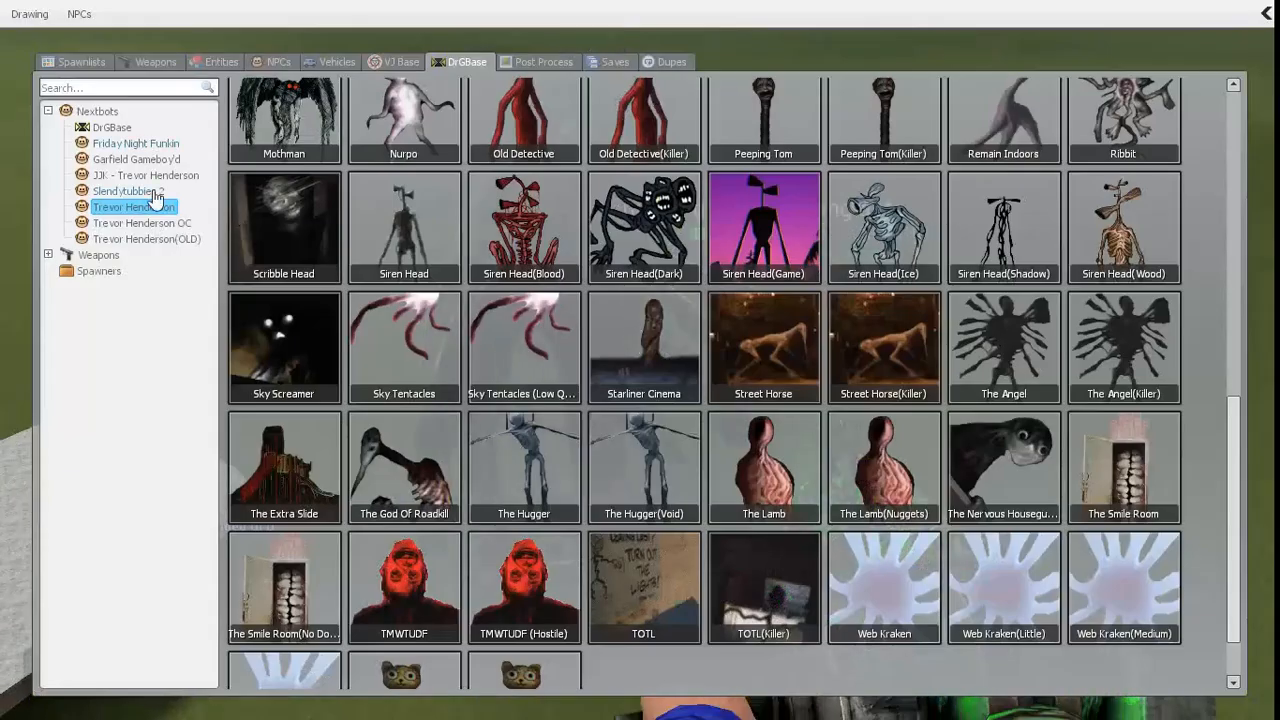
left_click(146, 176)
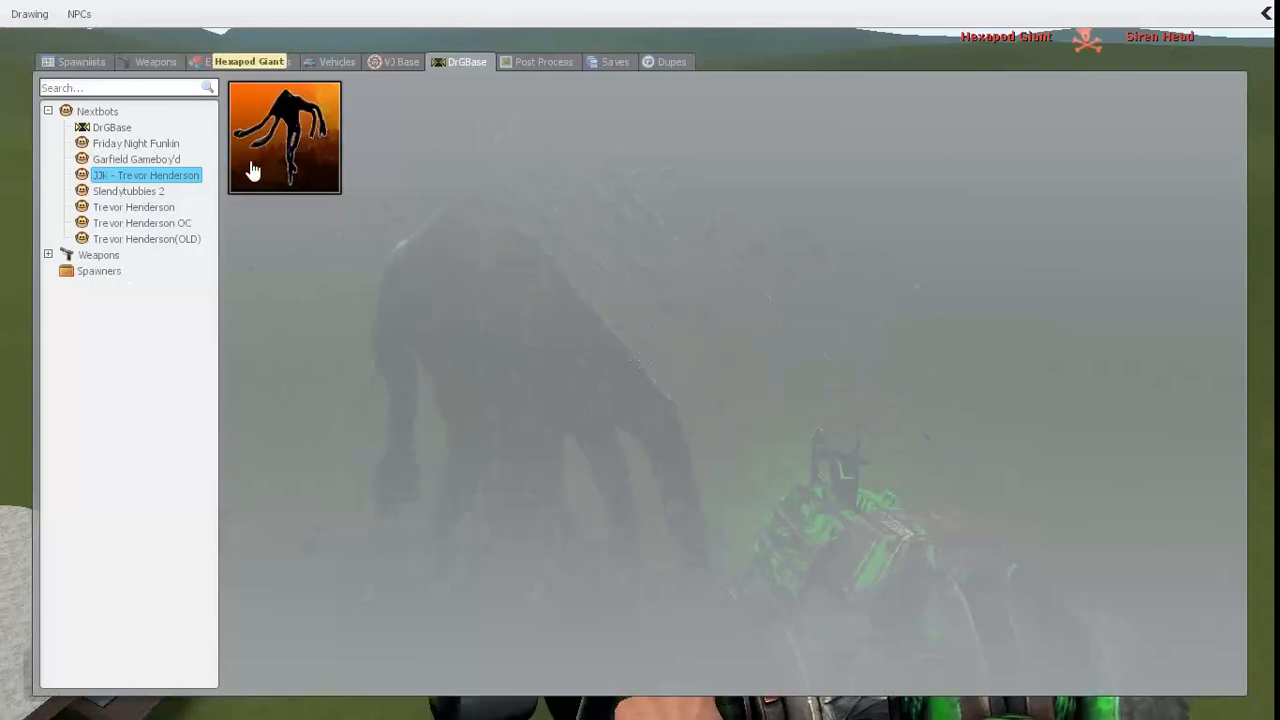
left_click(284, 136)
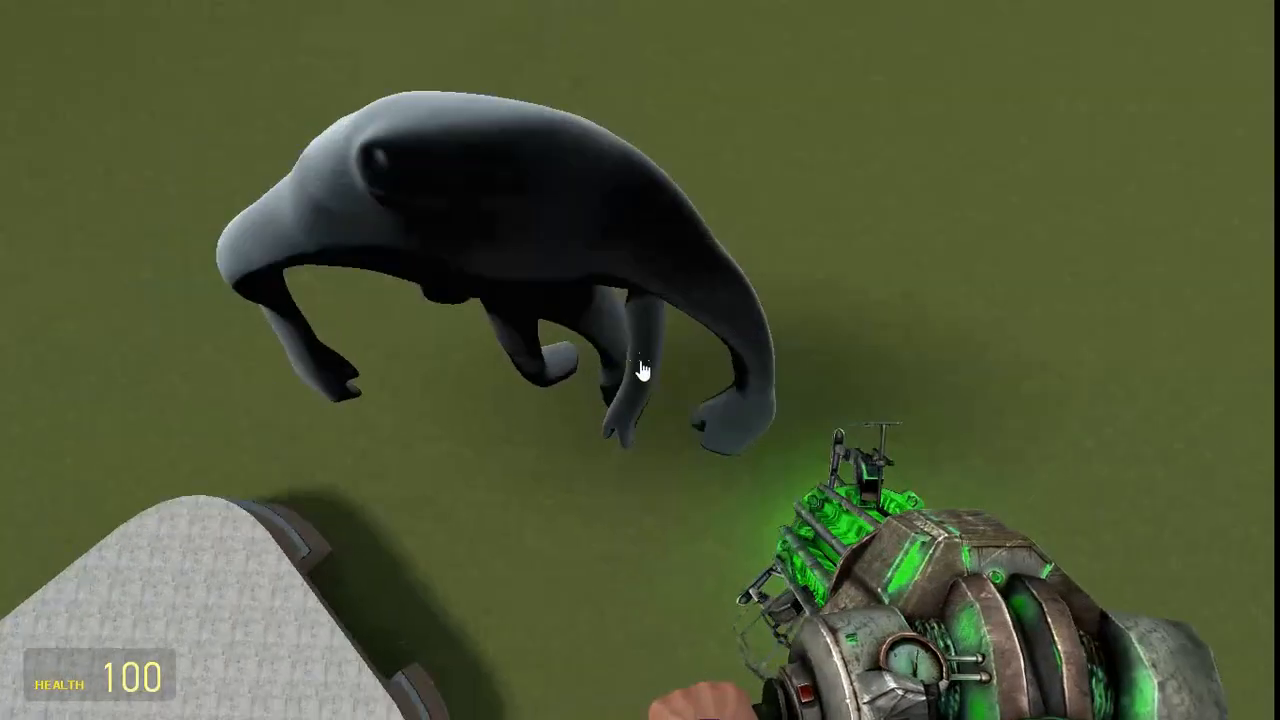
- Freeze all creature AI again via NPCs > Disable Thinking
left_click(640, 370)
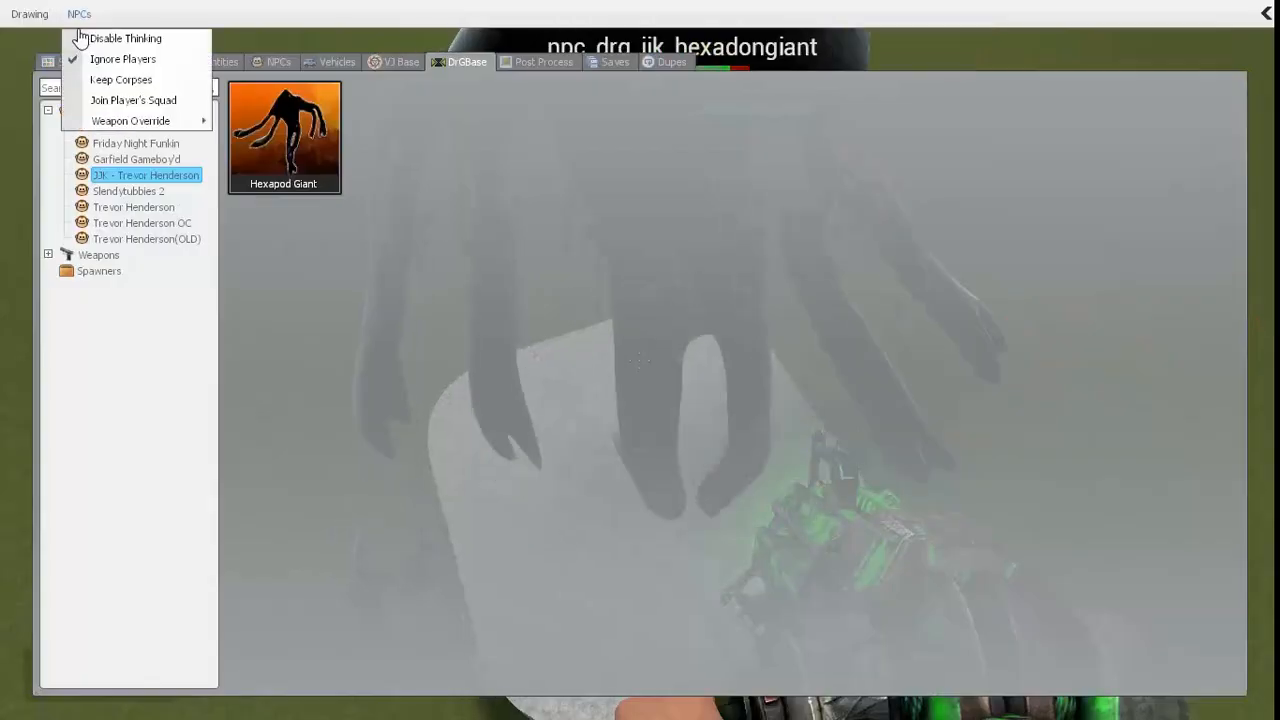
left_click(124, 38)
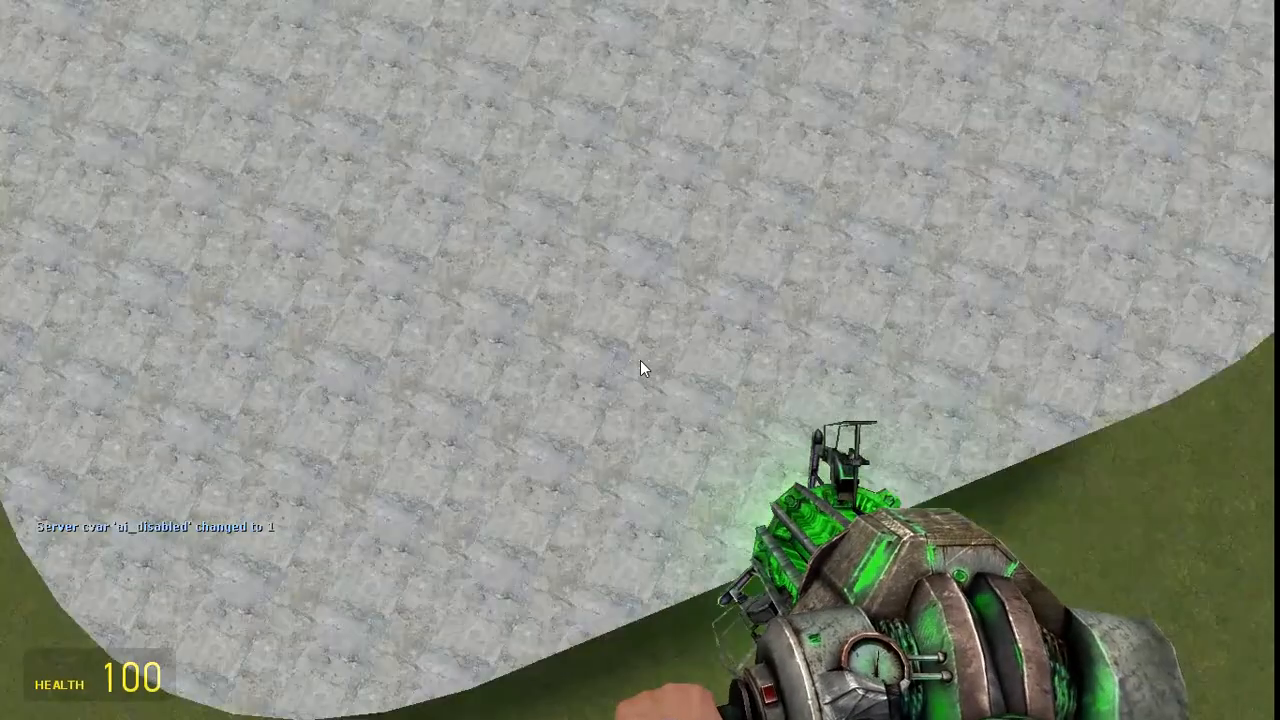
mouse_move(640, 368)
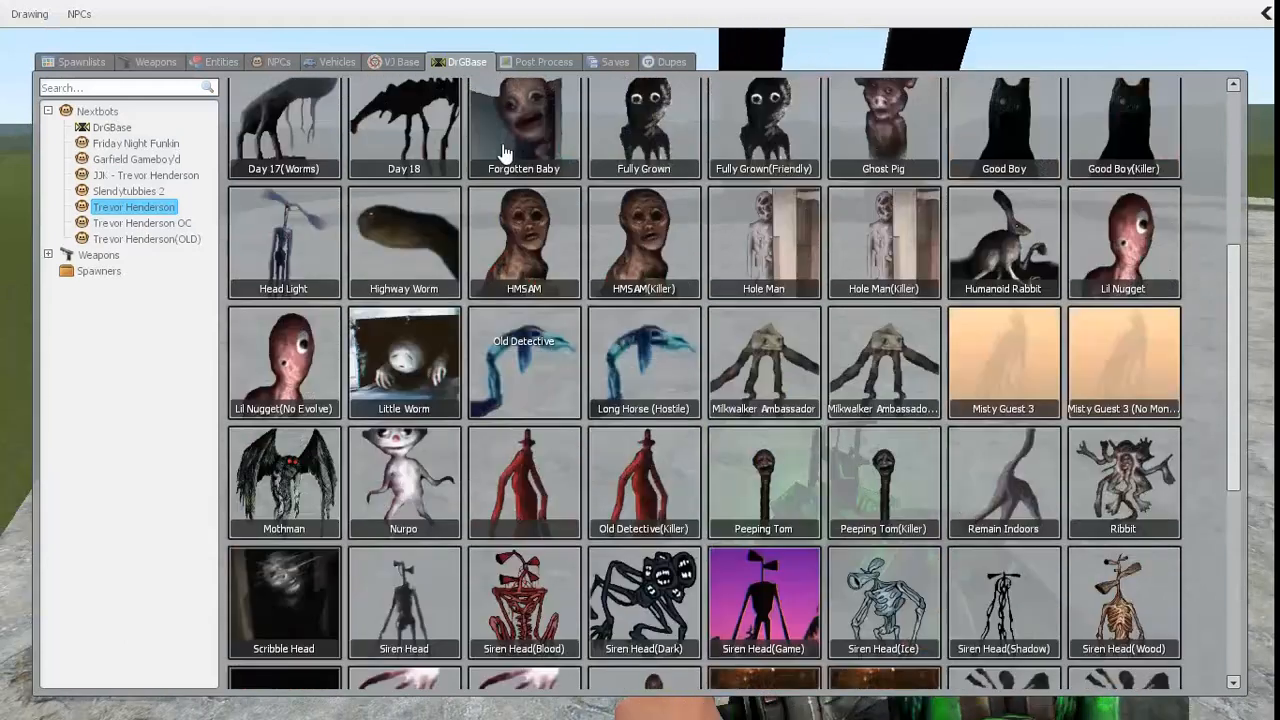
- Scroll up through the DrGBase Trevor Henderson NextBot list
scroll("up", 3)
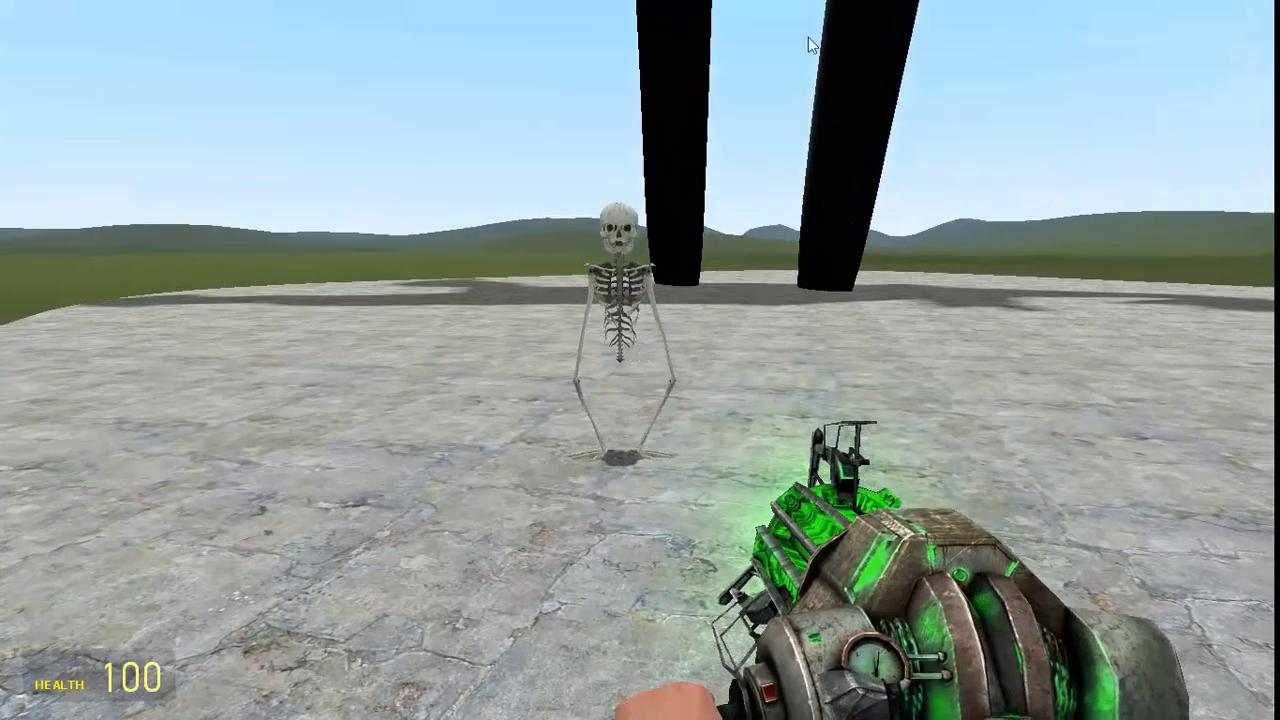
- Let creature AI think again so Bonesworth and the Hexapod Giant can fight, then return to the spawn menu
left_click(78, 12)
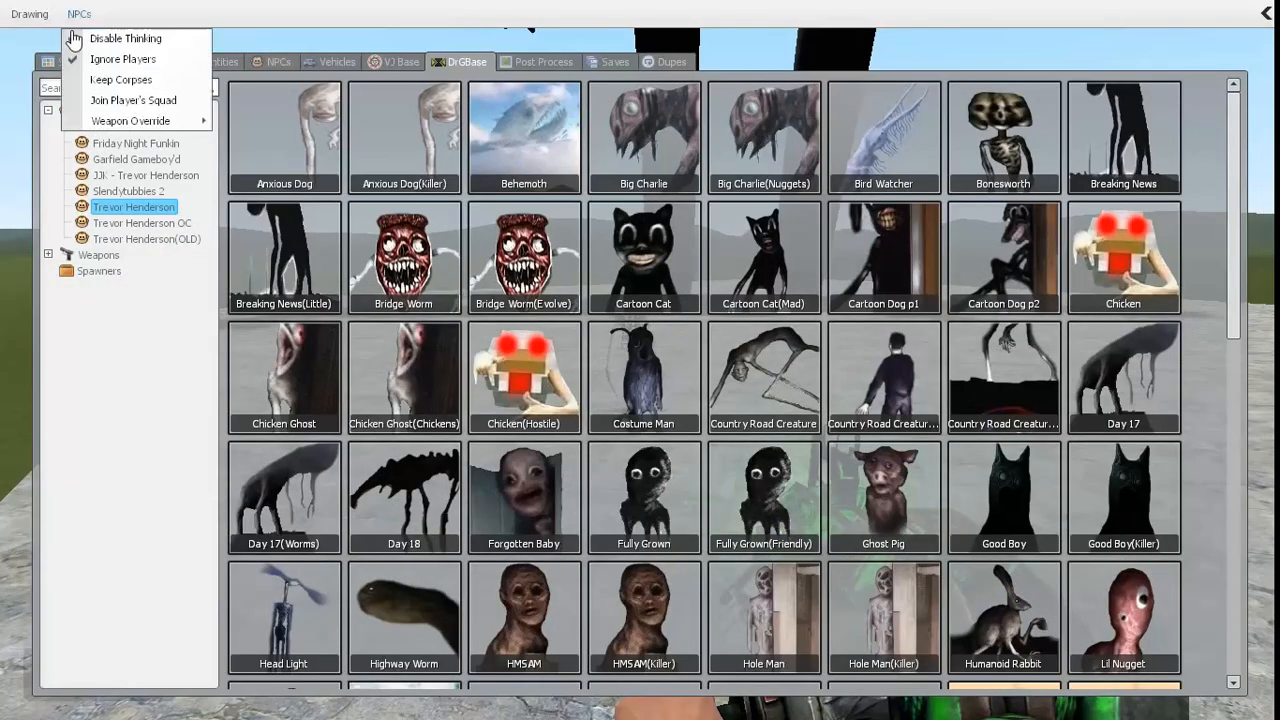
left_click(124, 38)
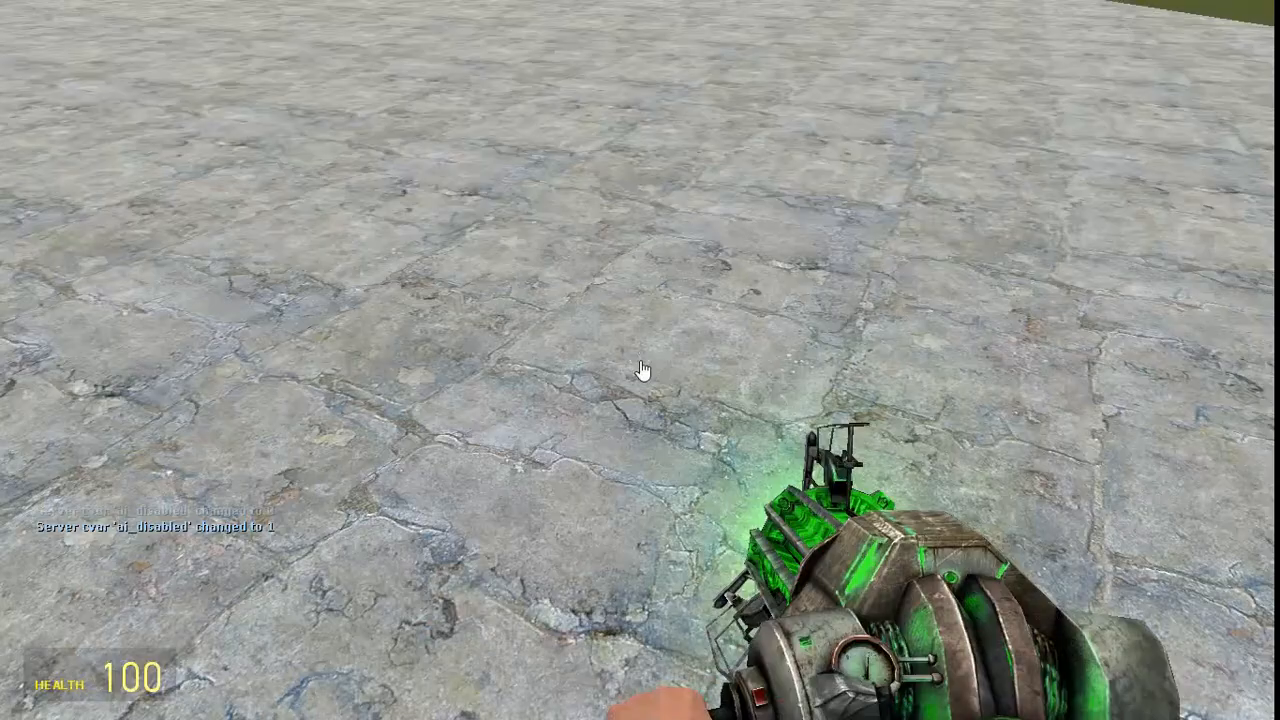
key("q")
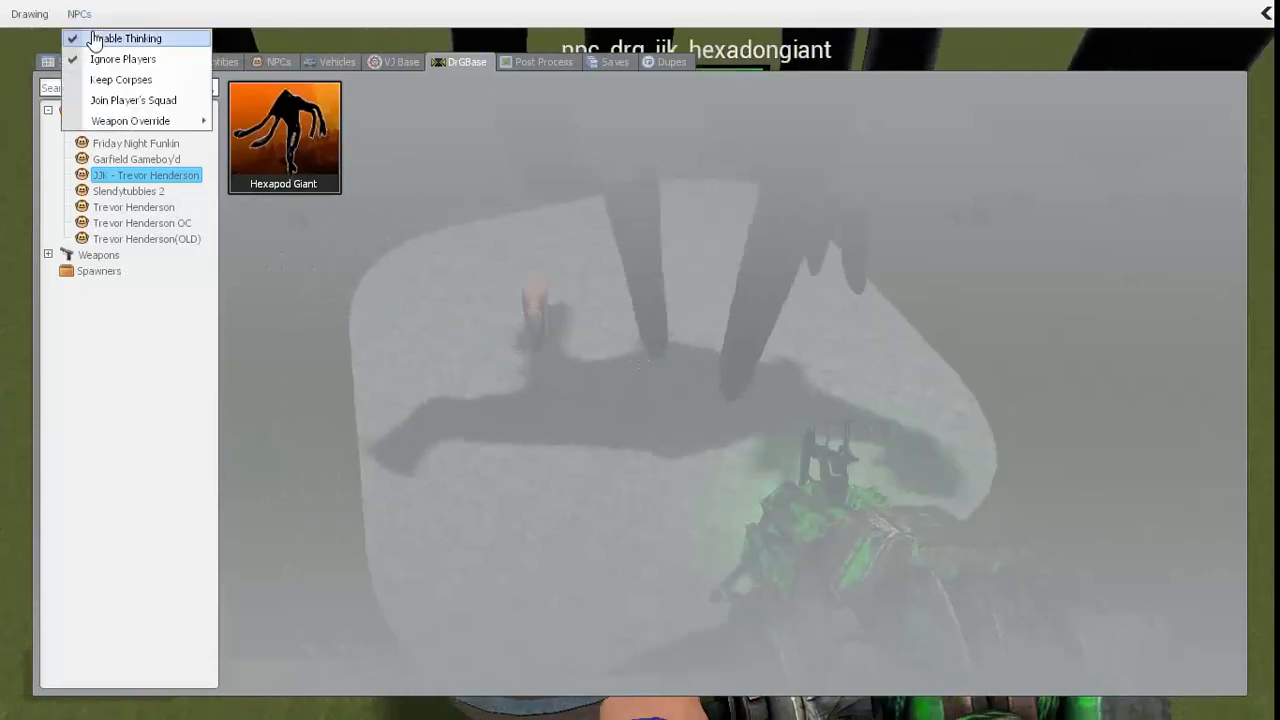
- Freeze creature AI again and scroll down the Trevor Henderson creature list
left_click(128, 38)
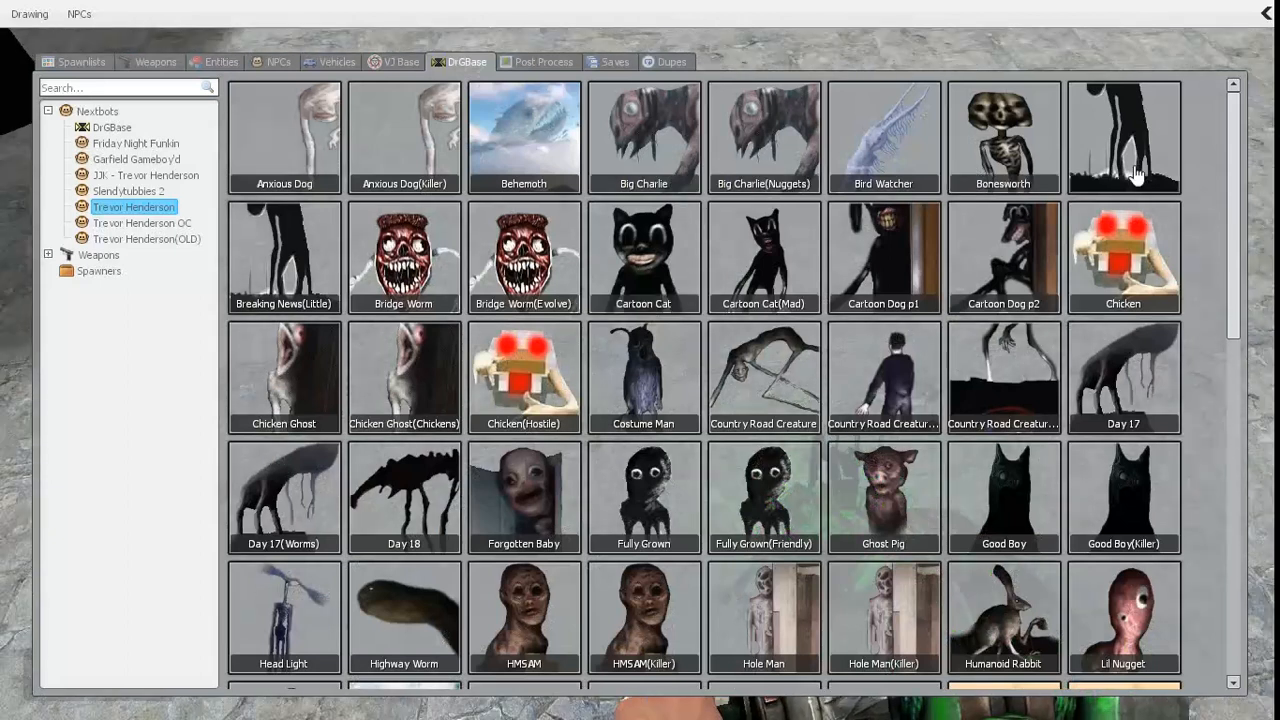
scroll("down", 3)
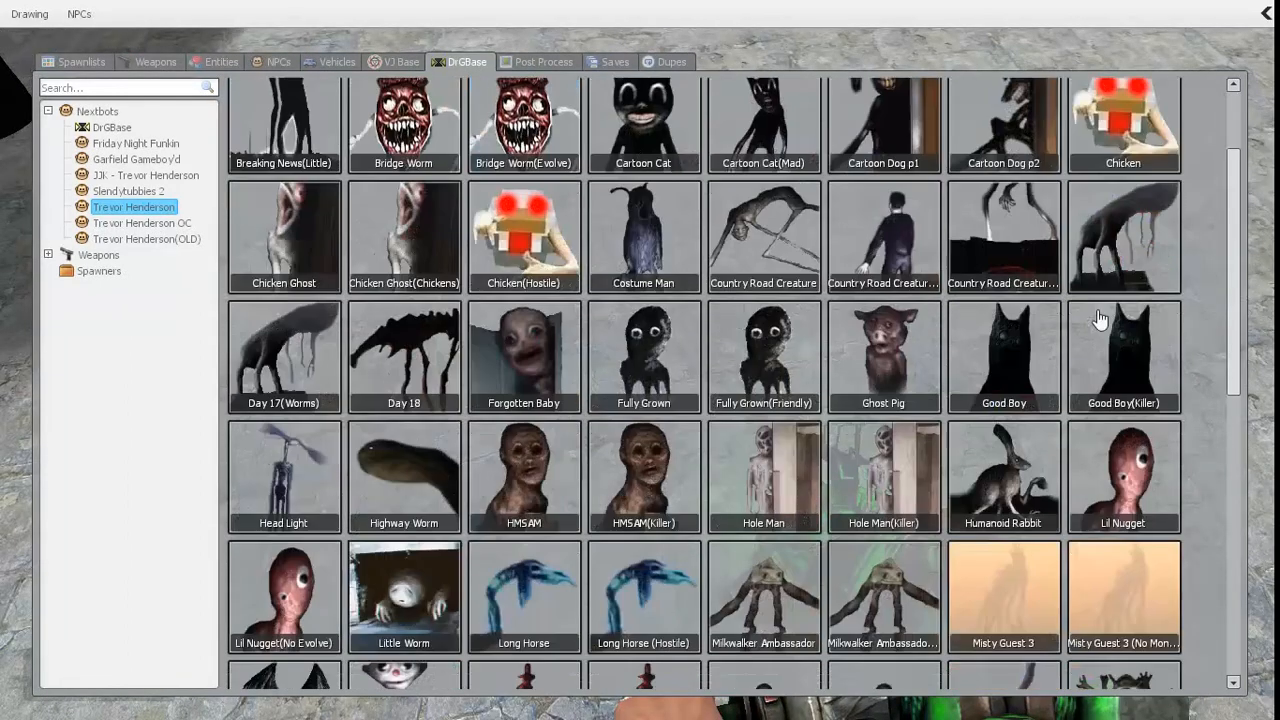
- Spawn Milkwalker Ambassador on the platform and let the Hexapod Giant kill it
scroll("down", 3)
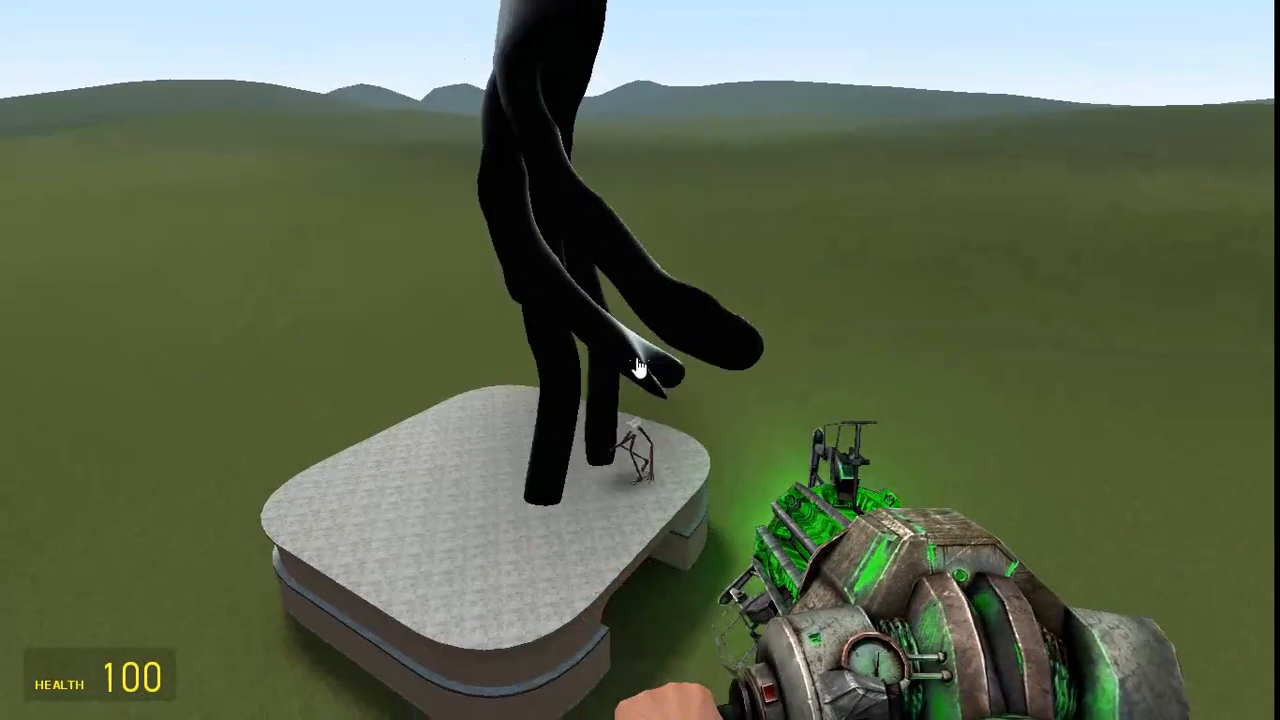
left_click(640, 360)
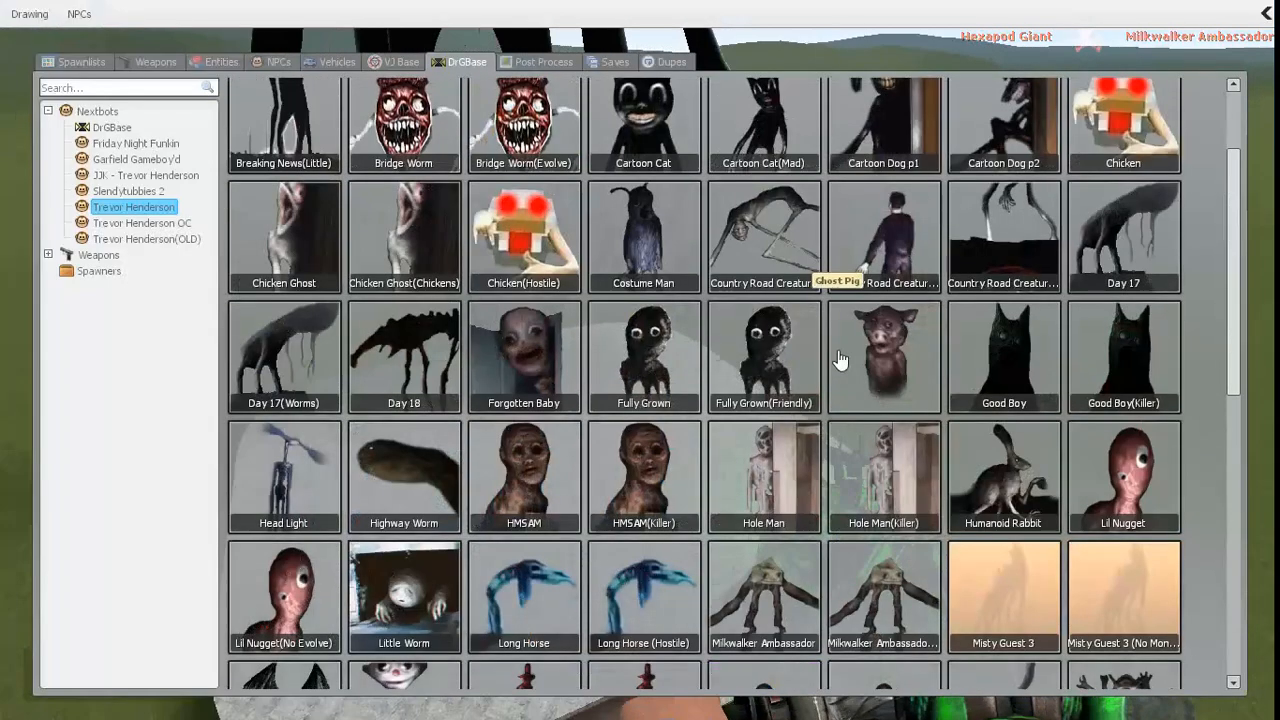
scroll("up", 3)
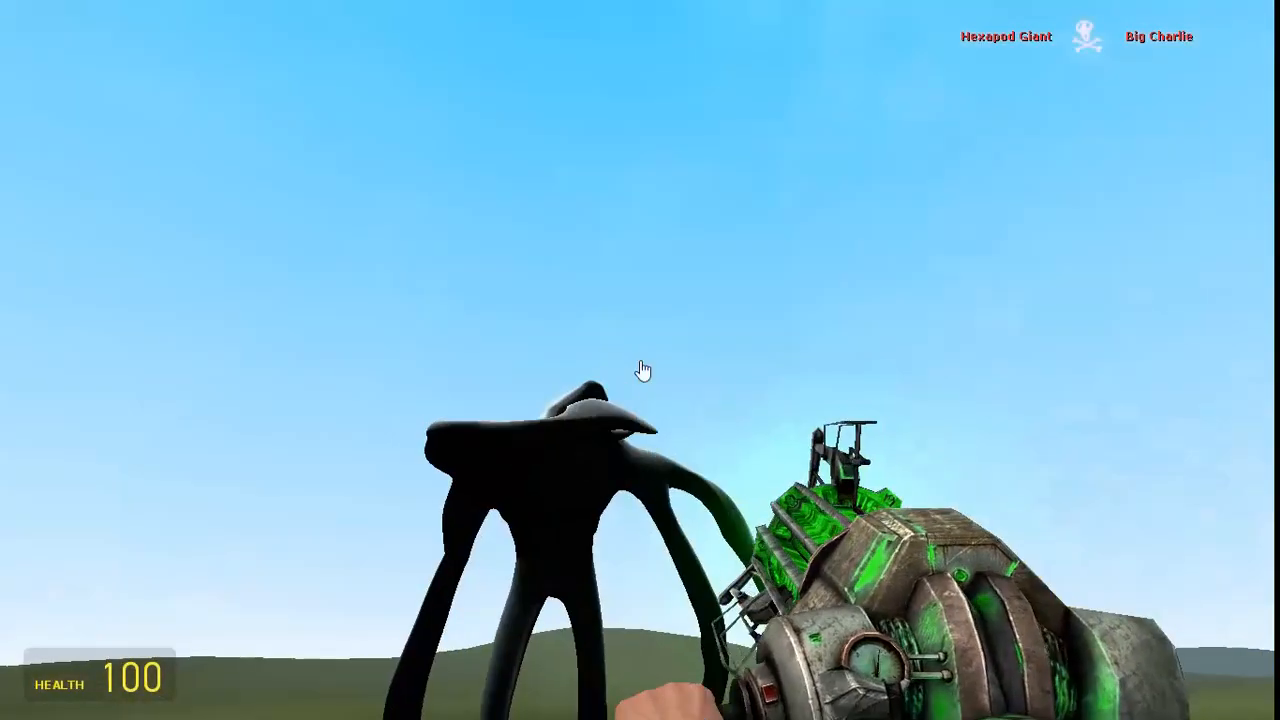
- Grab the Hexapod Giant with the physgun and place it on the platform
left_click(640, 372)
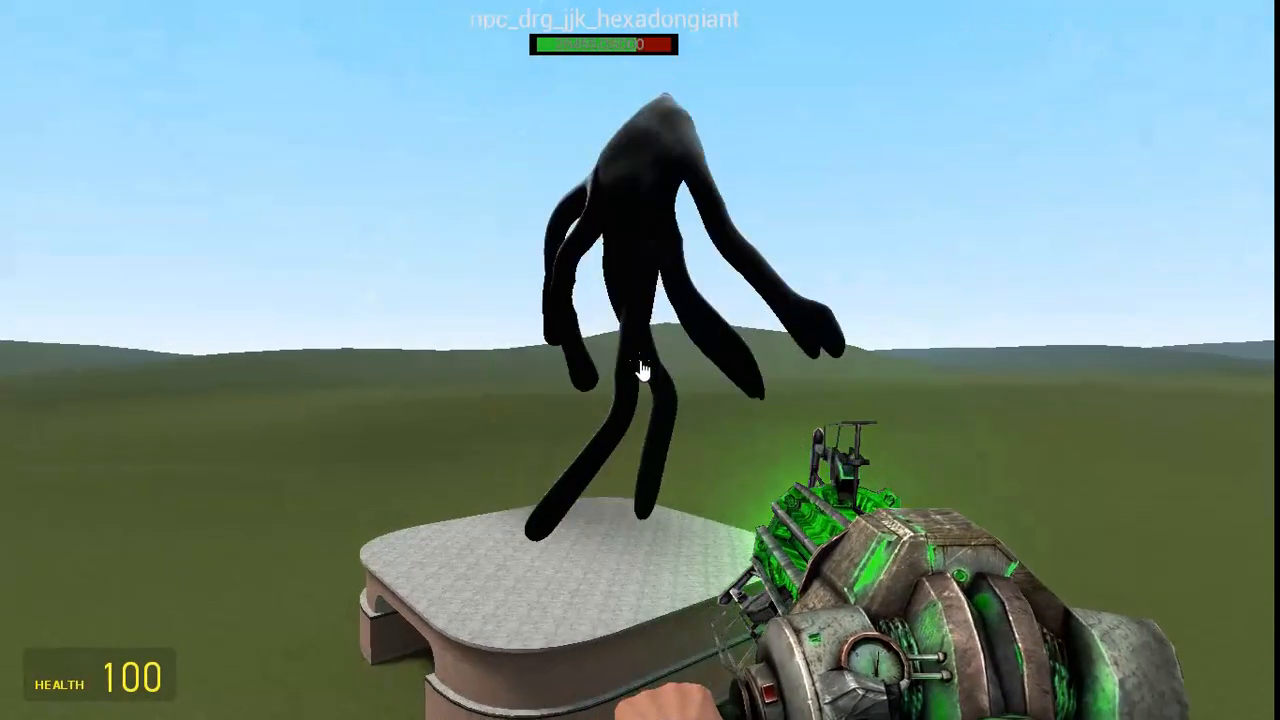
left_click(640, 370)
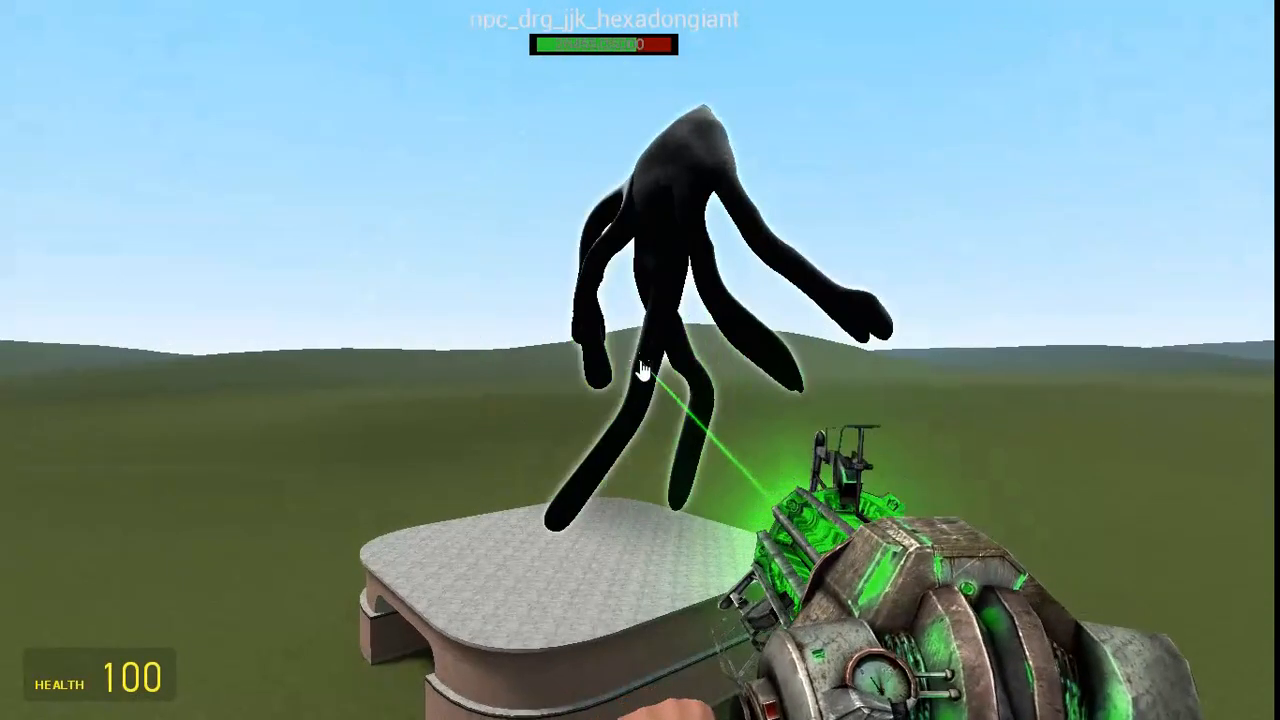
- Freeze all creature AI via NPCs > Disable Thinking and close the menu
key("q")
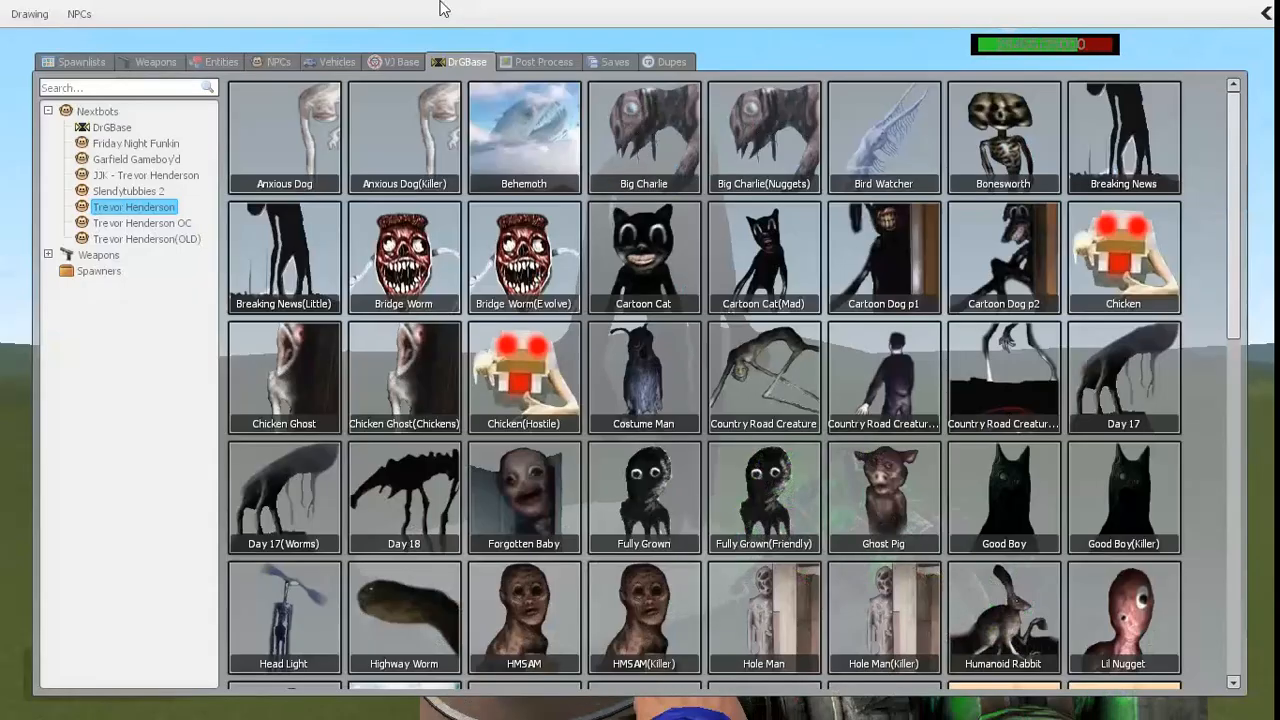
left_click(78, 14)
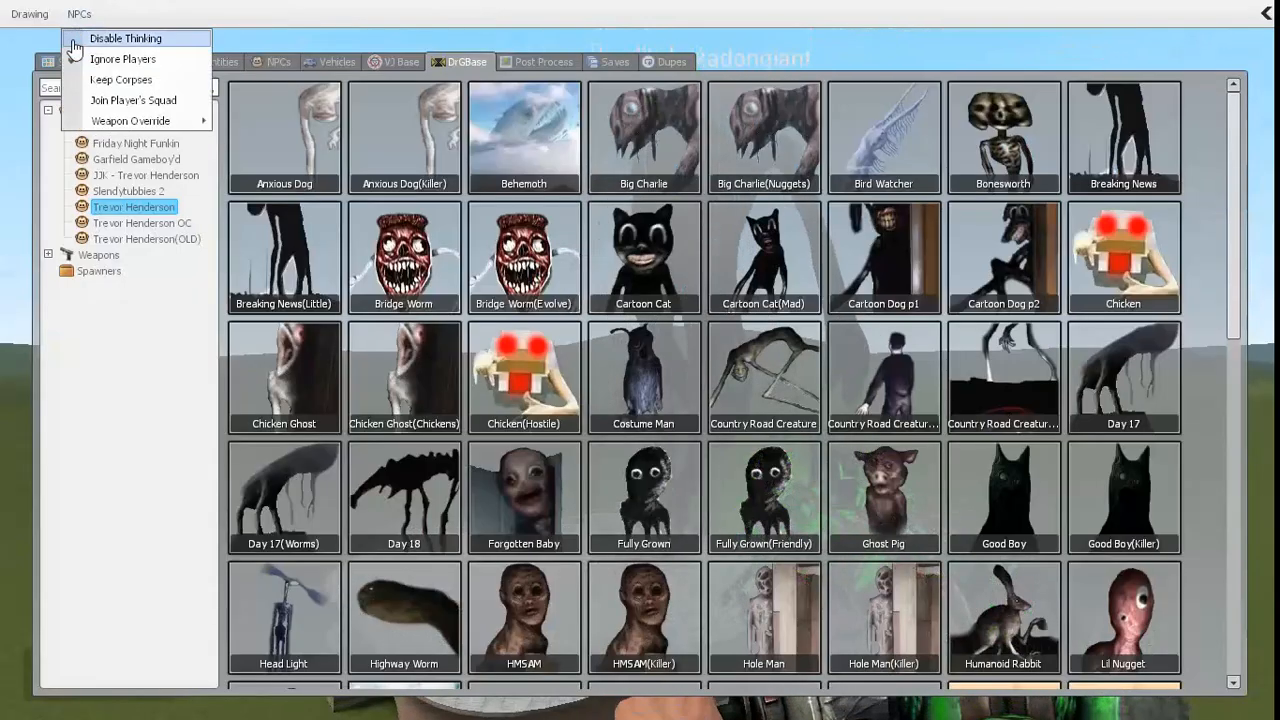
left_click(124, 38)
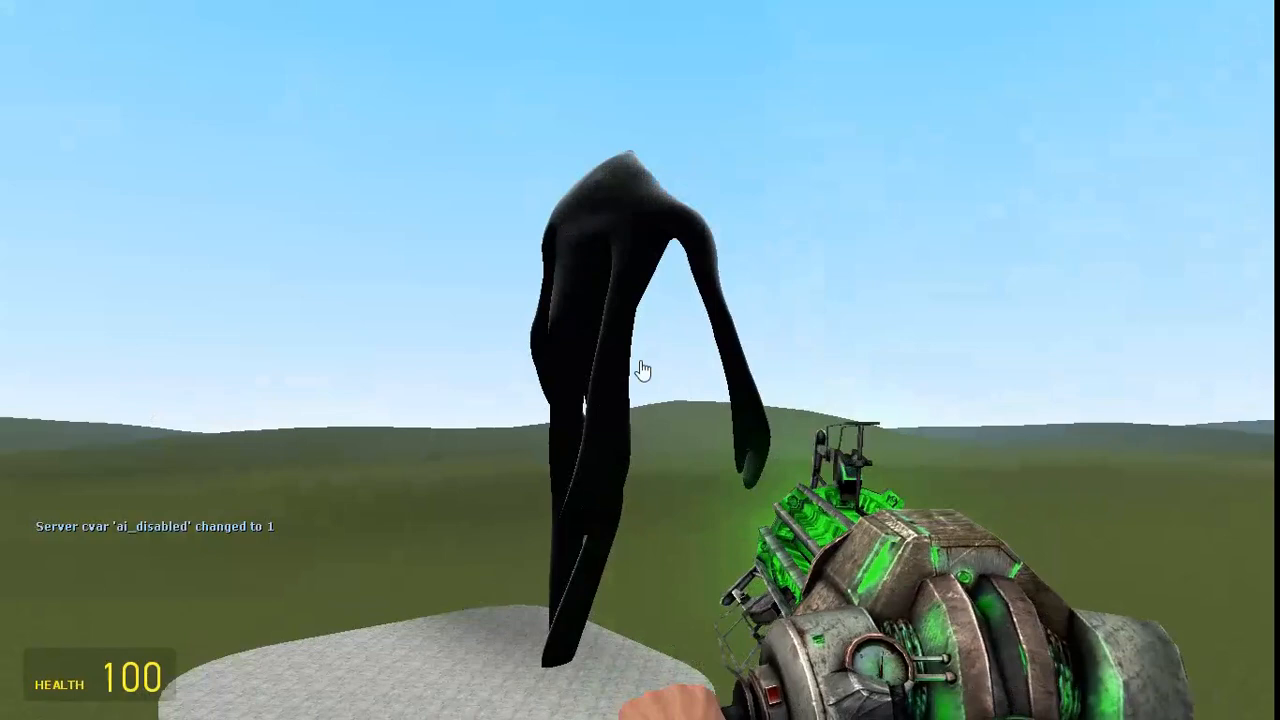
left_click(680, 390)
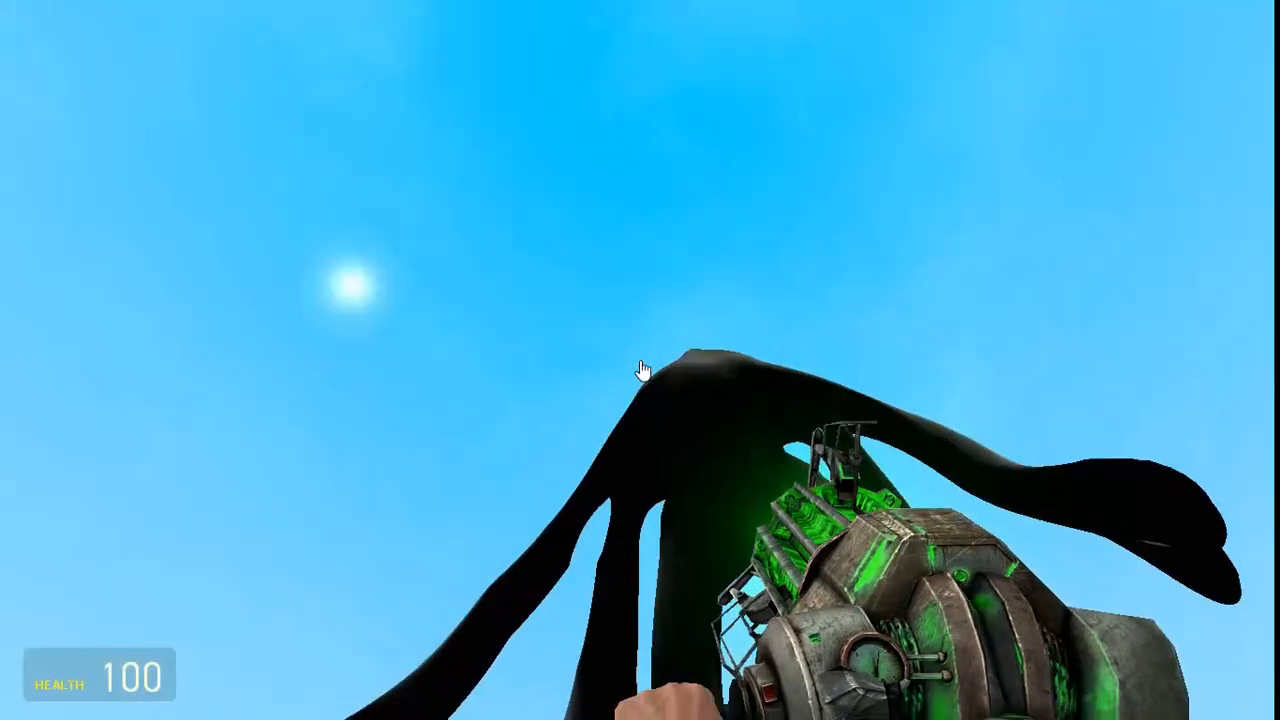
- Bring up the spawn menu on the Trevor Henderson creature list after viewing the posed Hexapod Giant
key("q")
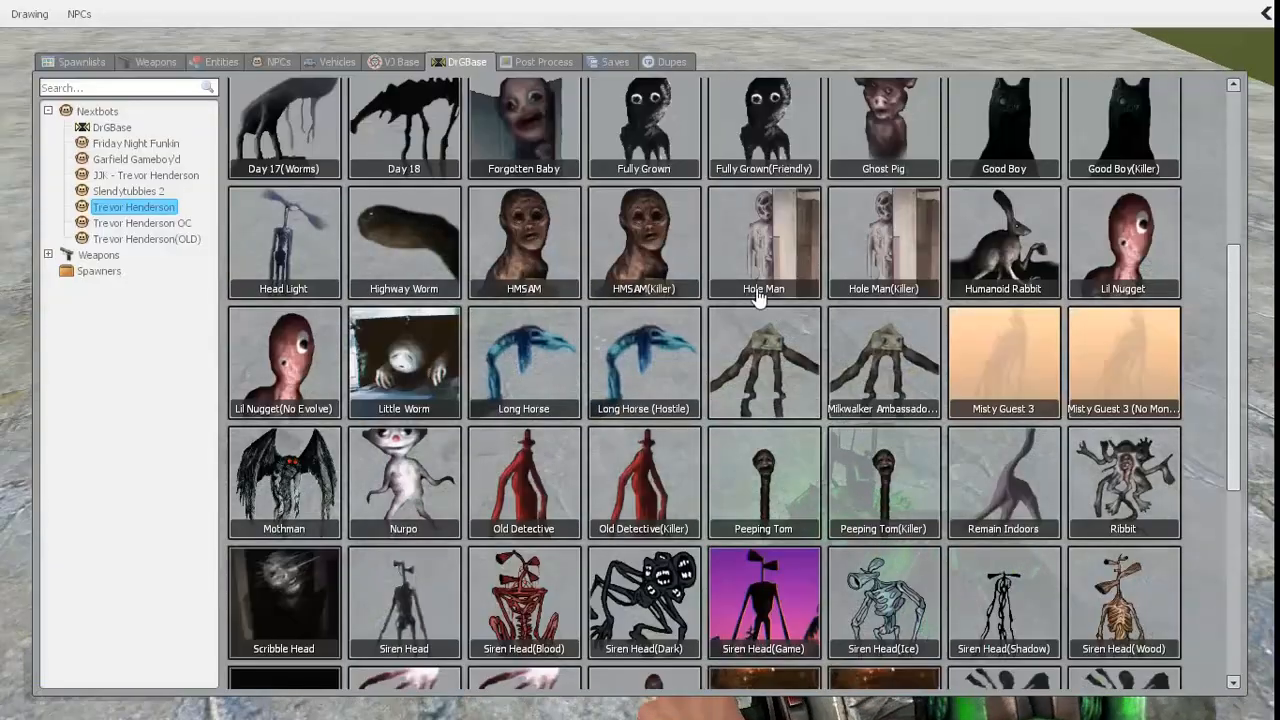
- Spawn a pale long-limbed creature on the concrete and possess it, then return to the spawn menu
scroll("down", 3)
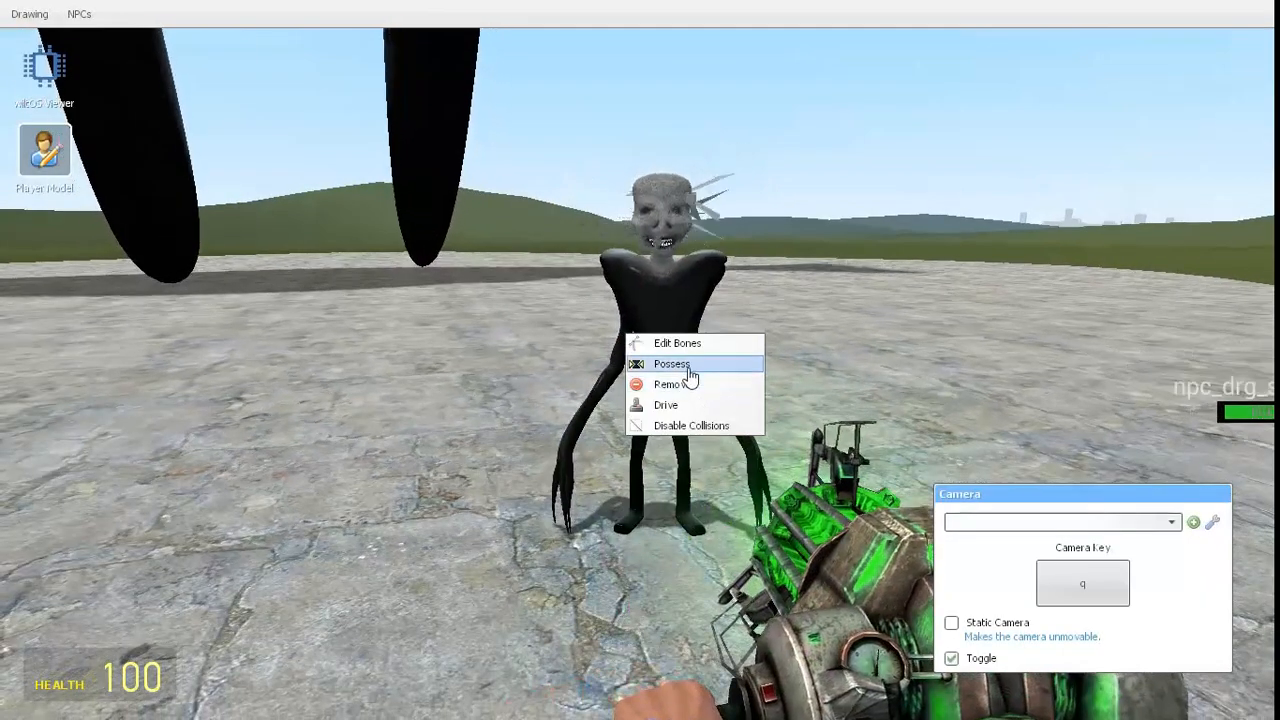
left_click(672, 364)
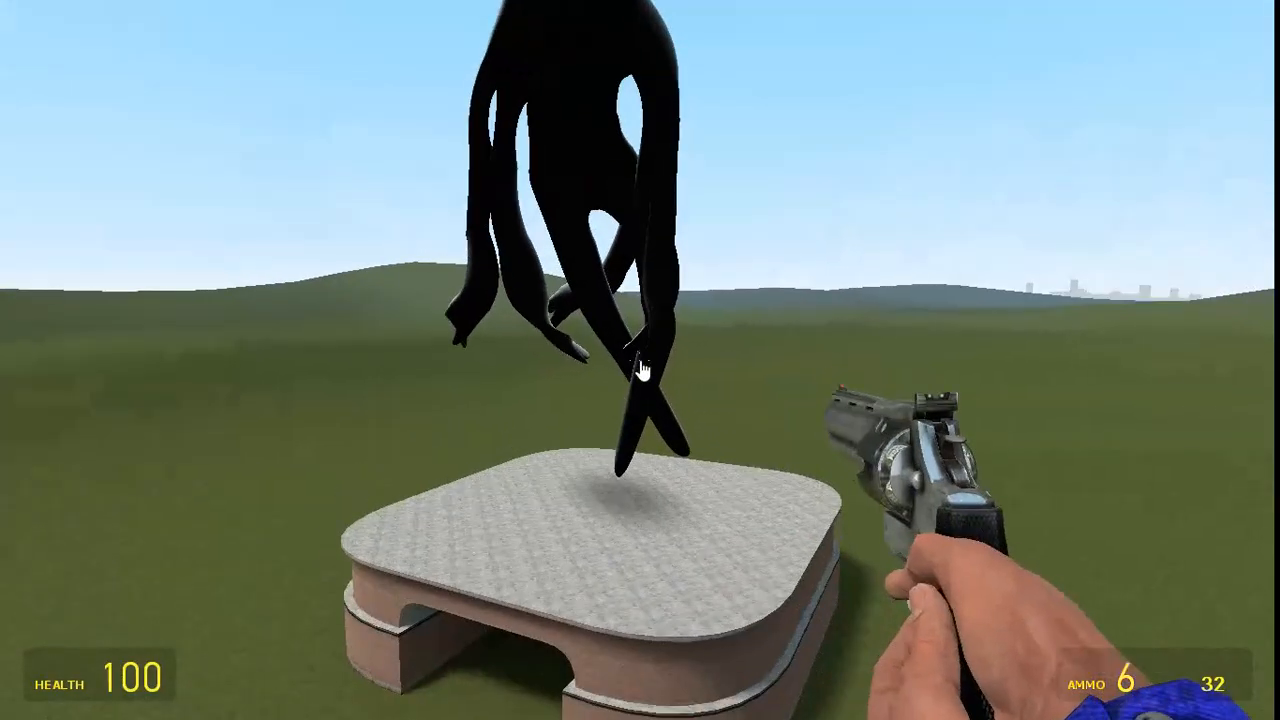
key("q")
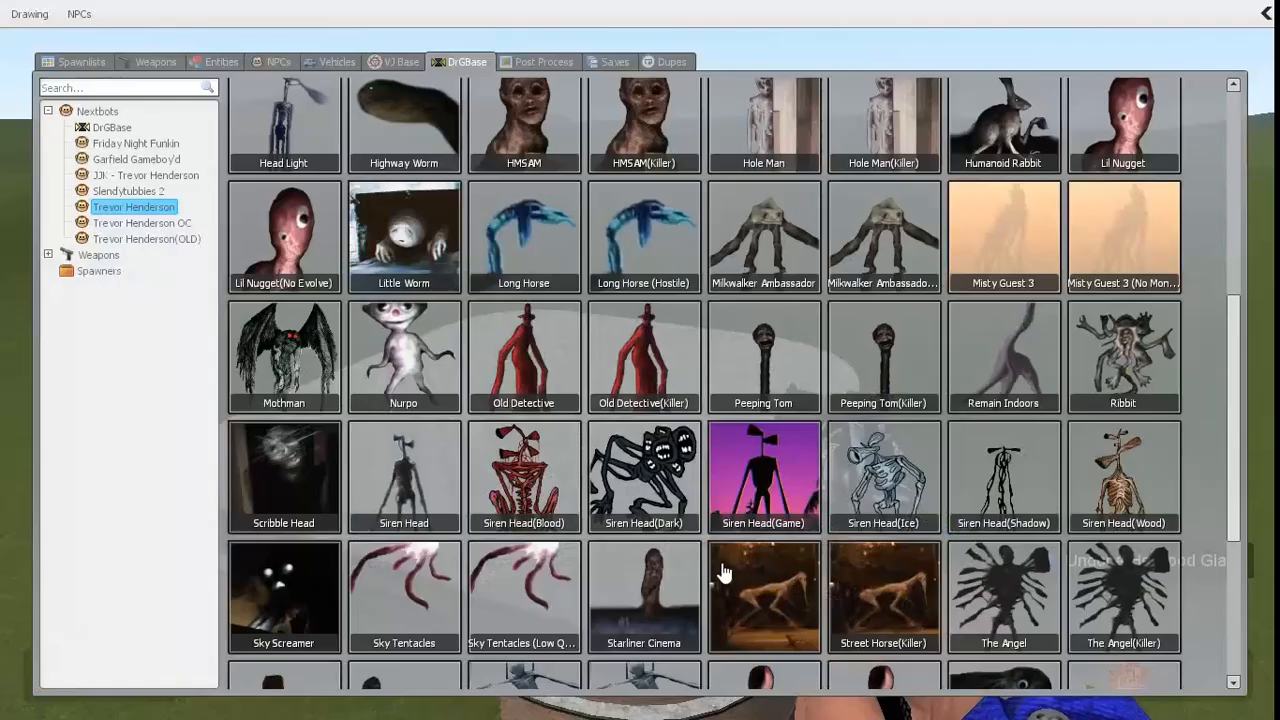
- Browse from Slendytubbies 2 to the 3X Trevor Henderson category holding only the Hexapod Giant
left_click(128, 192)
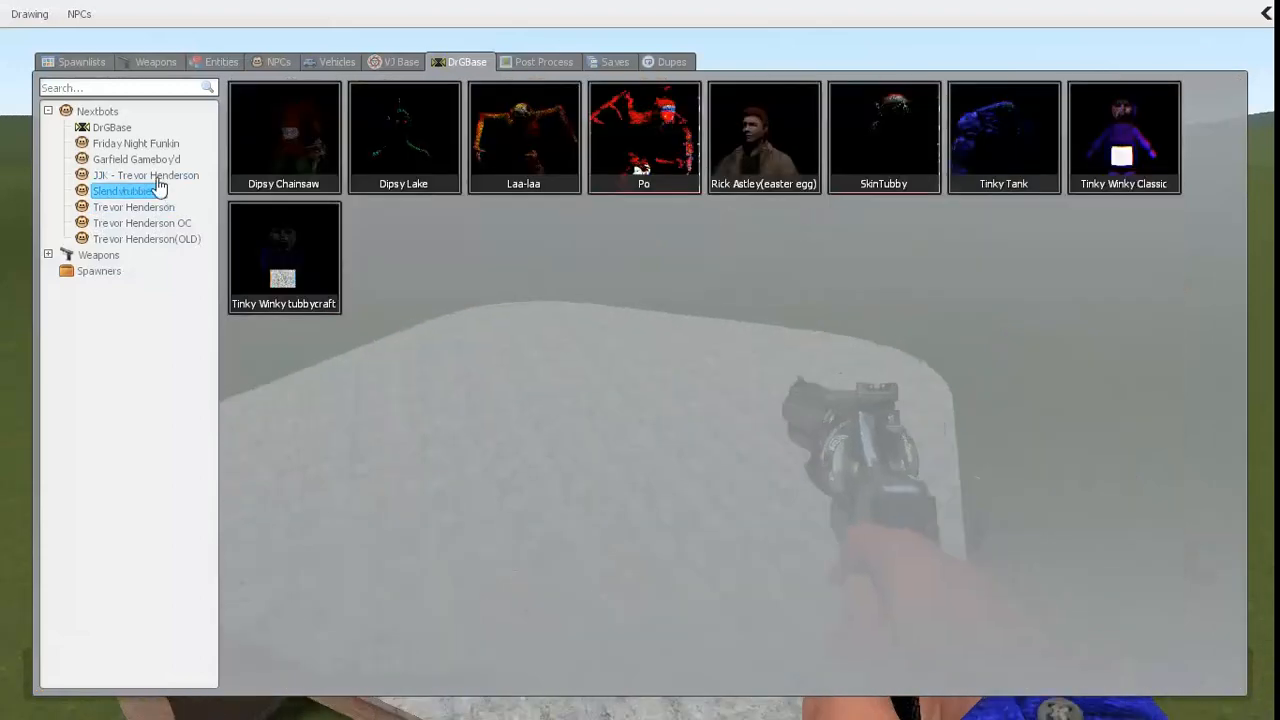
left_click(144, 176)
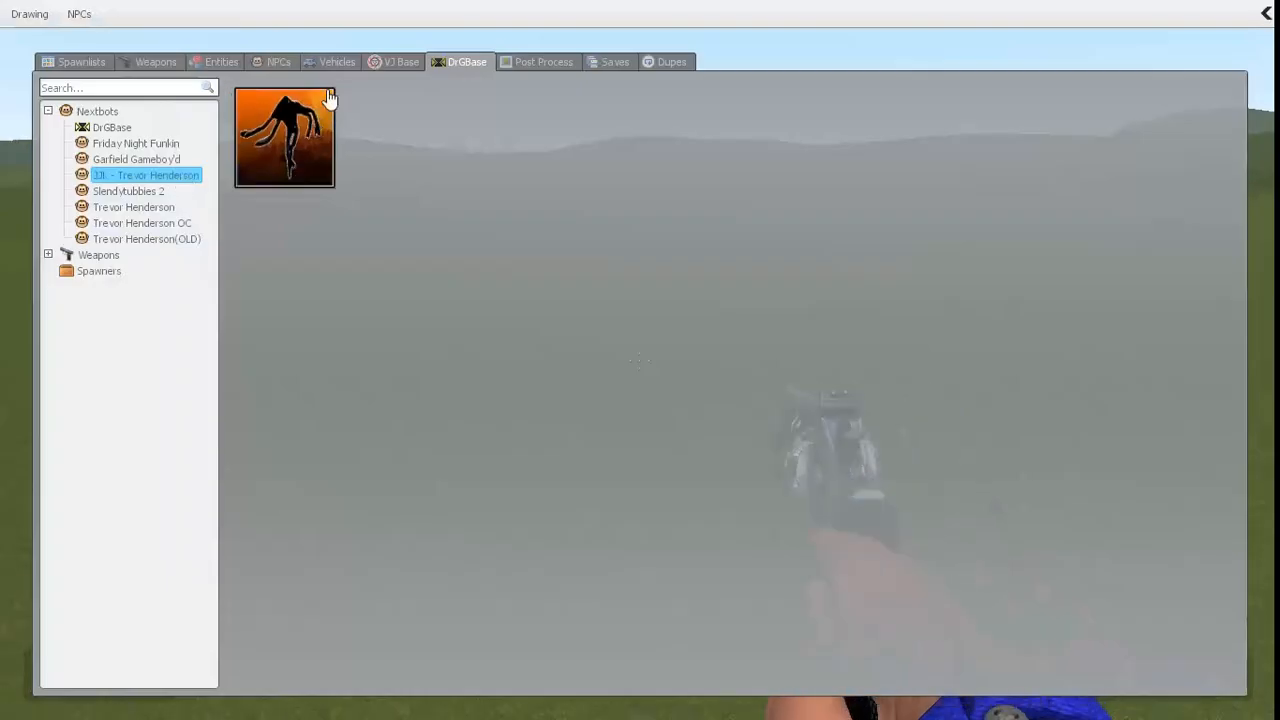